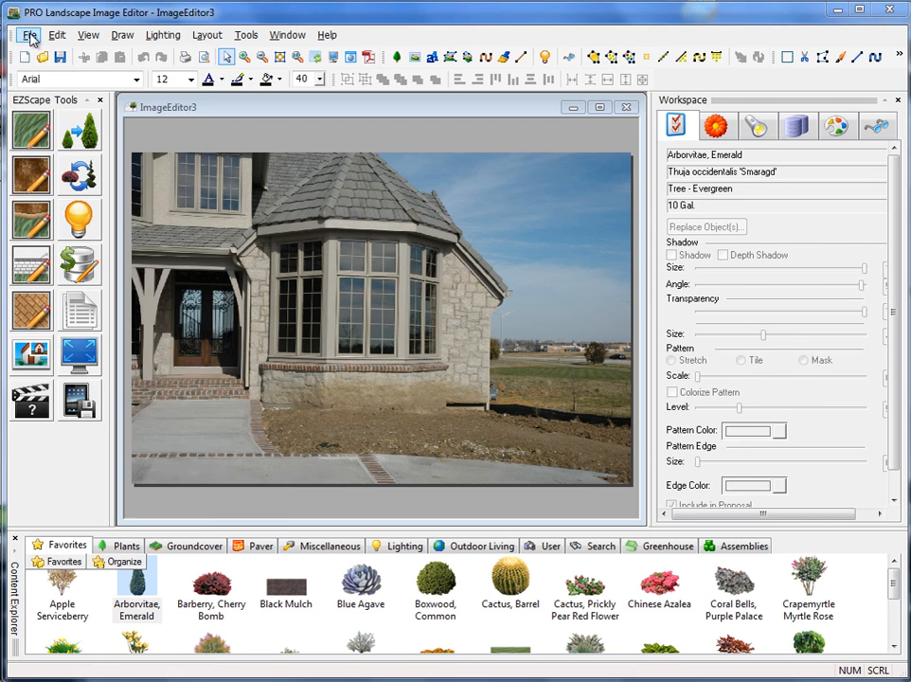
# Look through the holiday lighting and object alignment options, then dismiss them.
pyautogui.click(163, 35)
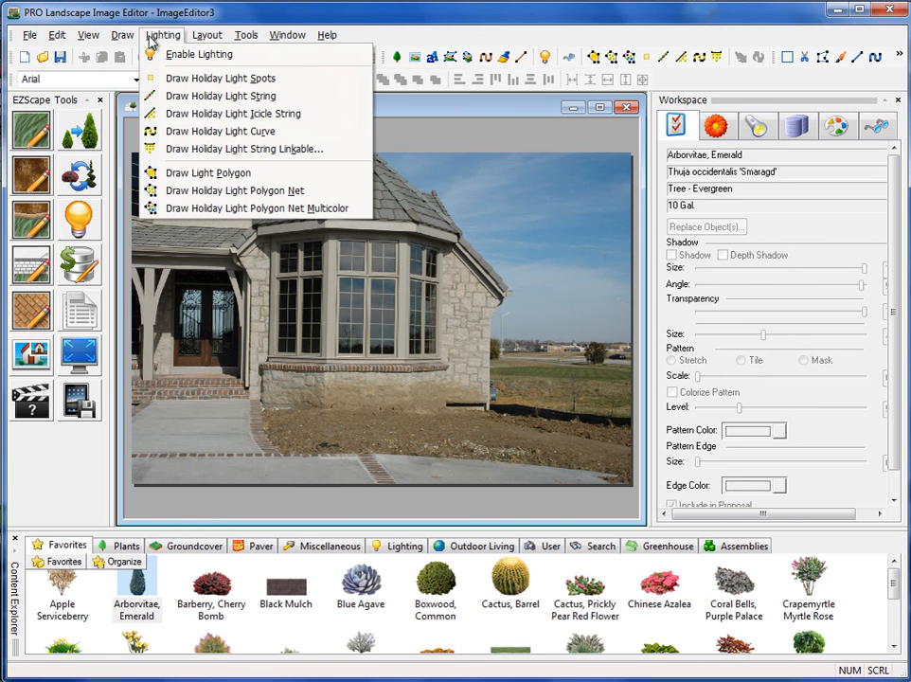
pyautogui.click(206, 35)
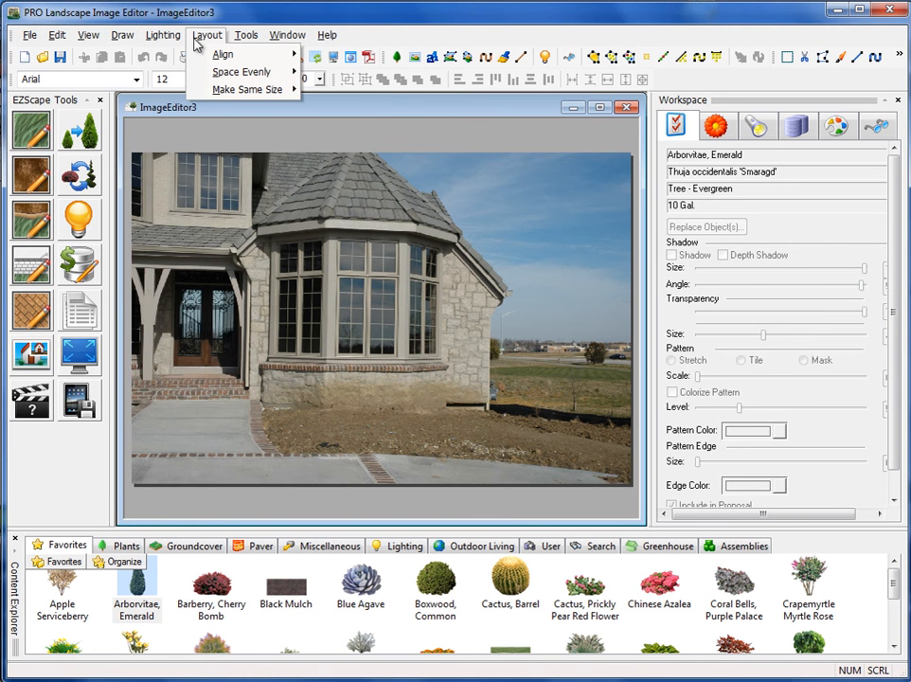
pyautogui.click(287, 35)
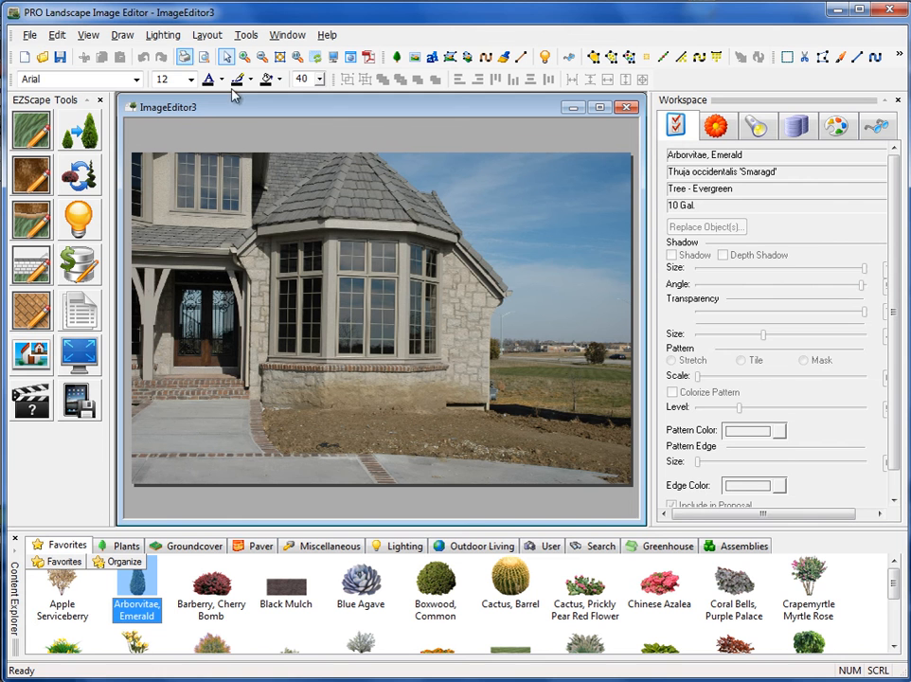
pyautogui.moveTo(60, 57)
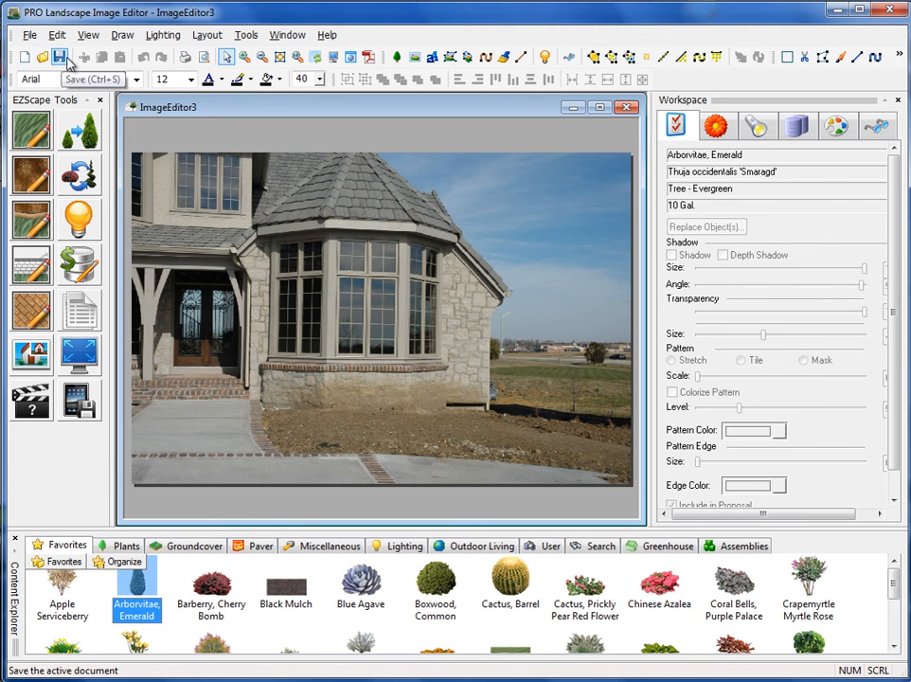
pyautogui.moveTo(42, 58)
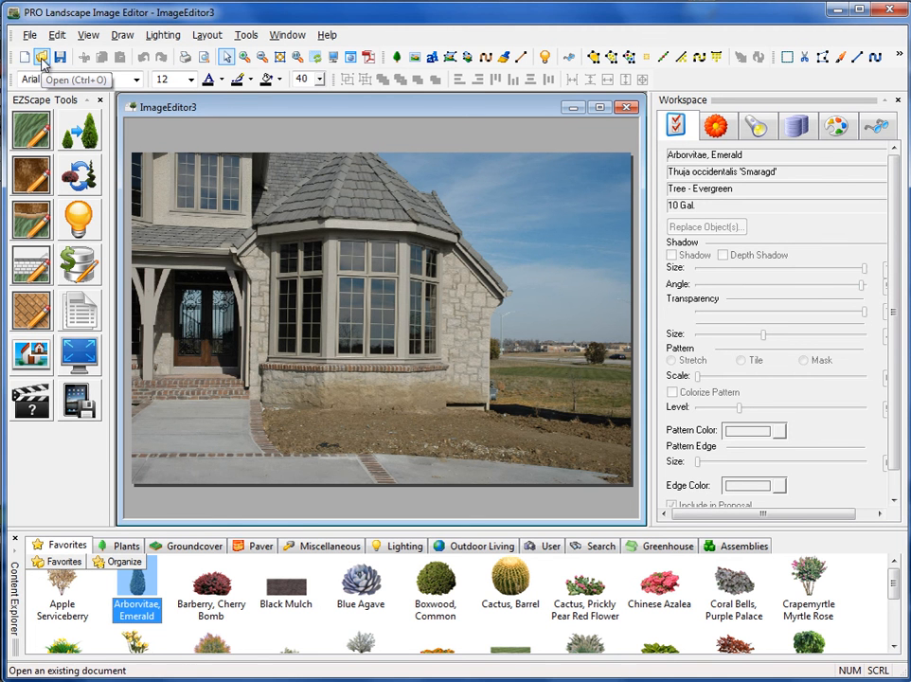
pyautogui.moveTo(60, 56)
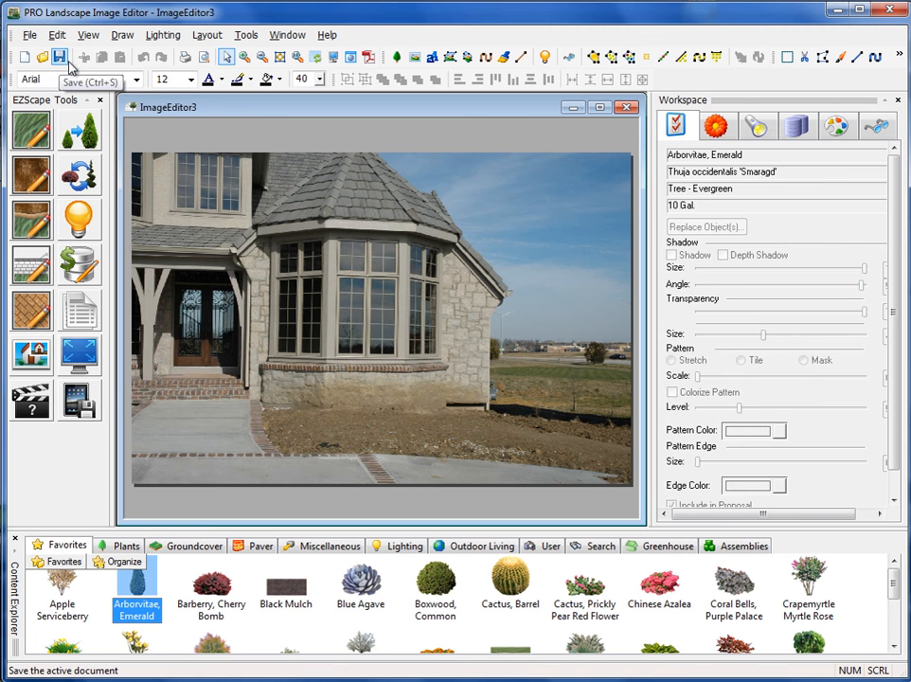
pyautogui.moveTo(176, 71)
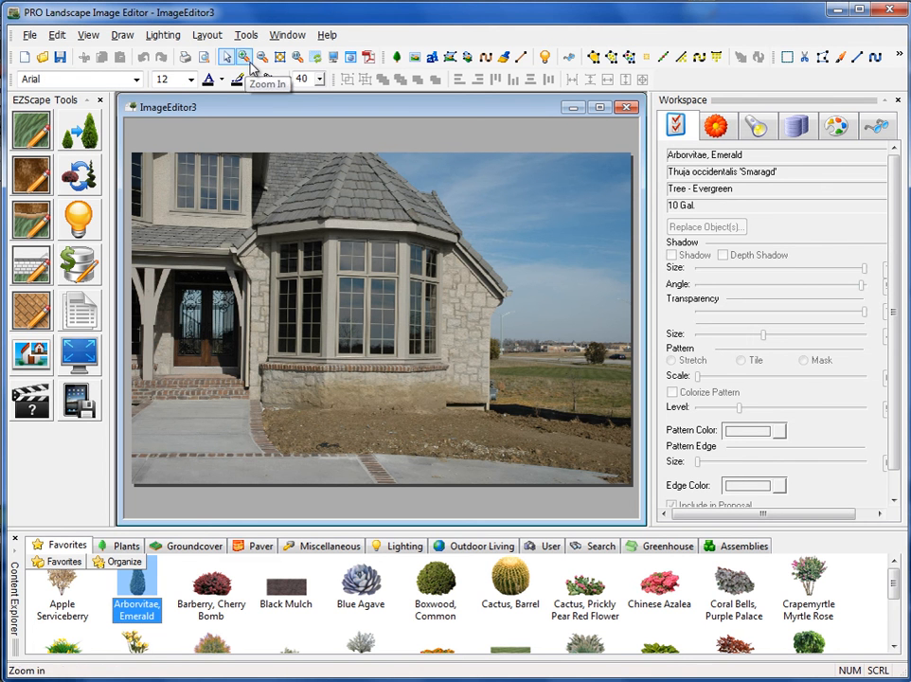
pyautogui.moveTo(270, 79)
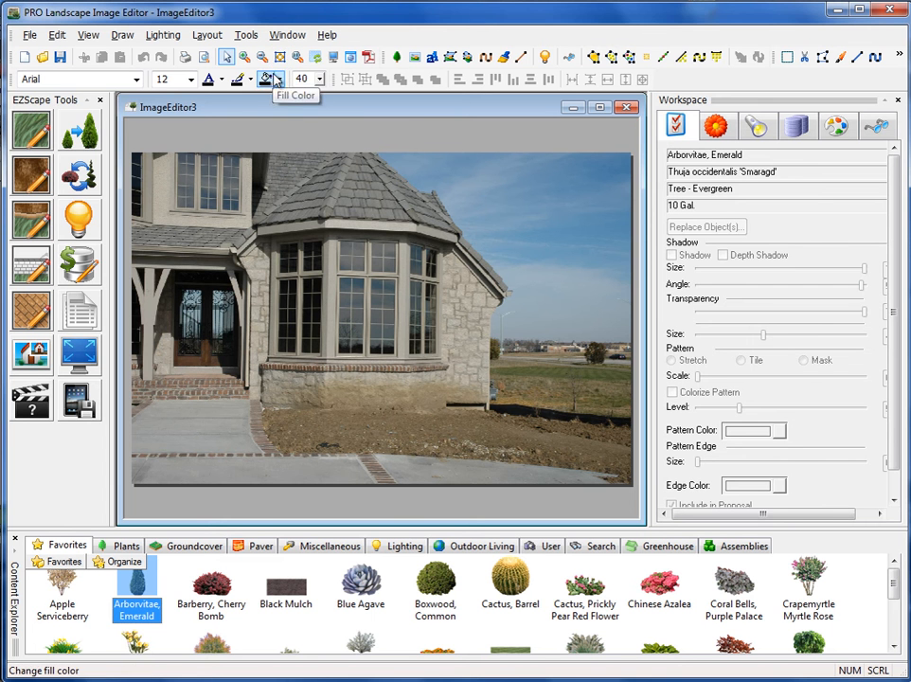
pyautogui.moveTo(278, 57)
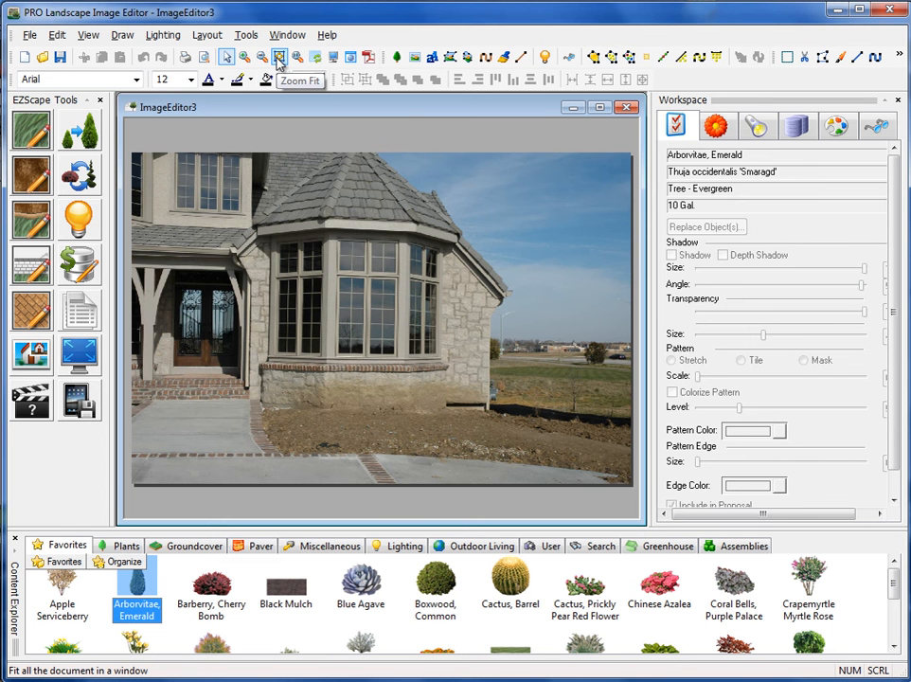
# Place a Washington Palm from Favorites in front of the bay window.
pyautogui.click(278, 57)
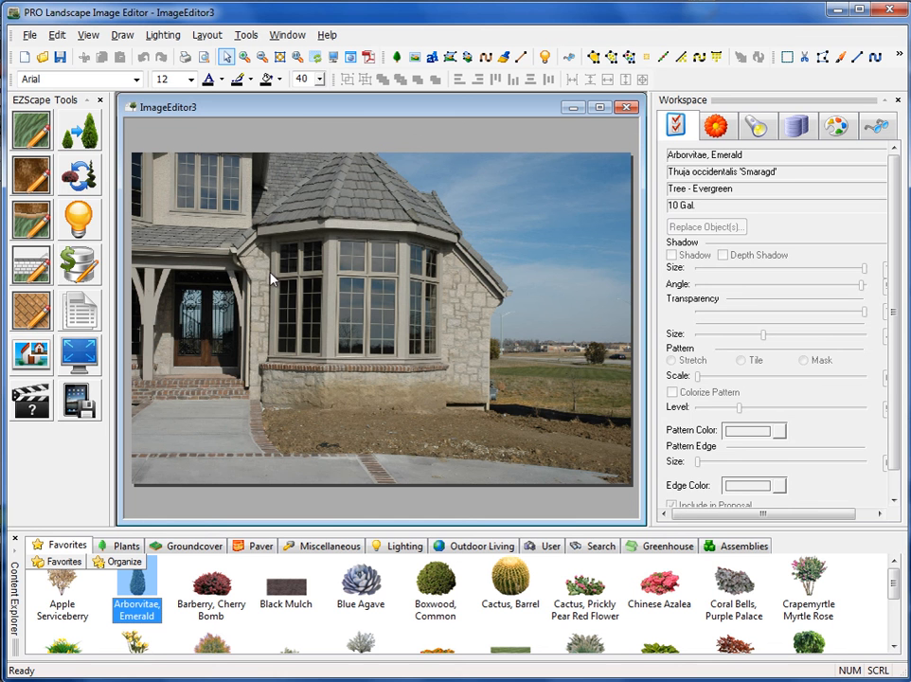
pyautogui.moveTo(296, 263)
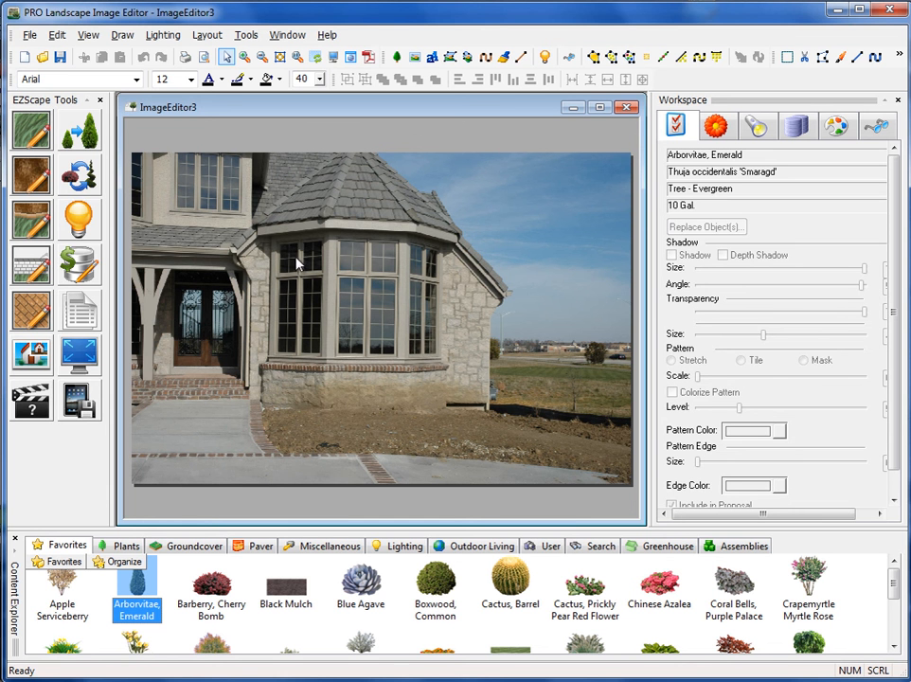
pyautogui.moveTo(498, 110)
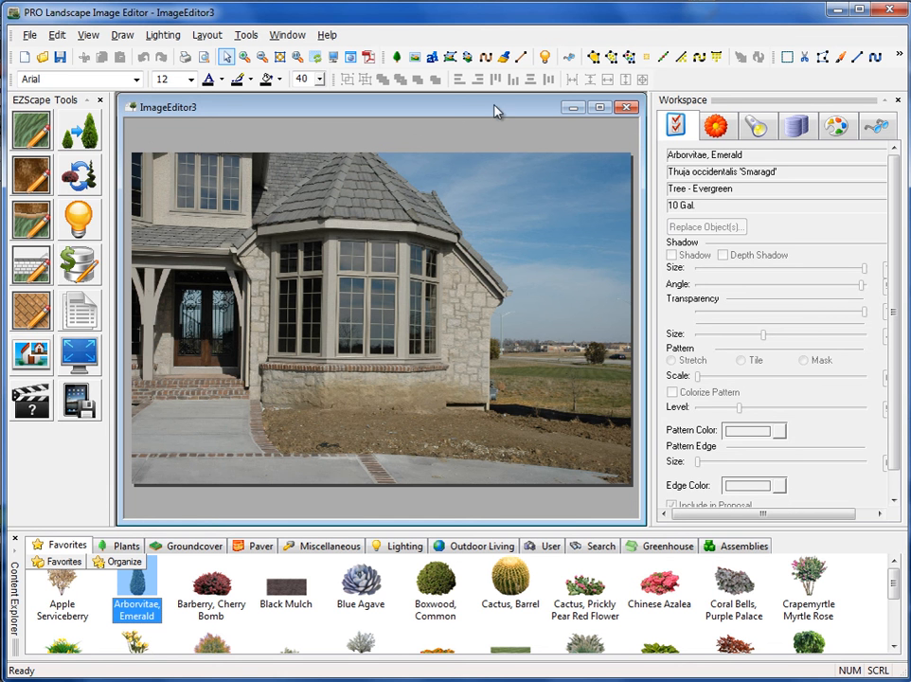
pyautogui.moveTo(302, 124)
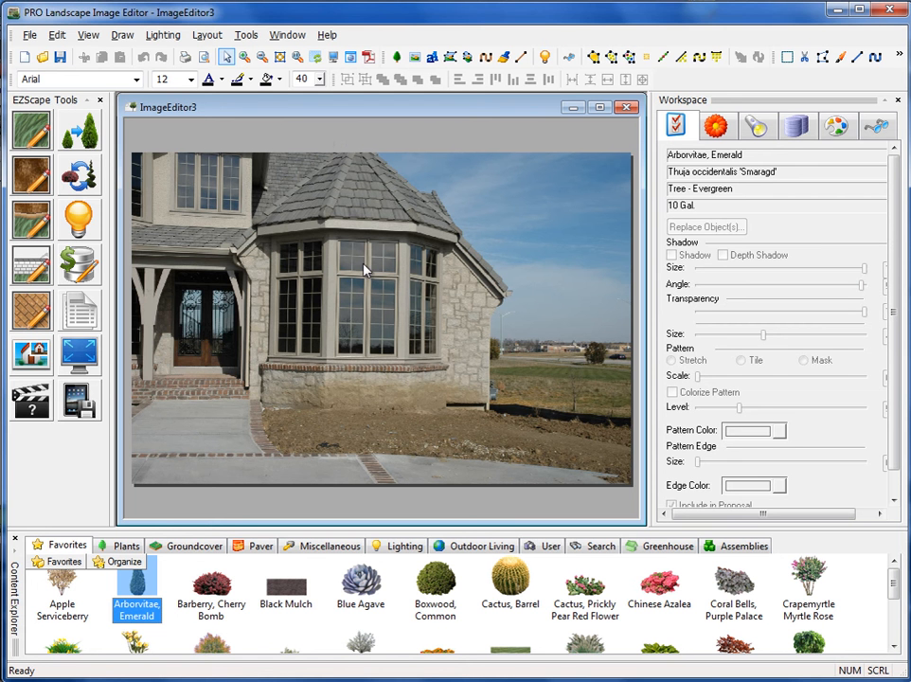
pyautogui.moveTo(368, 326)
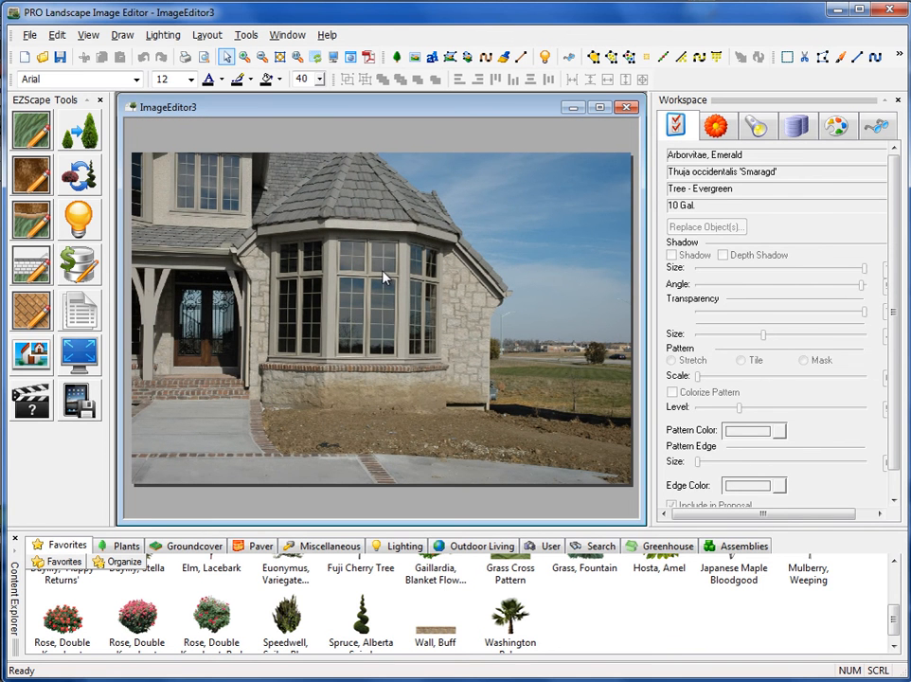
pyautogui.moveTo(301, 281)
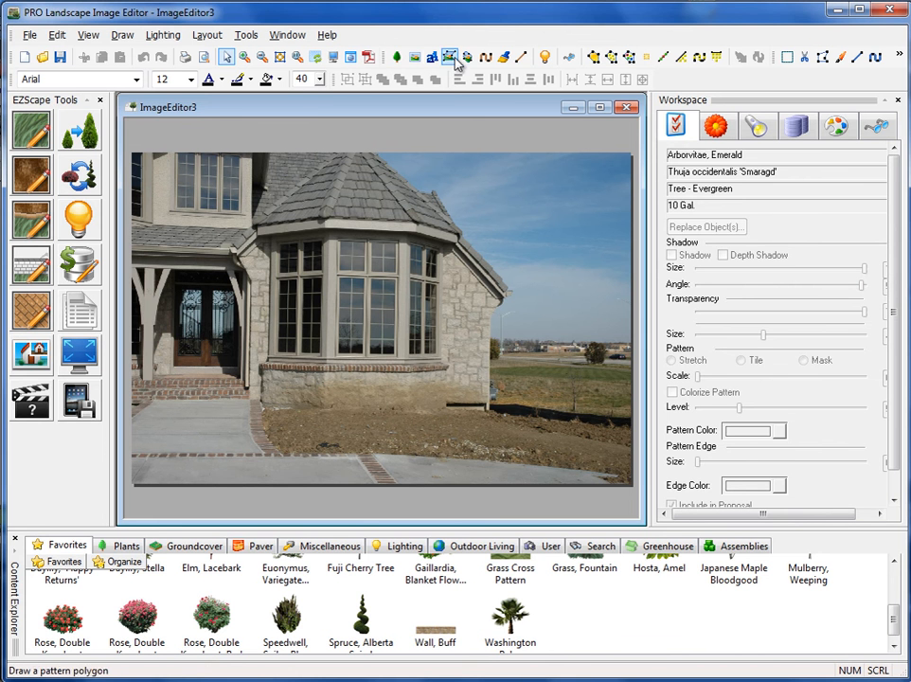
pyautogui.moveTo(431, 58)
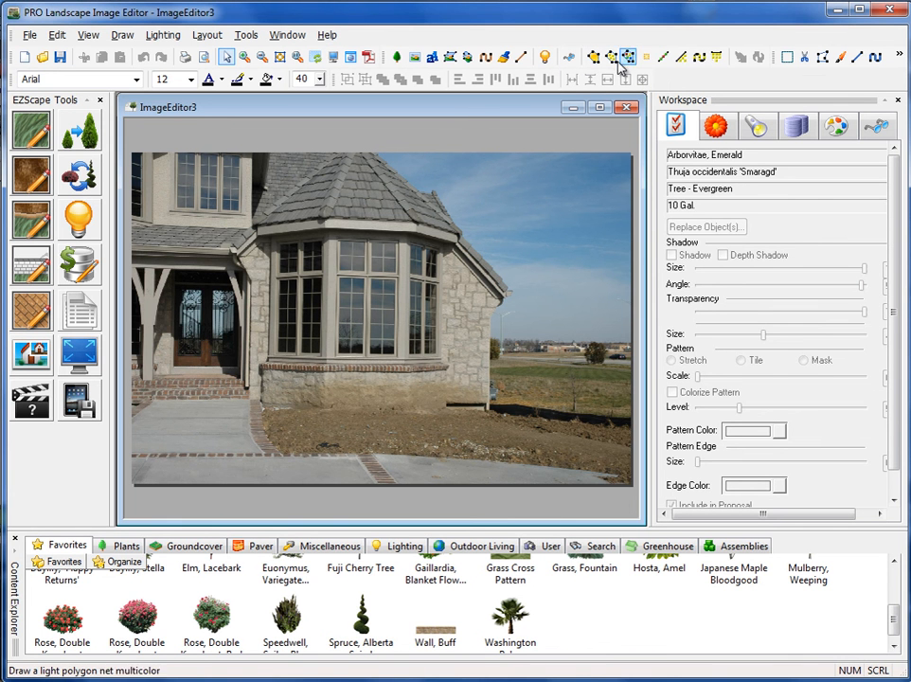
pyautogui.moveTo(698, 57)
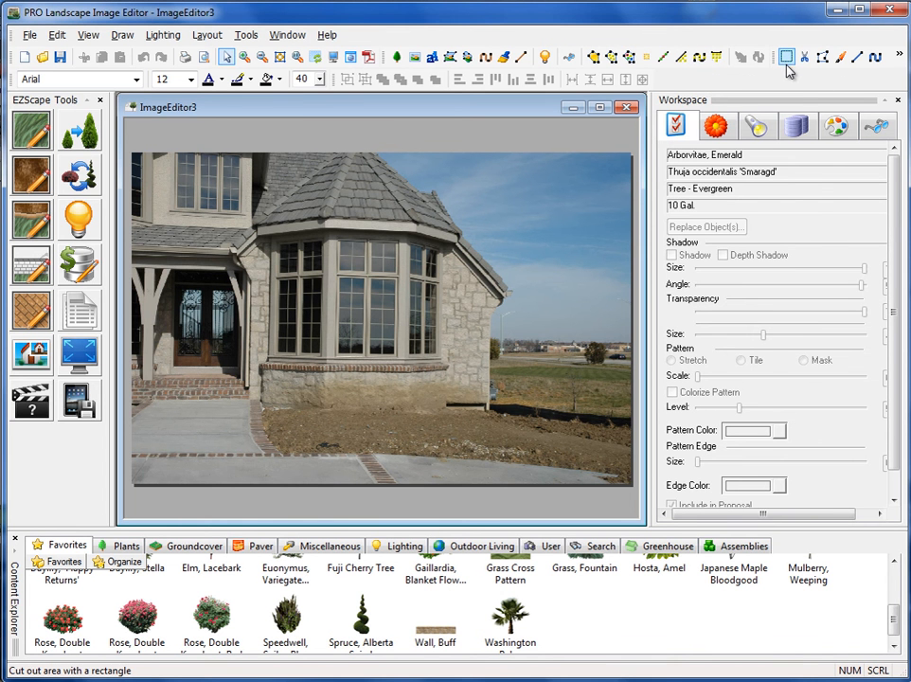
pyautogui.moveTo(804, 56)
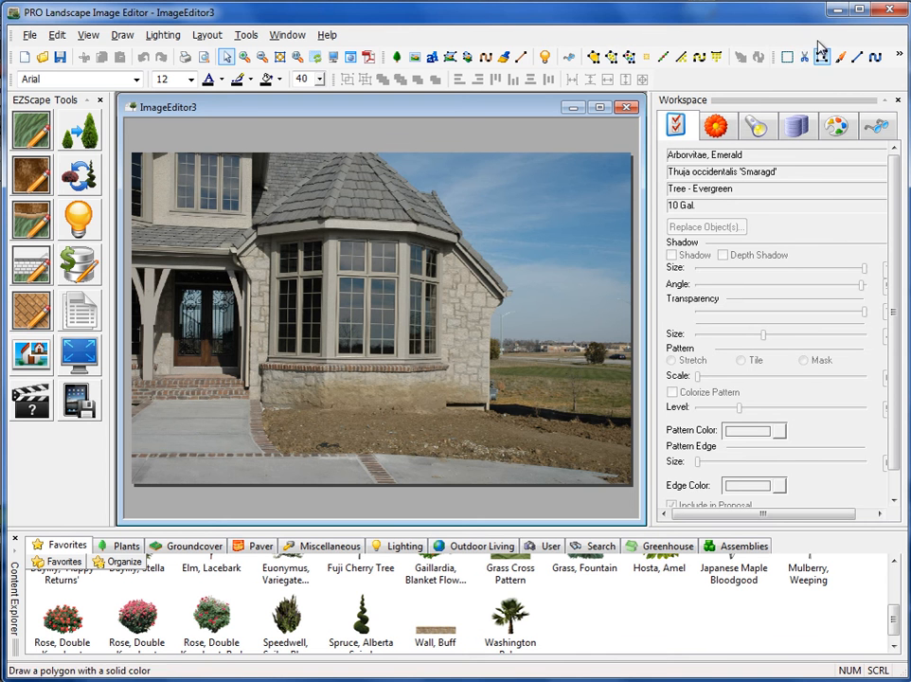
pyautogui.moveTo(801, 81)
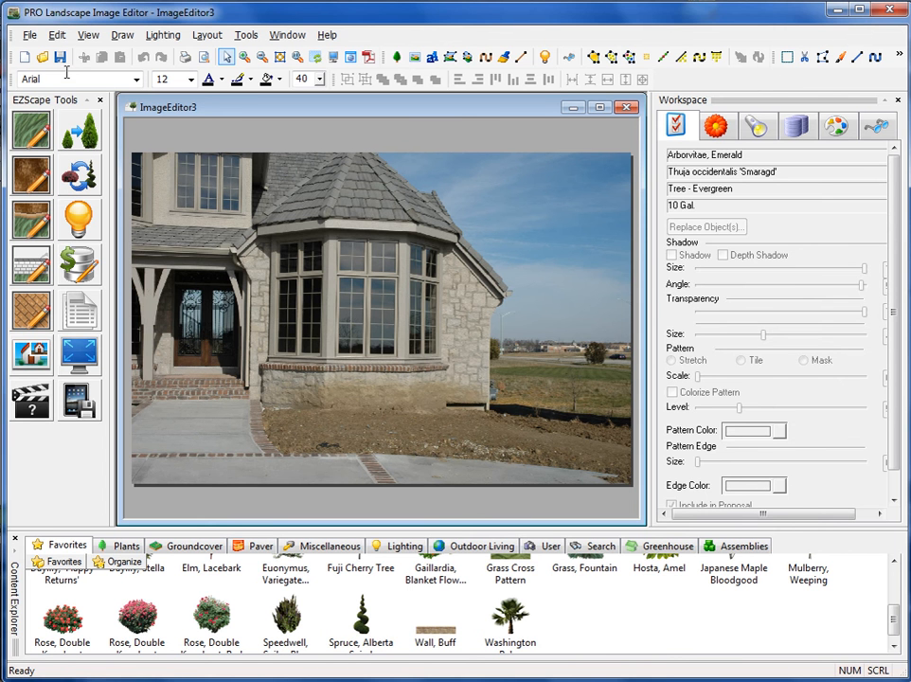
pyautogui.moveTo(268, 79)
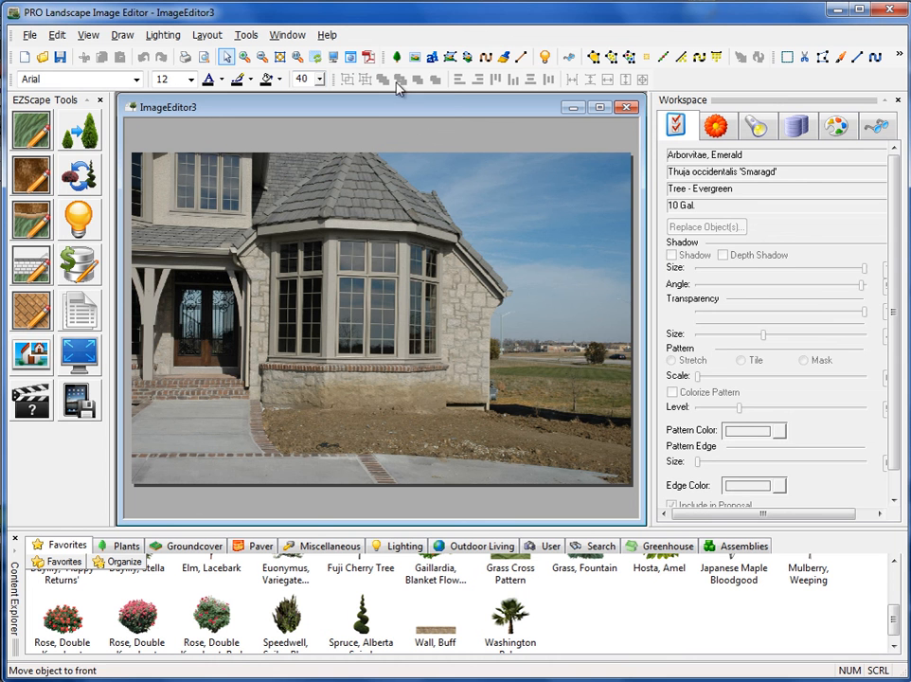
pyautogui.moveTo(380, 87)
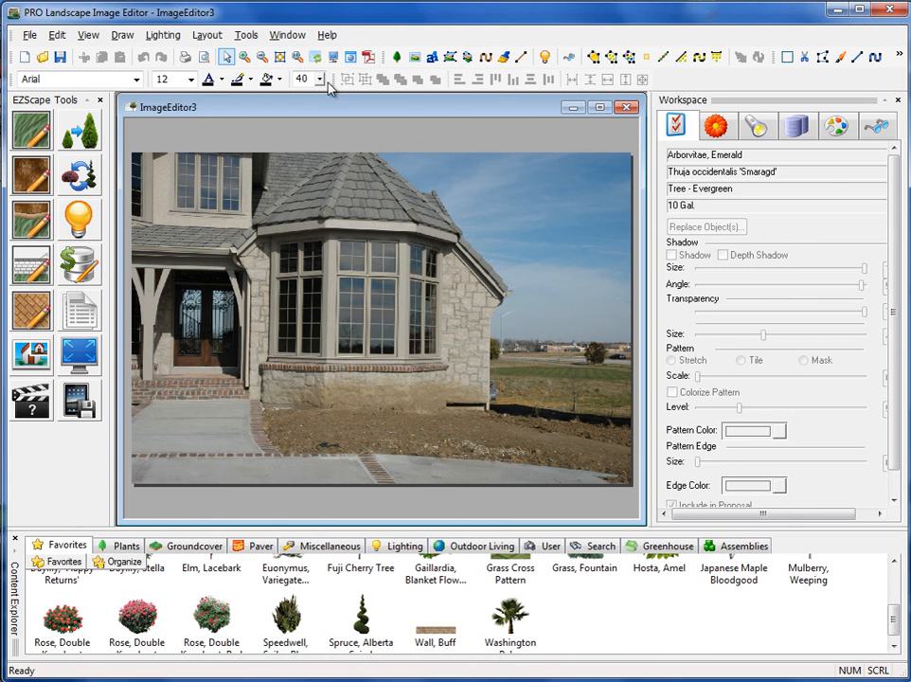
pyautogui.moveTo(351, 233)
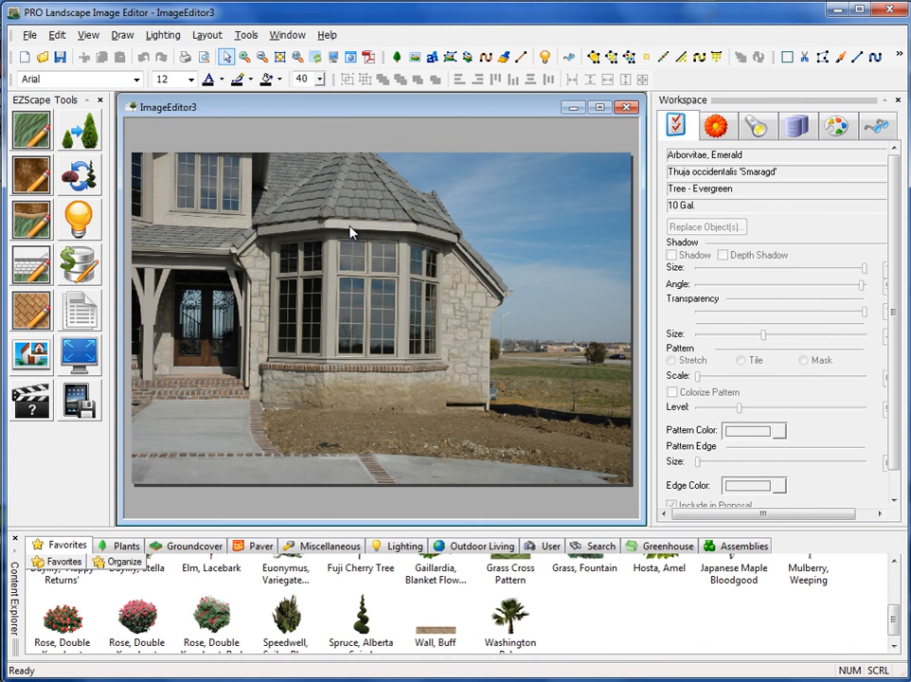
pyautogui.moveTo(413, 115)
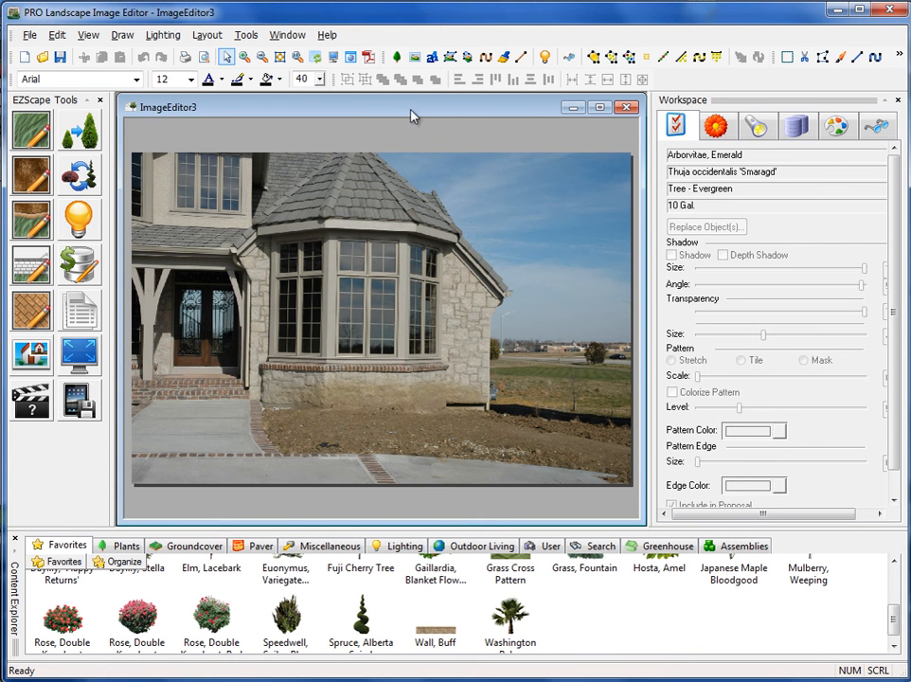
pyautogui.moveTo(404, 431)
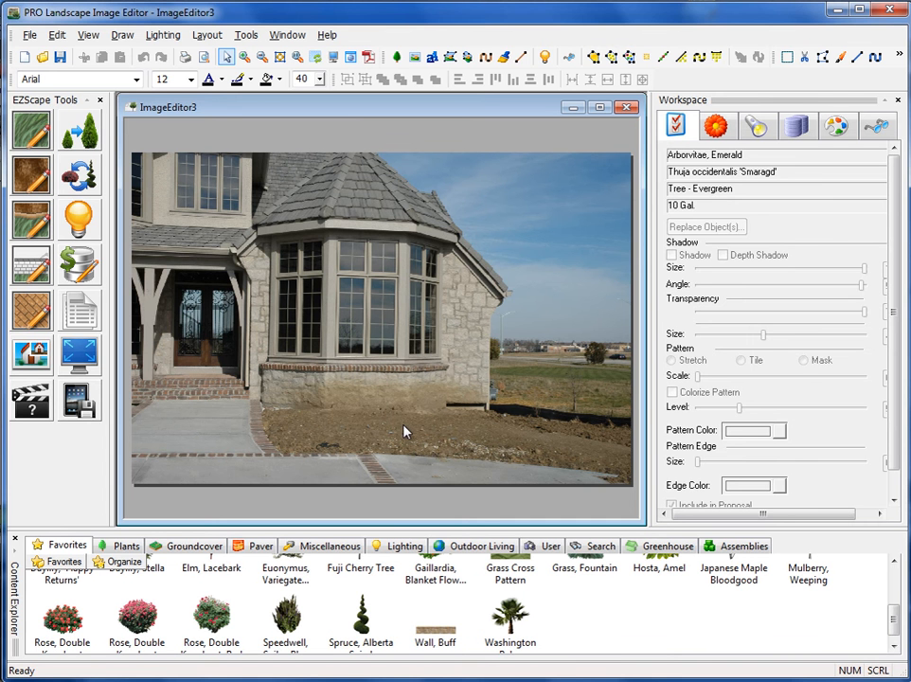
pyautogui.moveTo(351, 409)
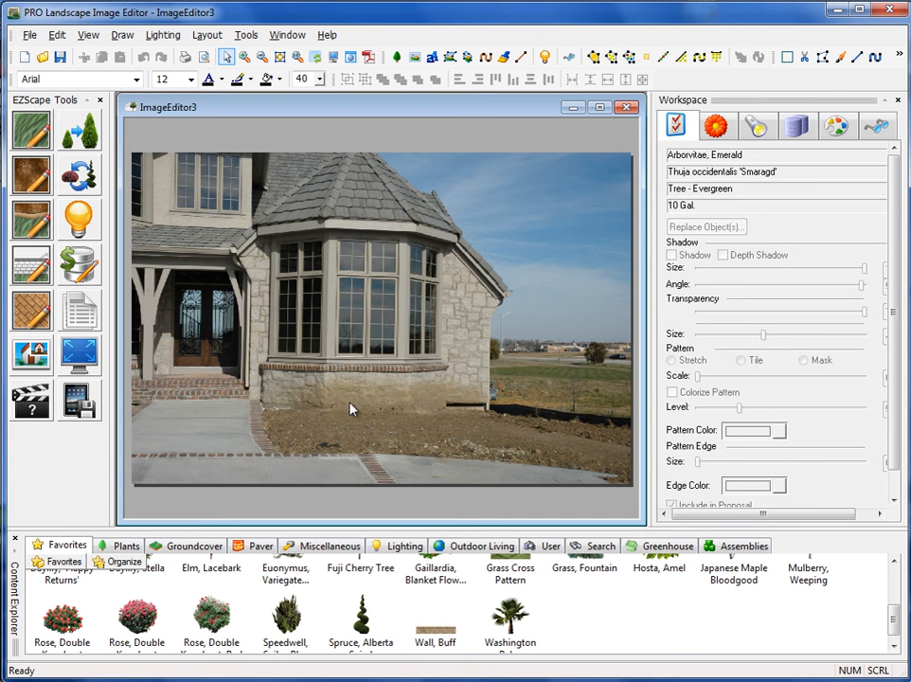
pyautogui.moveTo(376, 321)
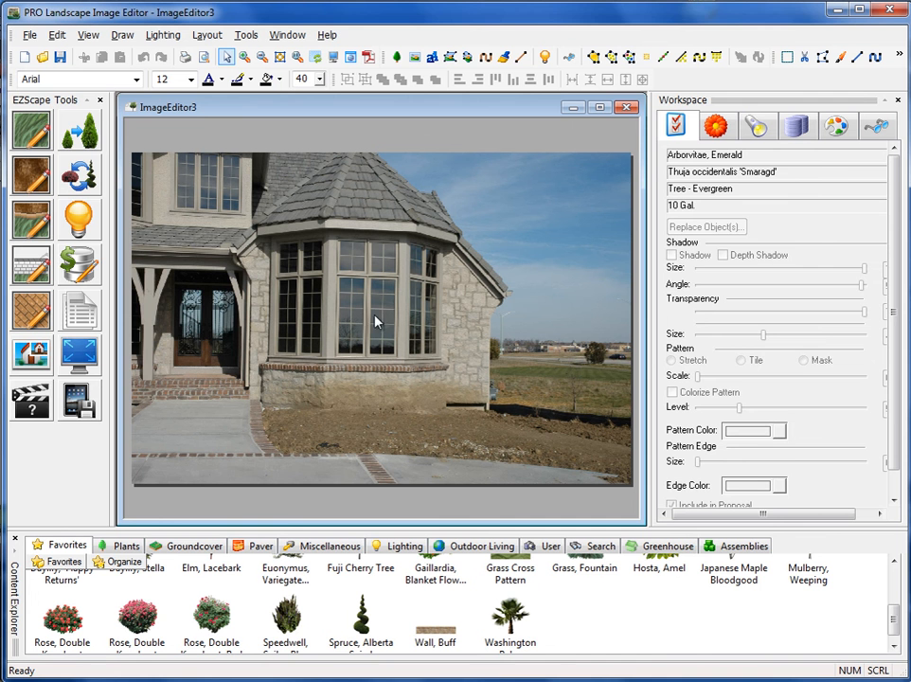
pyautogui.moveTo(315, 437)
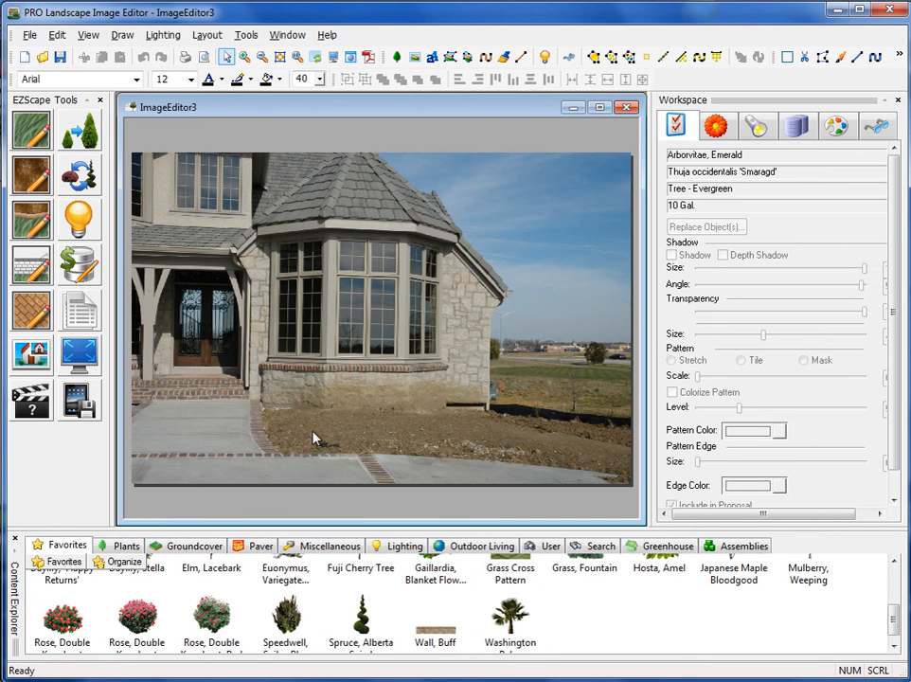
pyautogui.moveTo(38, 111)
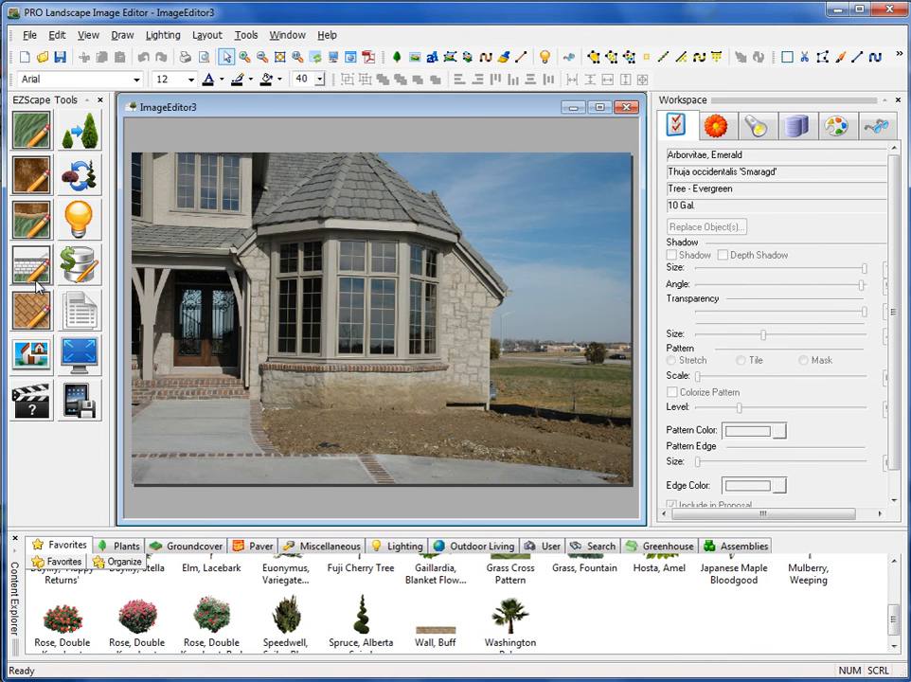
pyautogui.moveTo(31, 128)
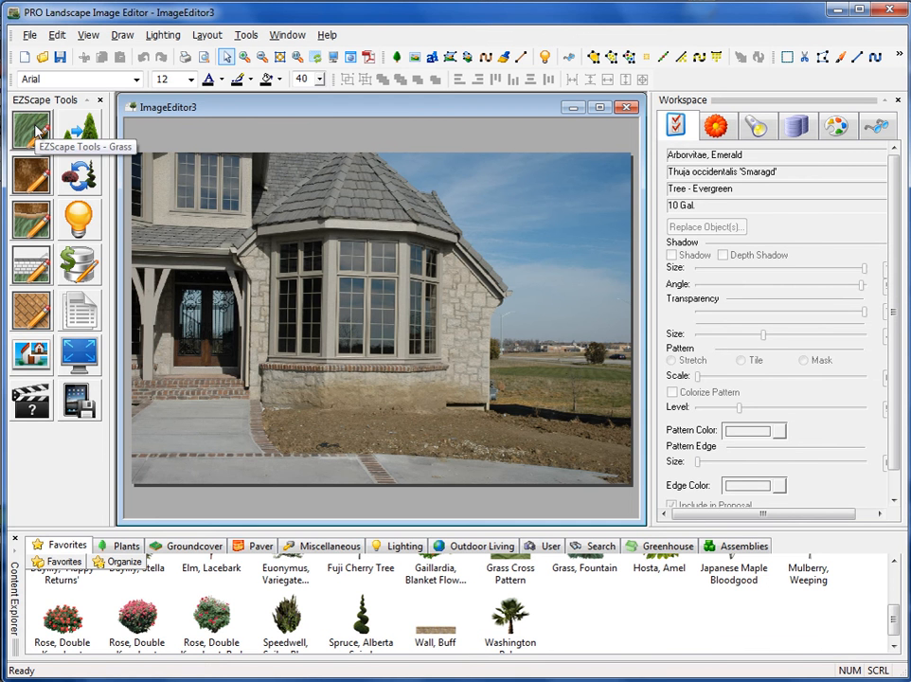
pyautogui.moveTo(30, 176)
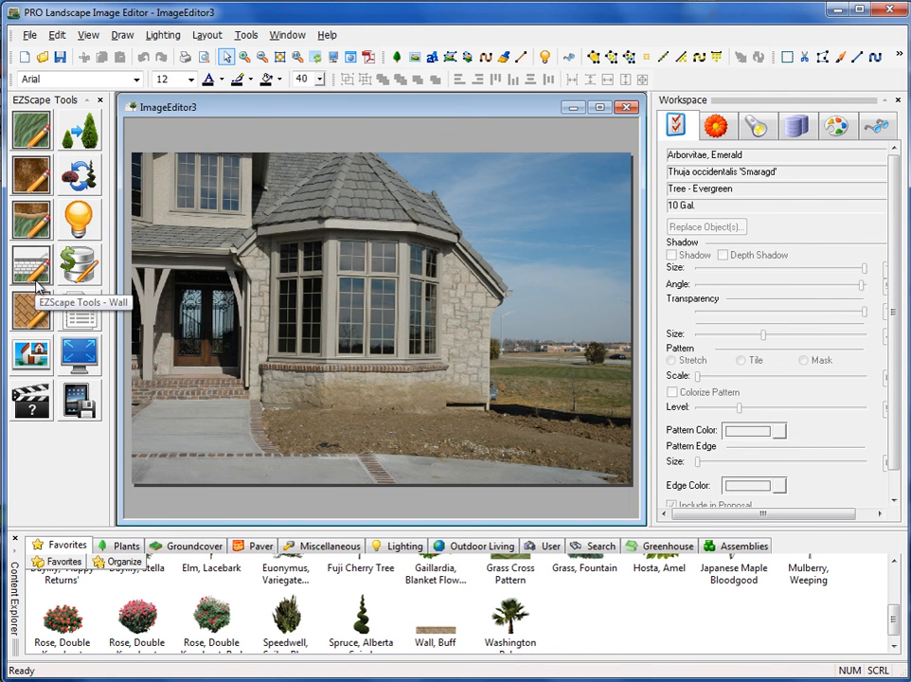
pyautogui.moveTo(31, 326)
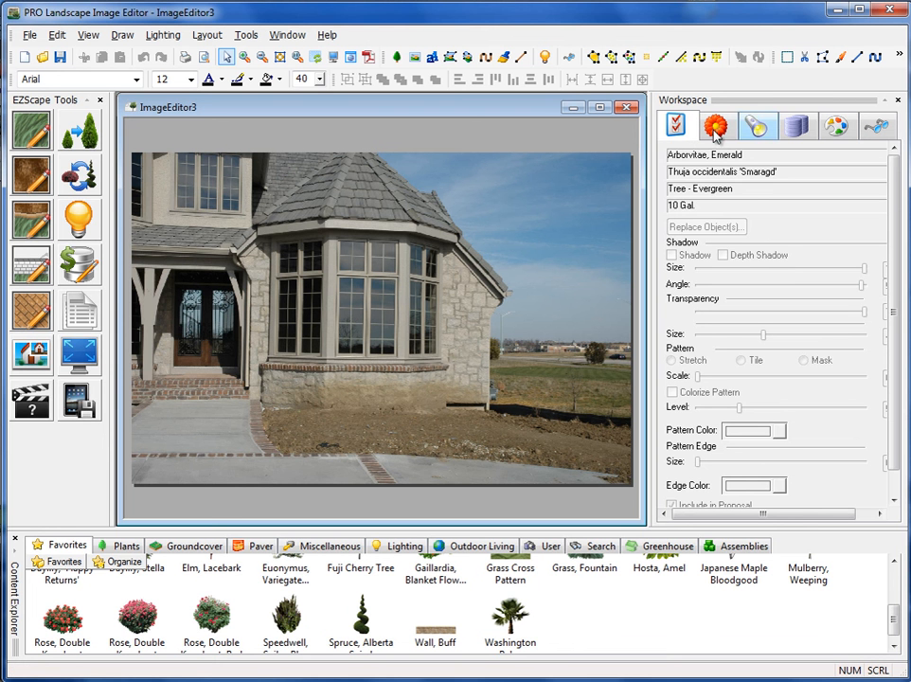
pyautogui.click(675, 126)
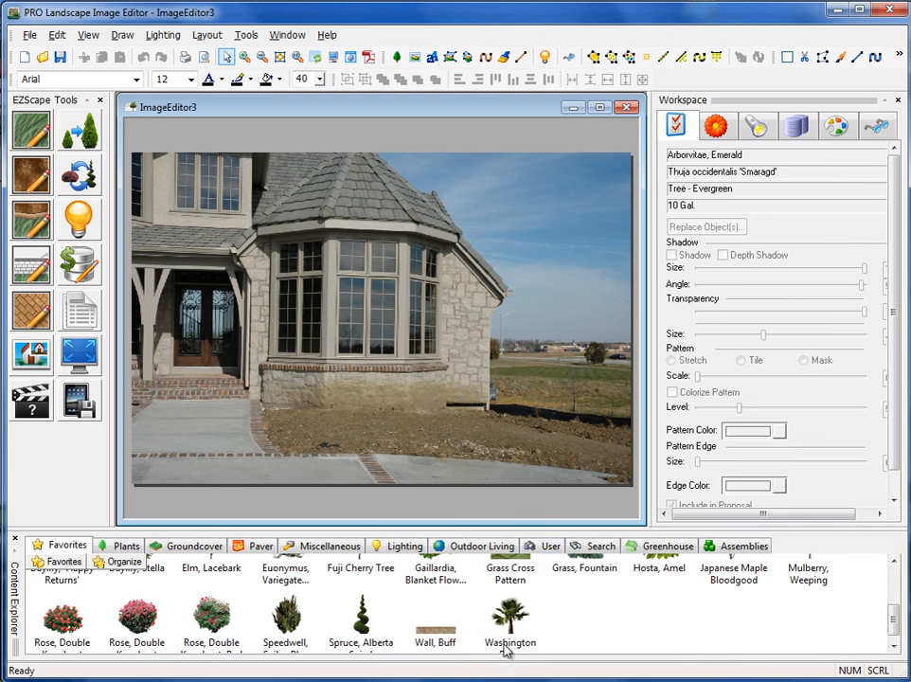
pyautogui.click(509, 621)
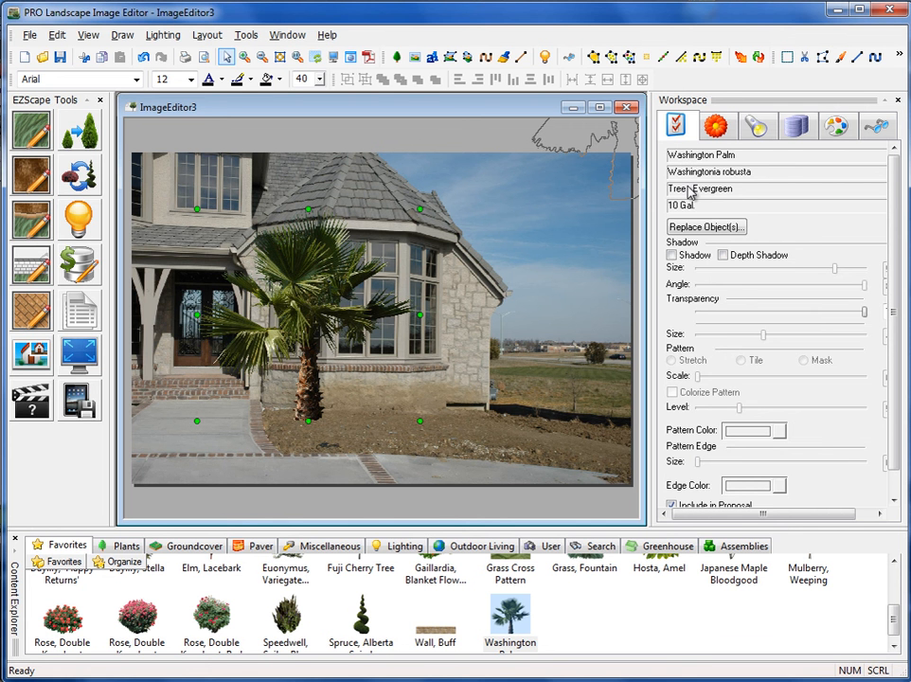
pyautogui.moveTo(687, 194)
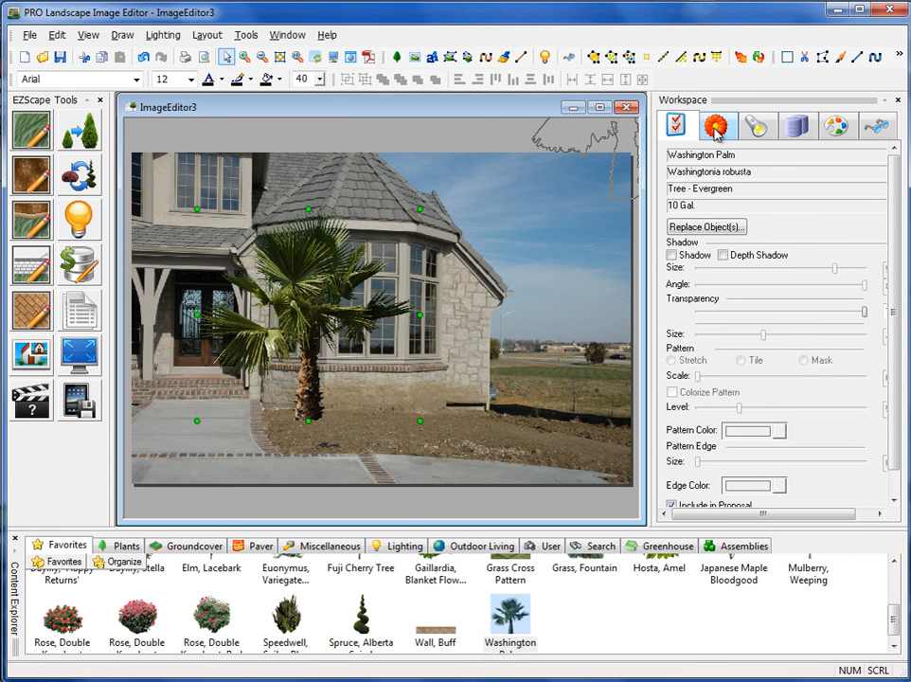
# Show the Workspace plant list, with the Washington Palm as entry one.
pyautogui.click(719, 126)
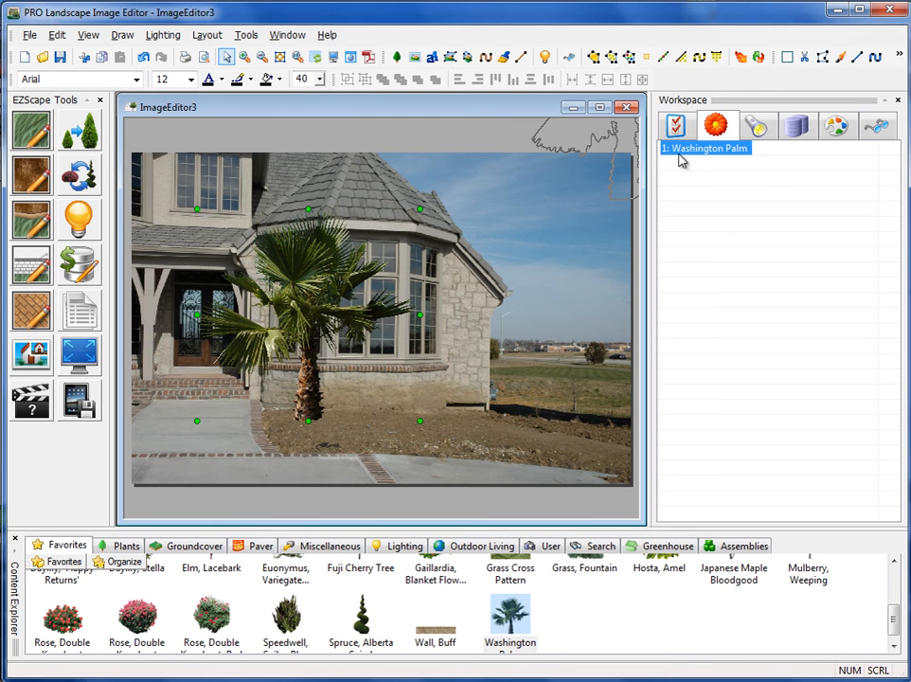
pyautogui.moveTo(686, 392)
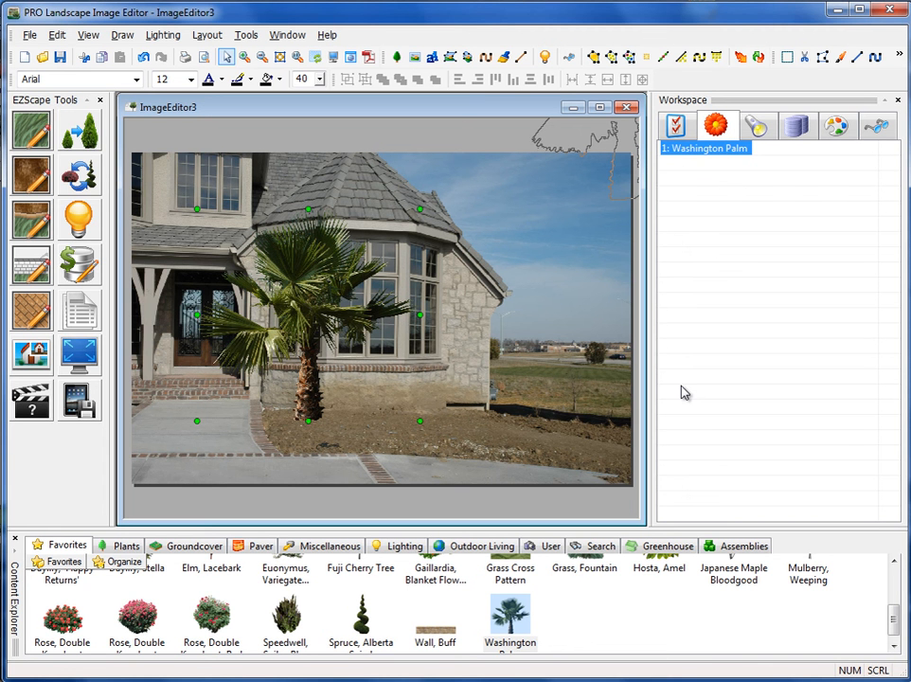
pyautogui.moveTo(689, 166)
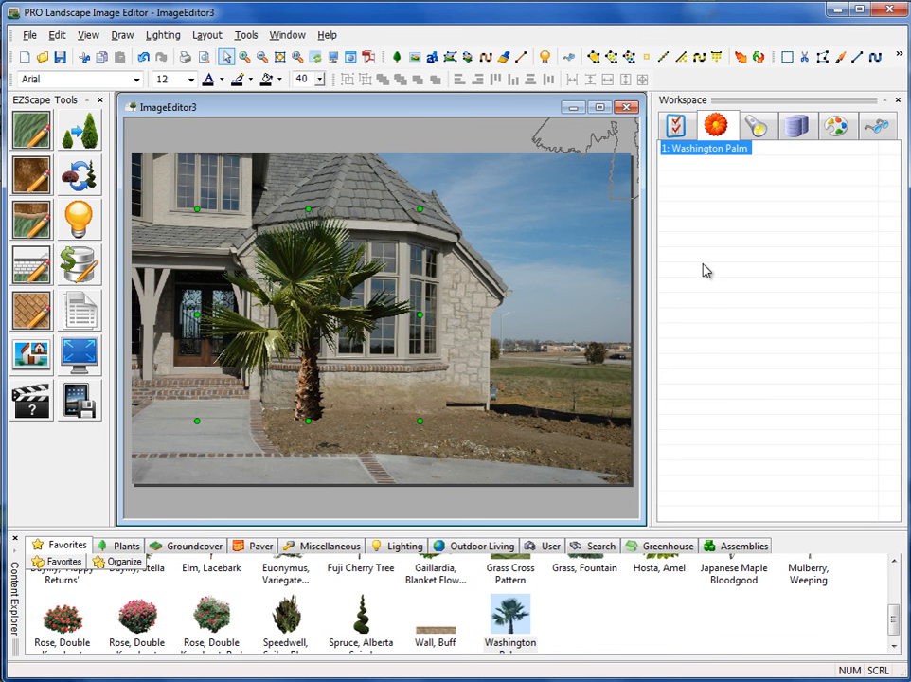
pyautogui.moveTo(716, 193)
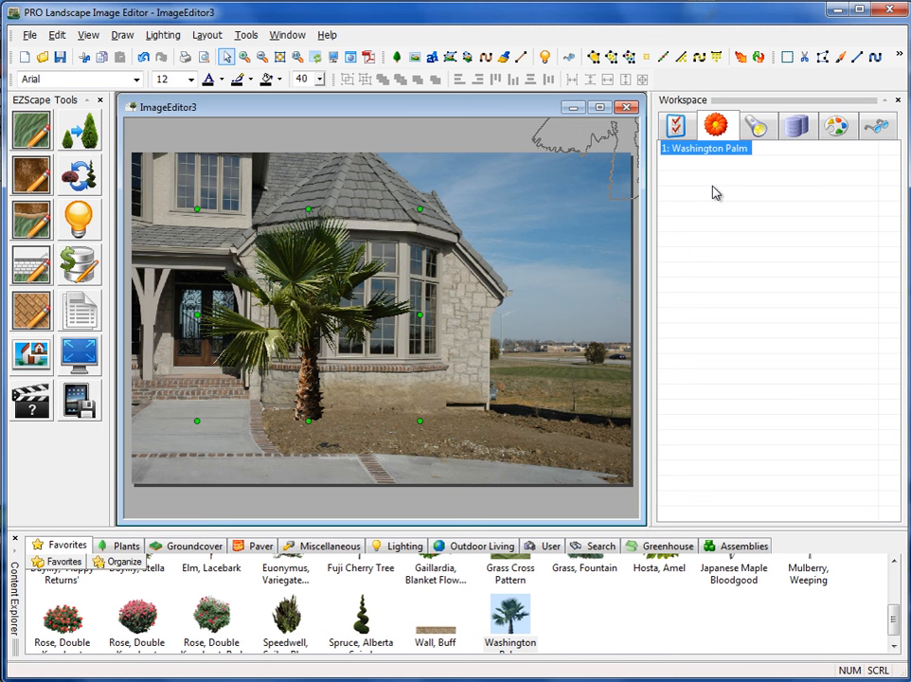
pyautogui.moveTo(690, 241)
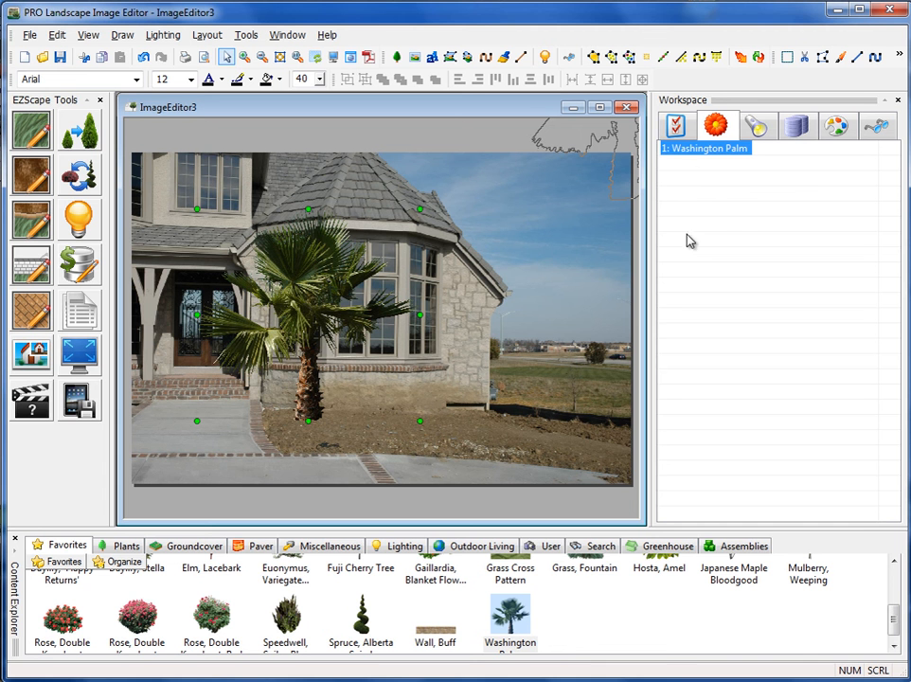
pyautogui.moveTo(694, 347)
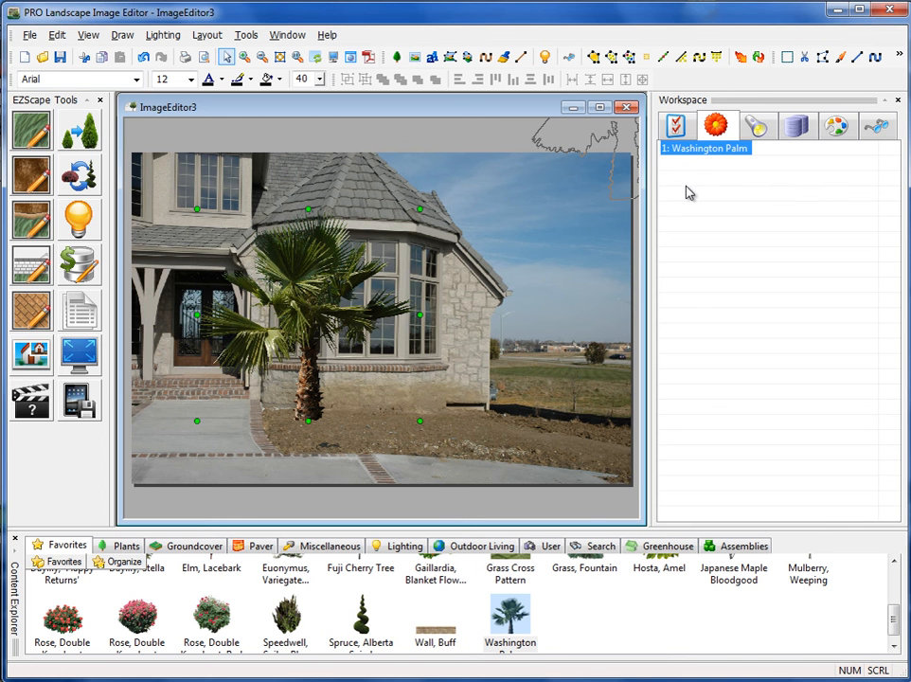
pyautogui.moveTo(697, 354)
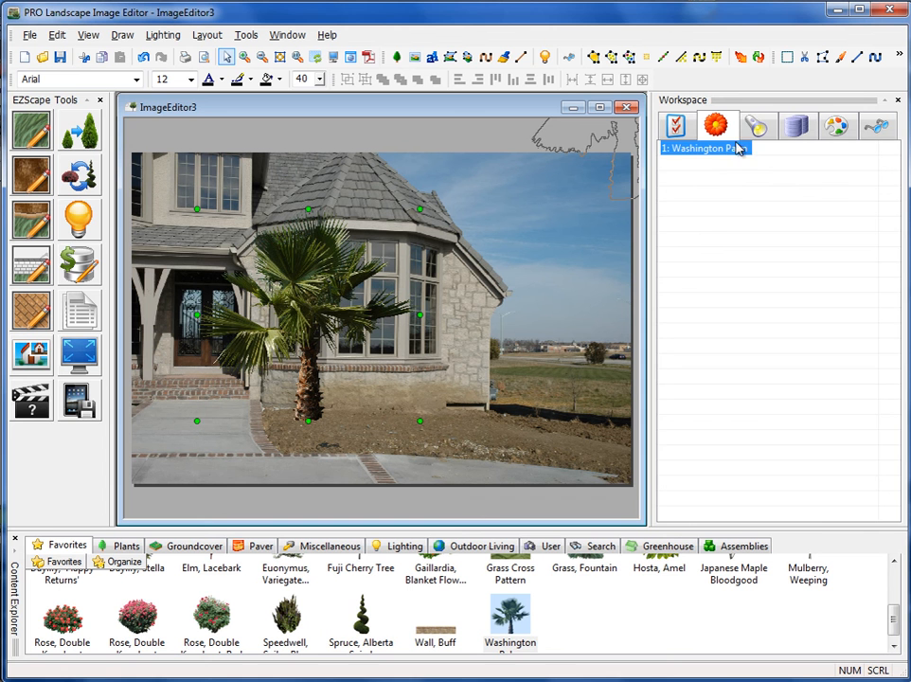
# Show the Lighting Parameters panel, where lighting is not enabled.
pyautogui.click(757, 126)
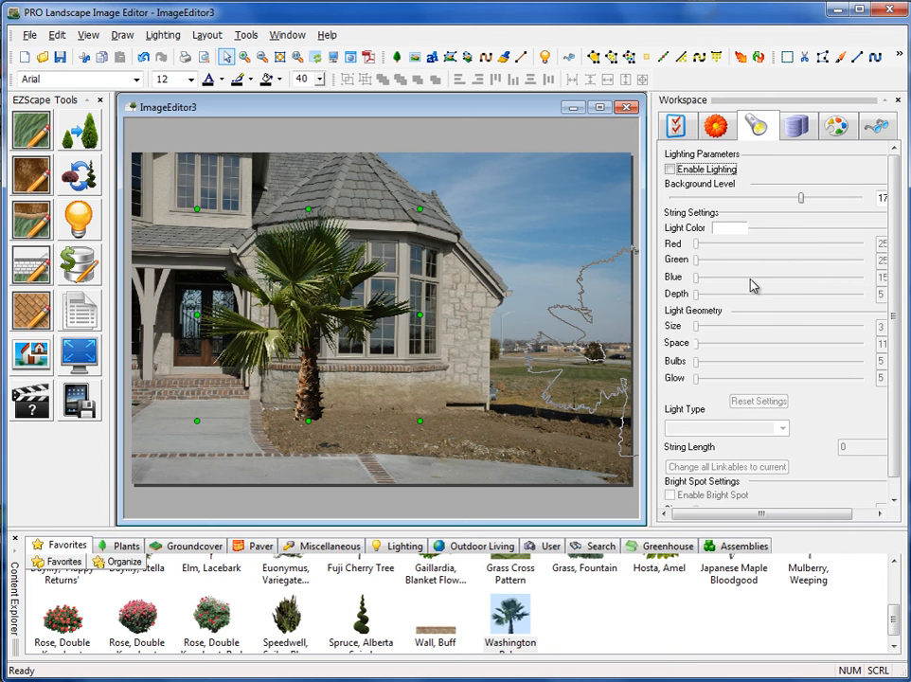
pyautogui.moveTo(696, 237)
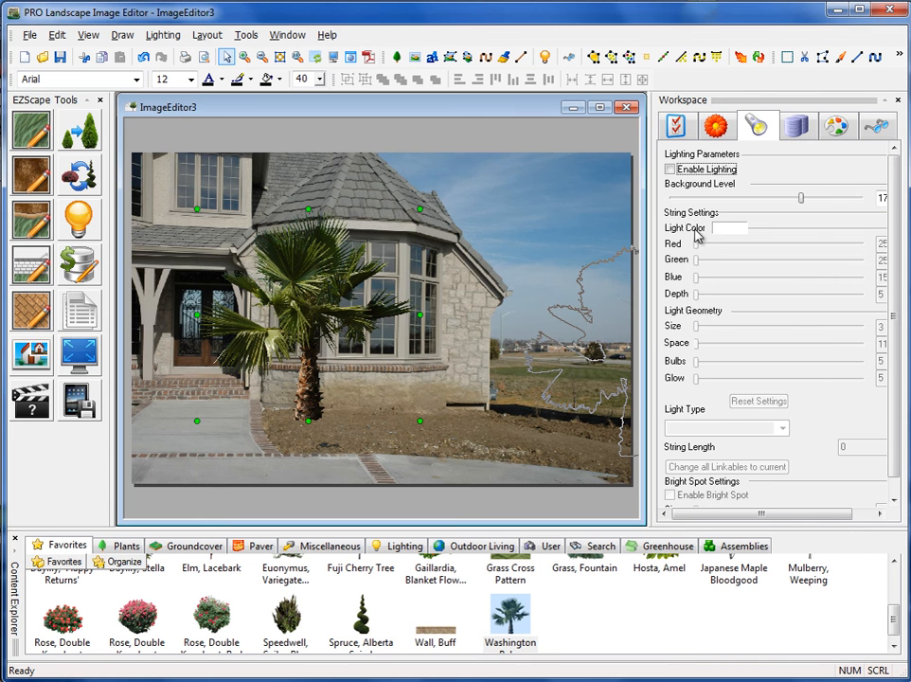
pyautogui.moveTo(703, 316)
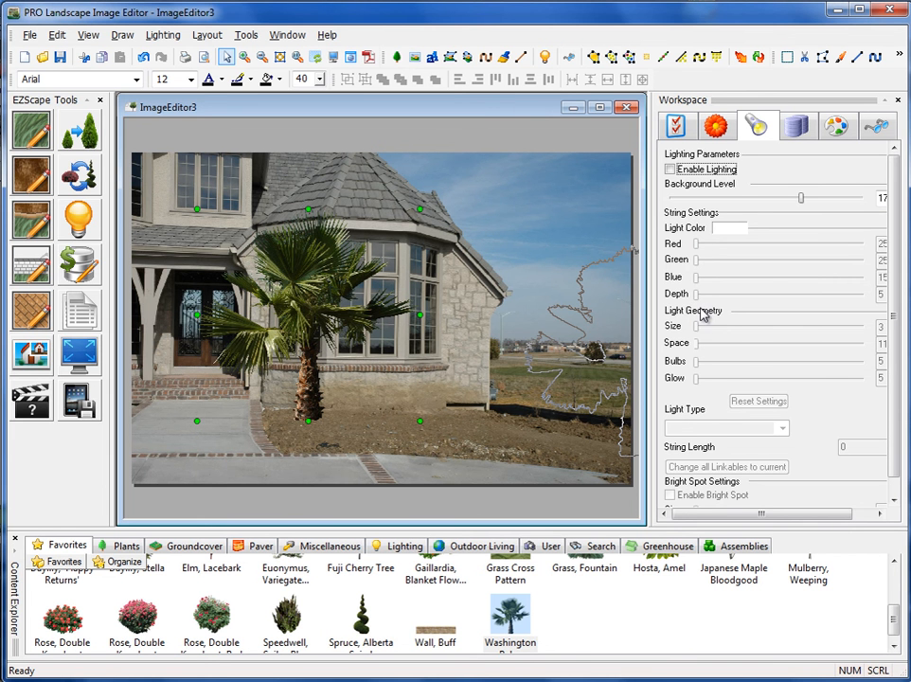
pyautogui.moveTo(724, 405)
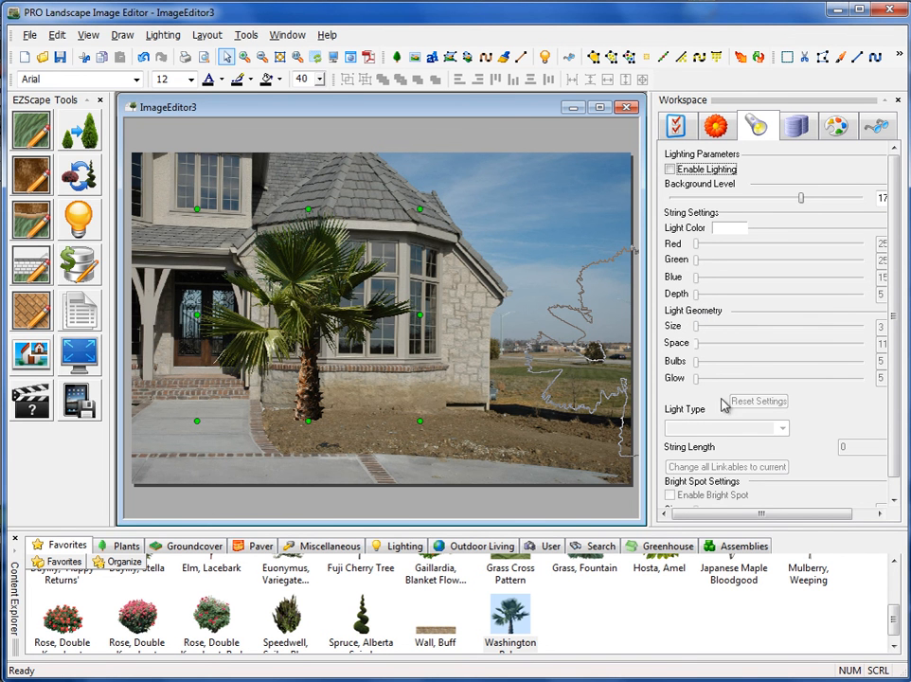
pyautogui.moveTo(738, 346)
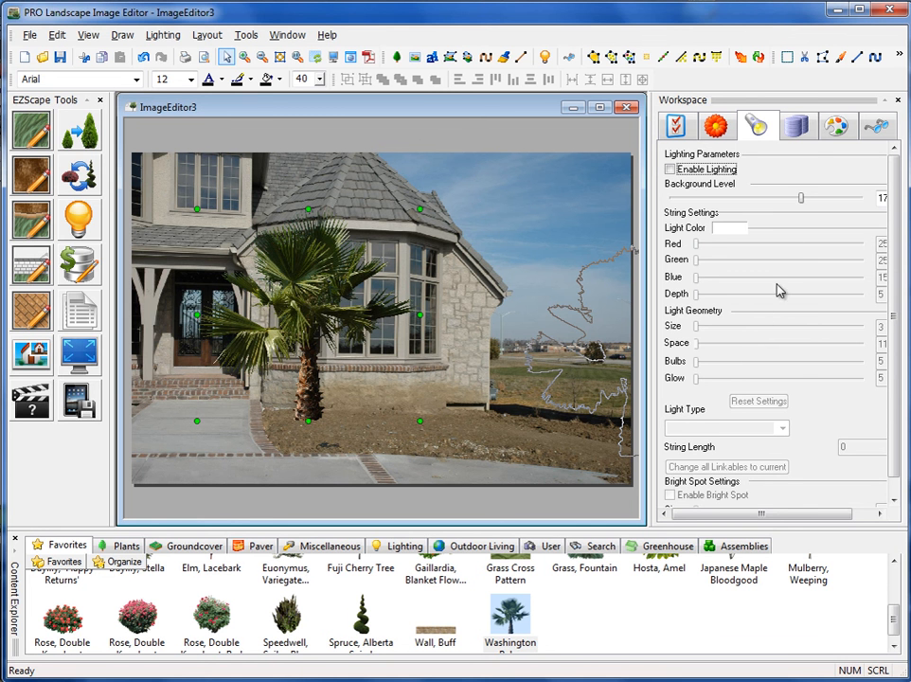
pyautogui.moveTo(798, 126)
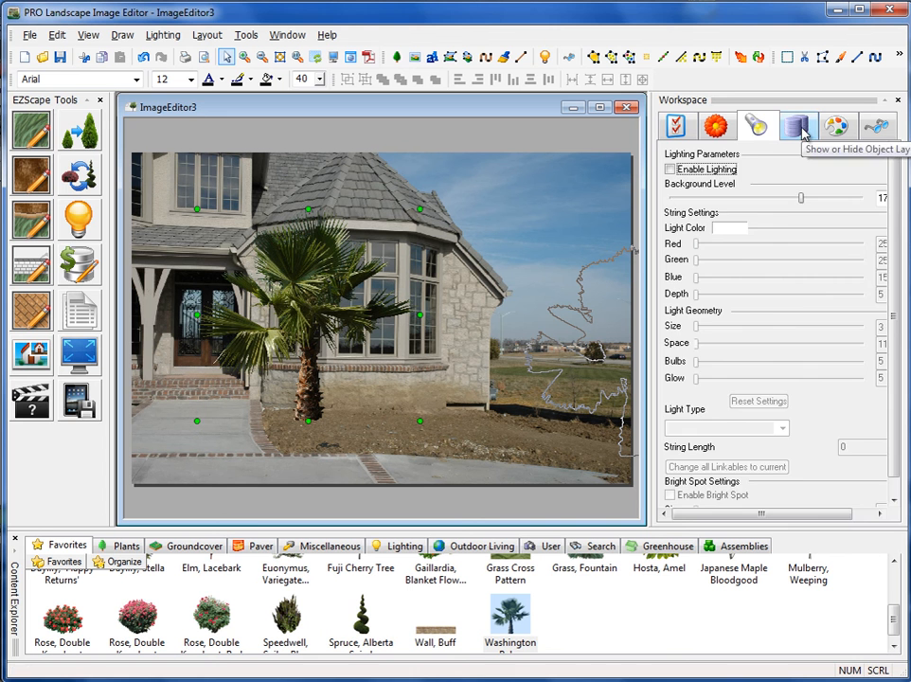
# Show the layer visibility list, with every layer from Tree to Object visible.
pyautogui.click(797, 126)
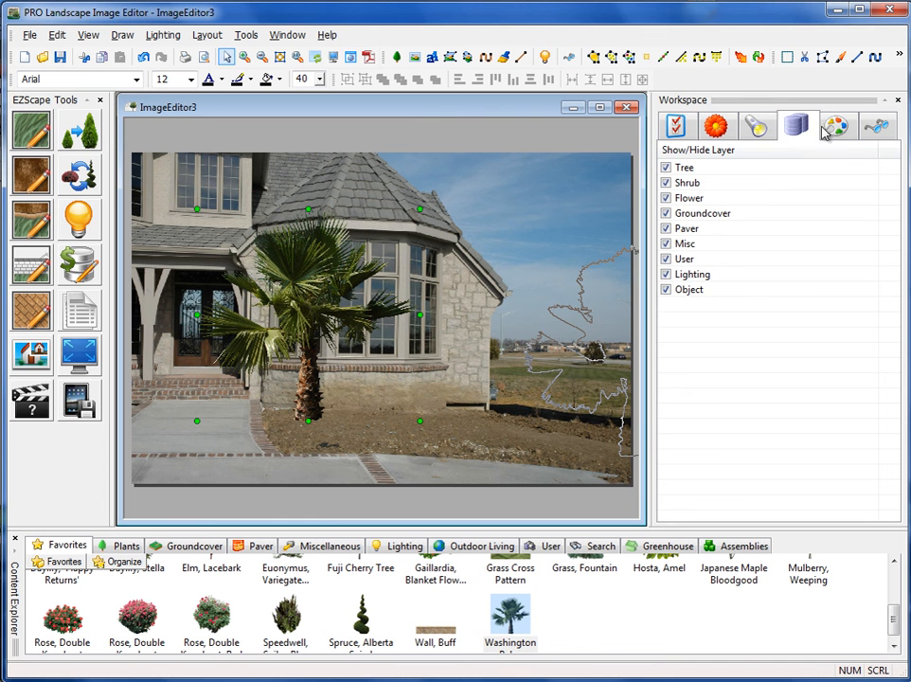
# Lower the palm's brightness to -0.10 with the color adjustment slider.
pyautogui.click(836, 126)
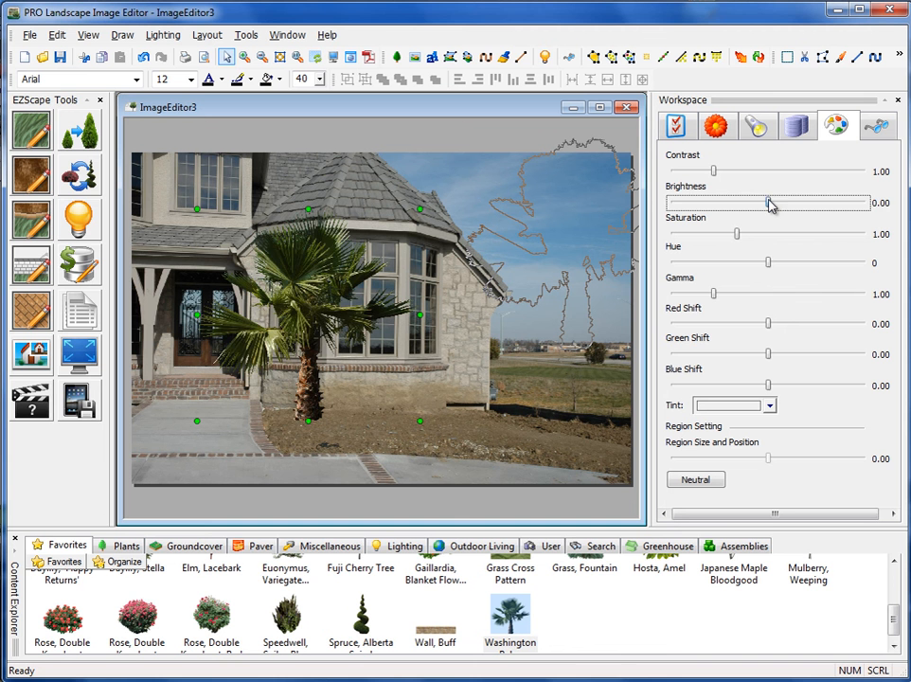
pyautogui.moveTo(762, 203); pyautogui.dragTo(775, 203)
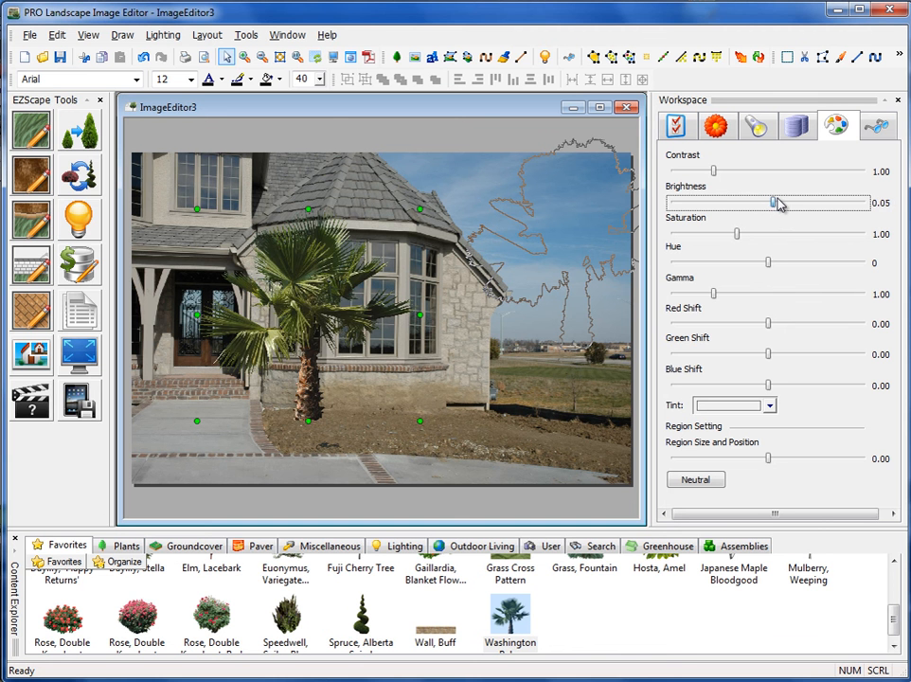
pyautogui.moveTo(777, 203); pyautogui.dragTo(753, 203)
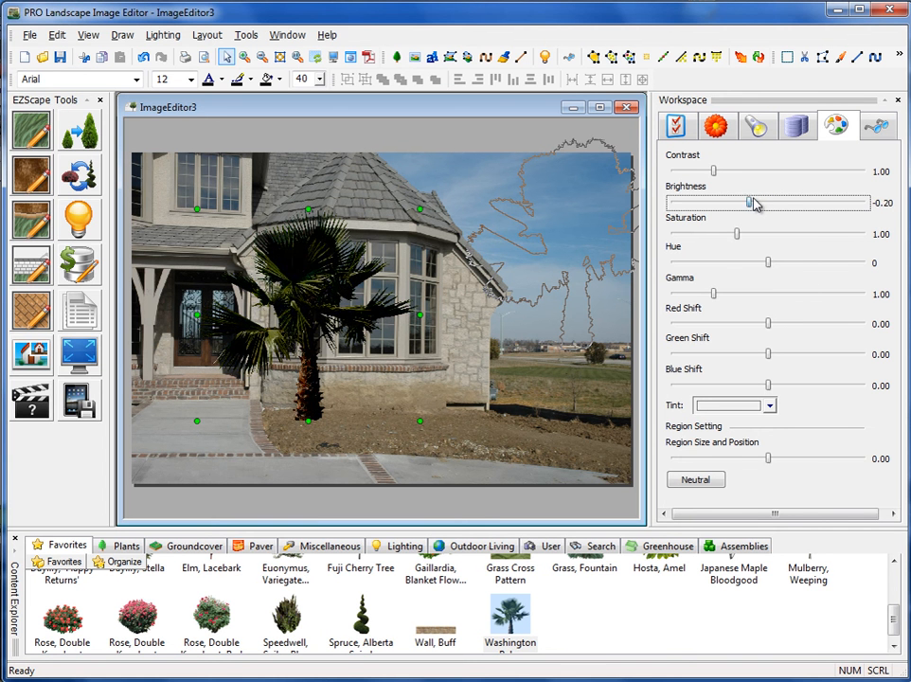
pyautogui.moveTo(753, 202); pyautogui.dragTo(758, 203)
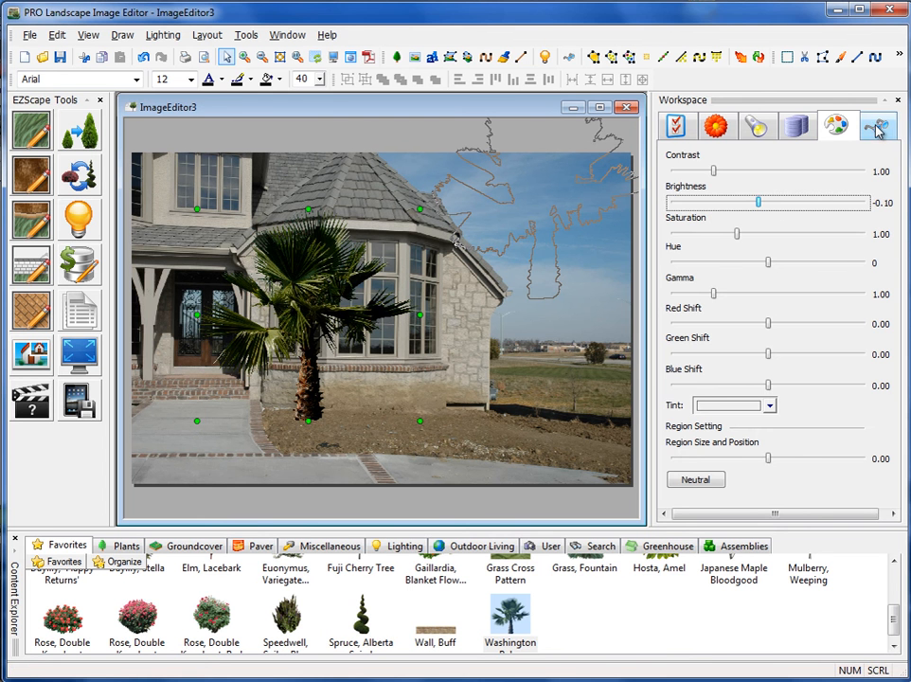
# Show the ClearView transparency settings, with no categories ticked.
pyautogui.click(876, 126)
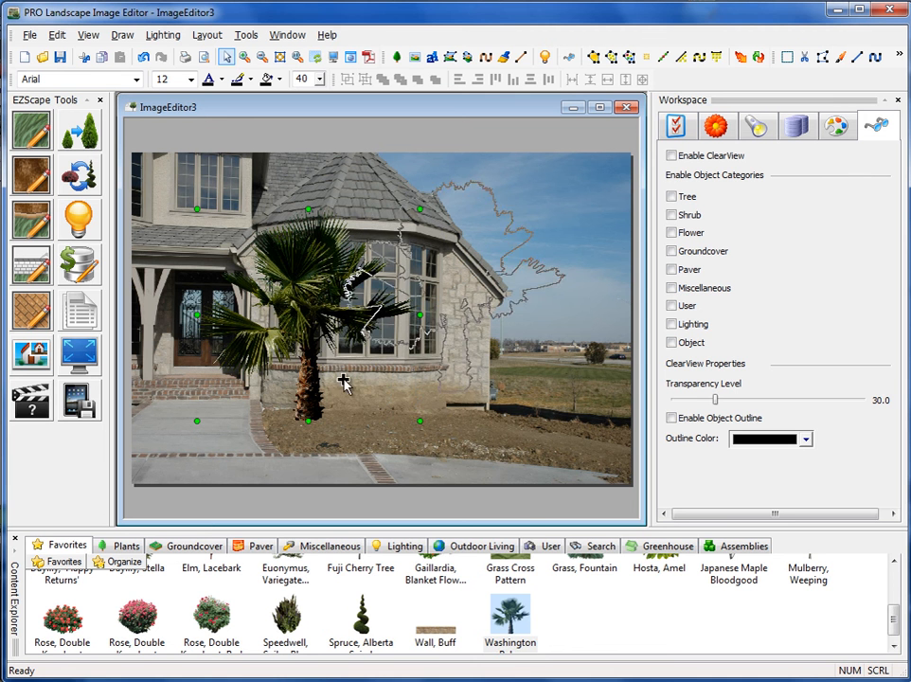
# Delete the Washington Palm from the canvas using its context menu.
pyautogui.rightClick(346, 383)
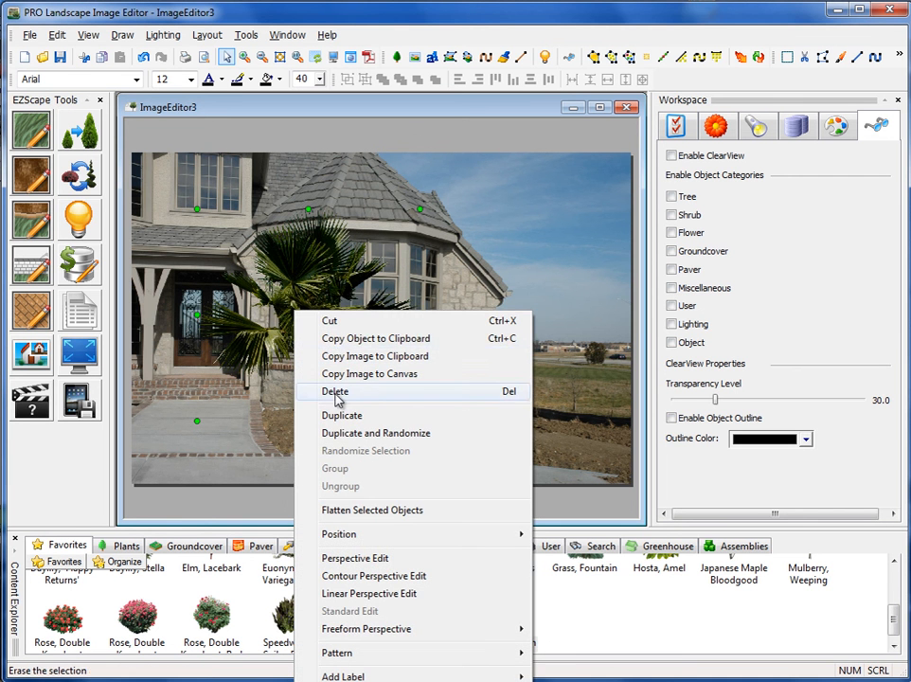
pyautogui.click(335, 392)
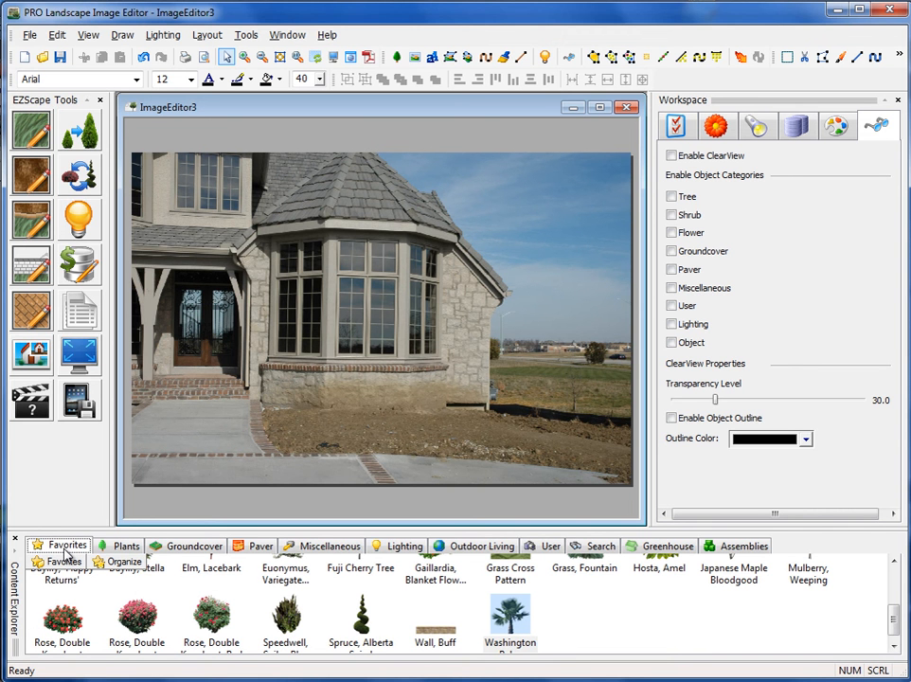
# Browse the deciduous shrub catalogue, starting with Apple Serviceberry and Arborvitae.
pyautogui.scroll(-3)
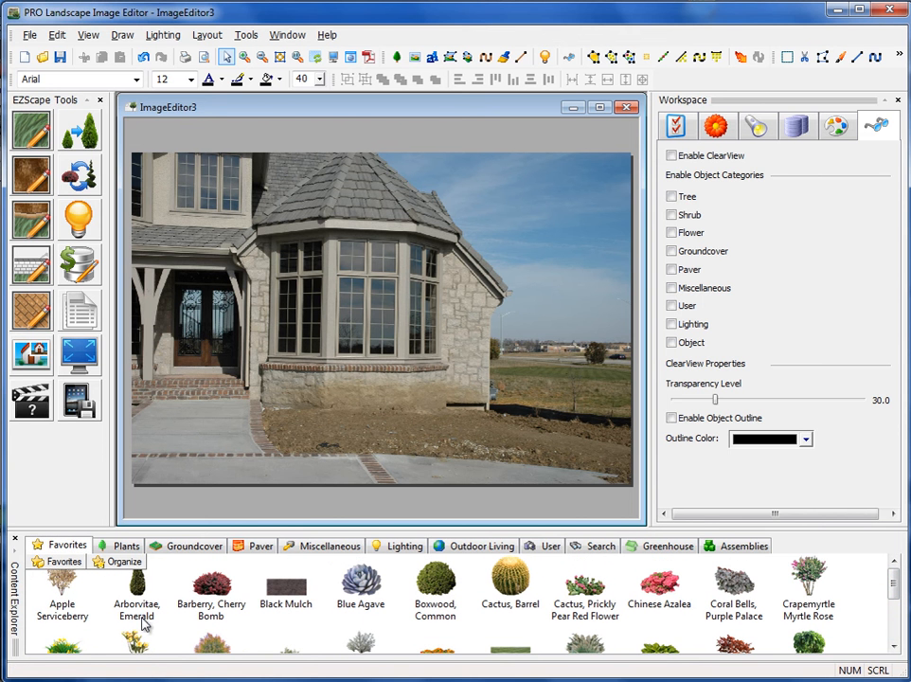
pyautogui.moveTo(765, 609)
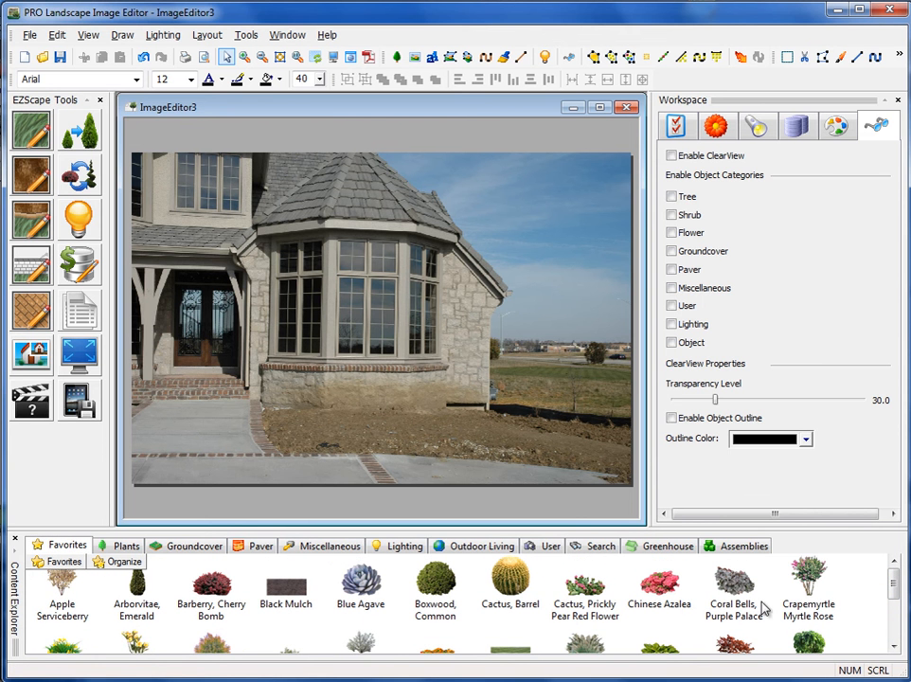
pyautogui.moveTo(205, 611)
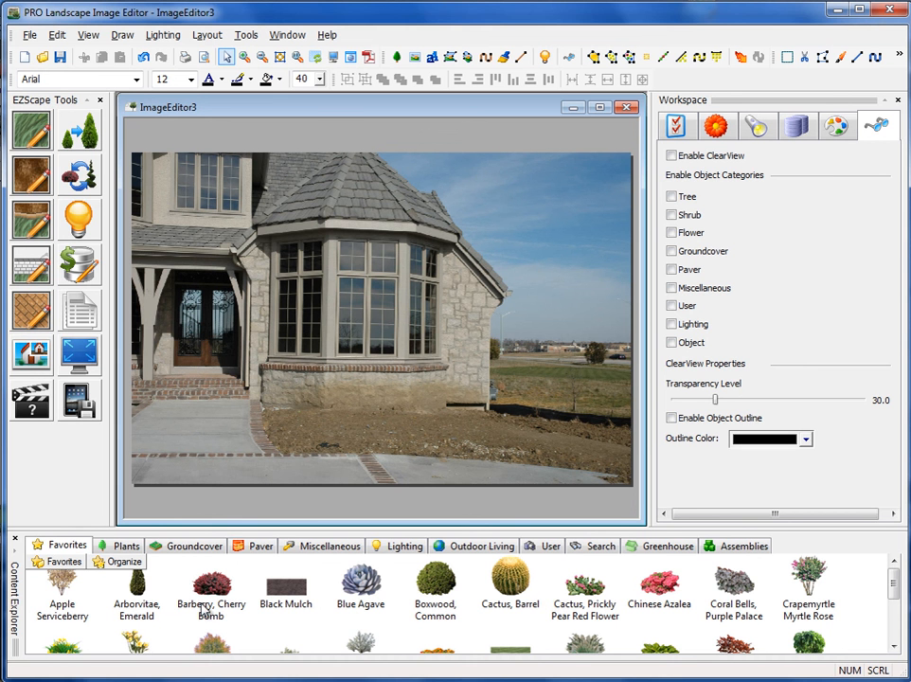
pyautogui.moveTo(595, 625)
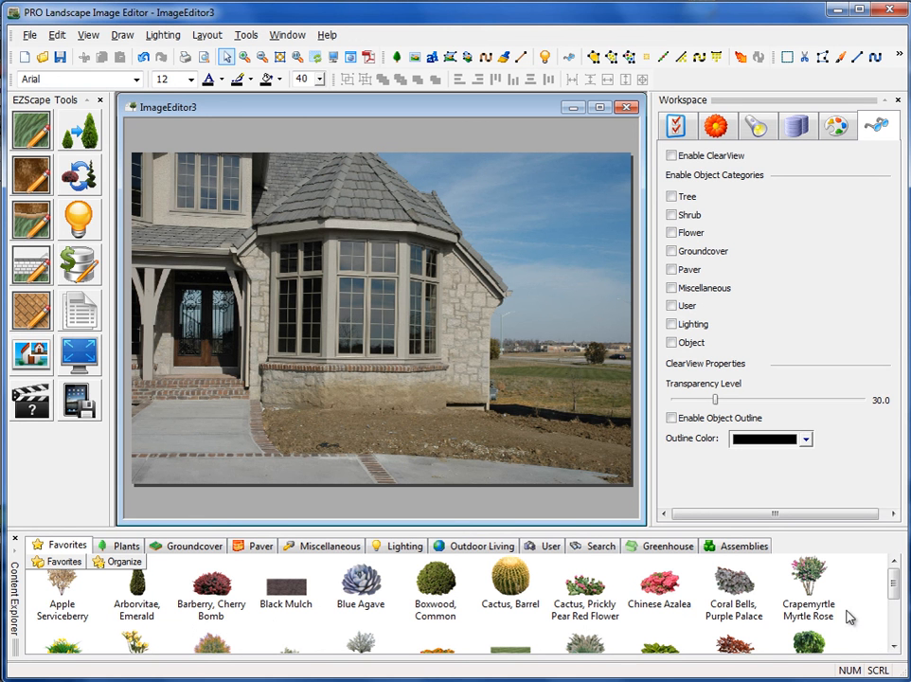
pyautogui.moveTo(215, 598)
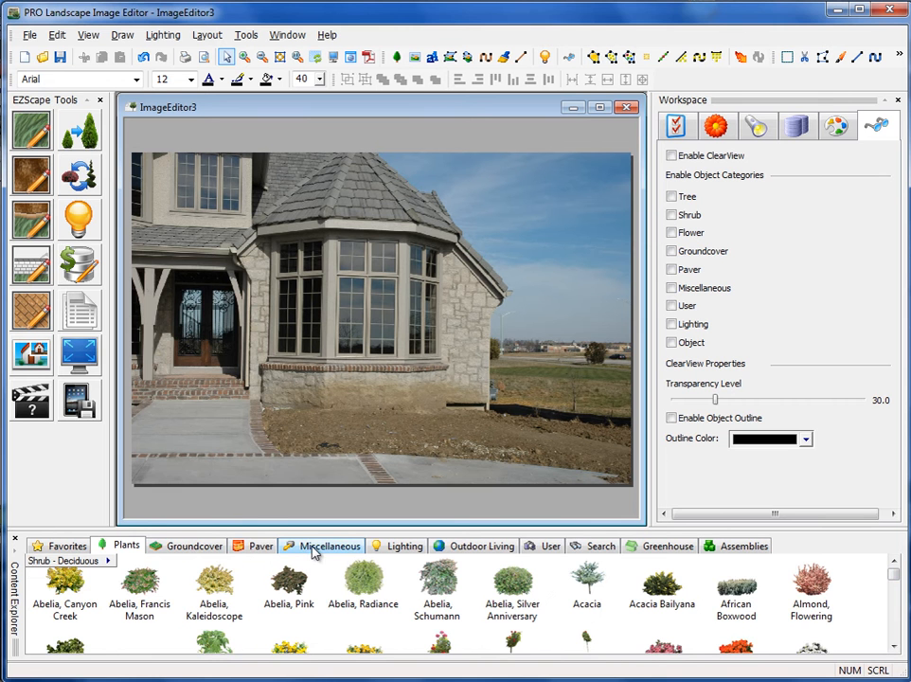
# Browse the Miscellaneous, Lighting and Outdoor Living collections and their subcategories.
pyautogui.click(329, 546)
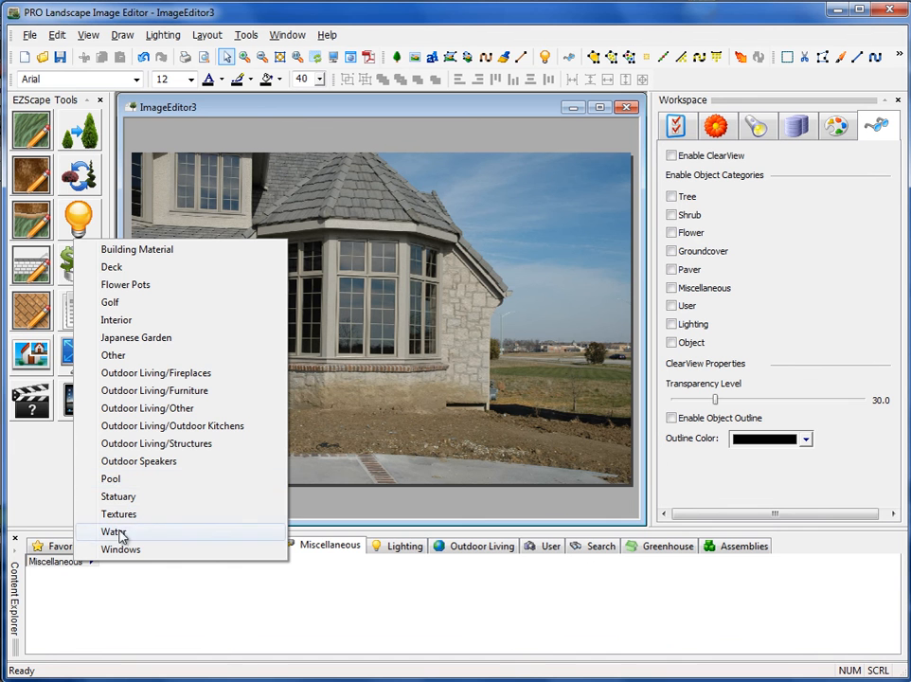
pyautogui.moveTo(121, 554)
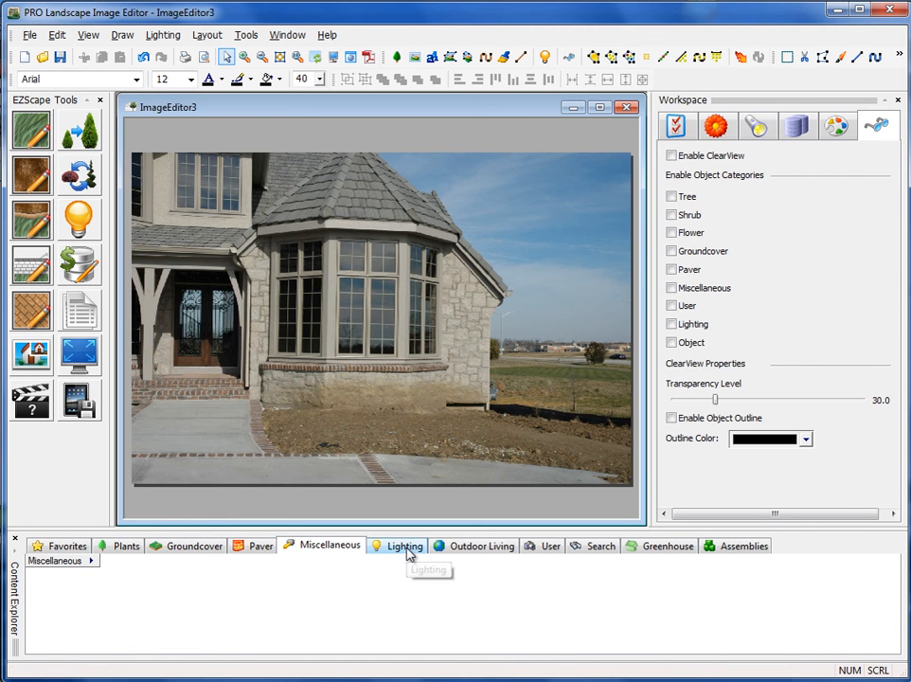
pyautogui.click(405, 546)
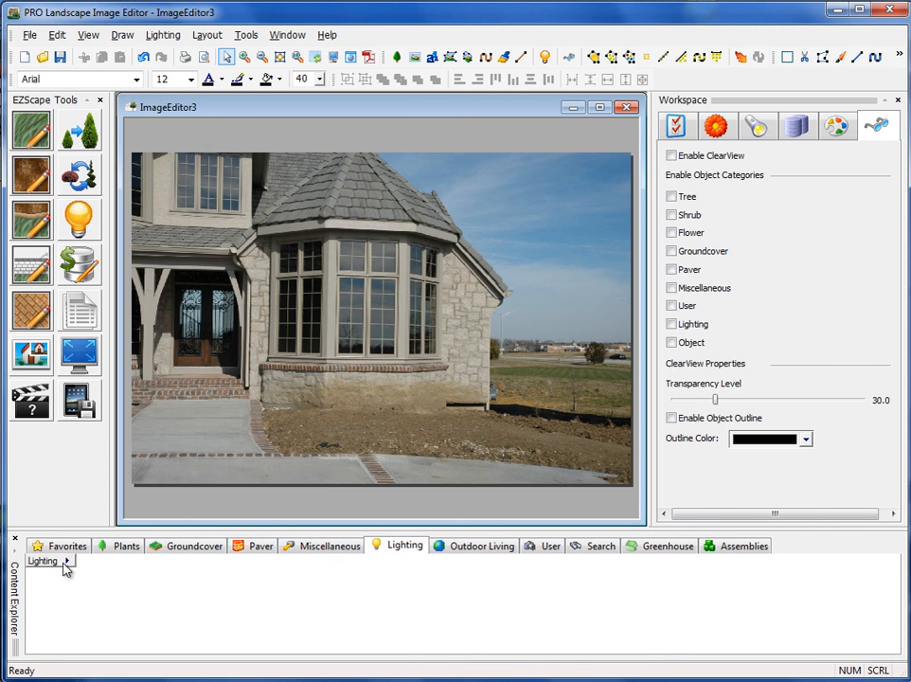
pyautogui.click(43, 560)
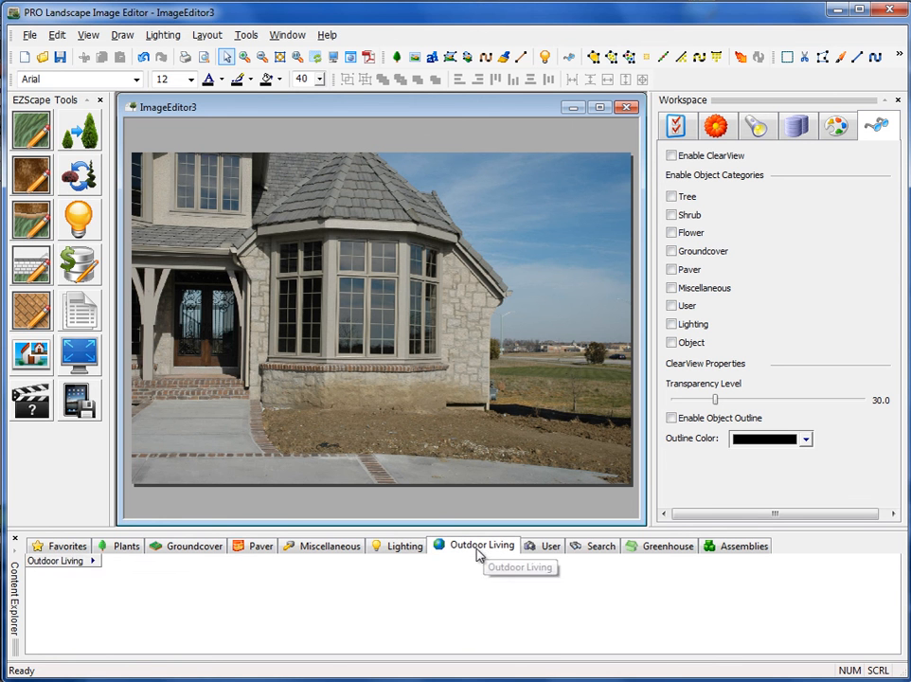
pyautogui.click(63, 560)
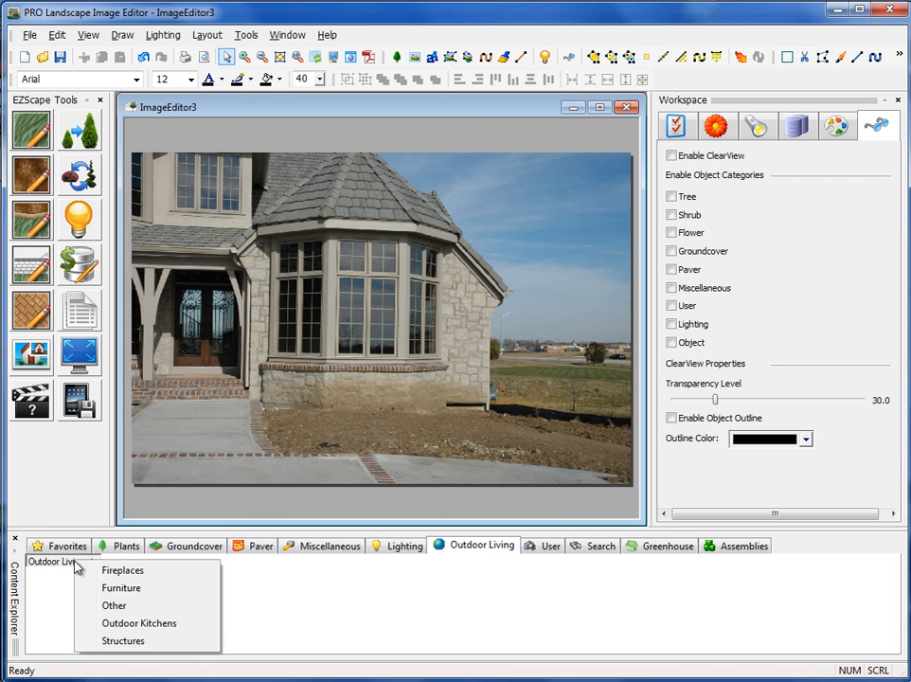
pyautogui.moveTo(550, 552)
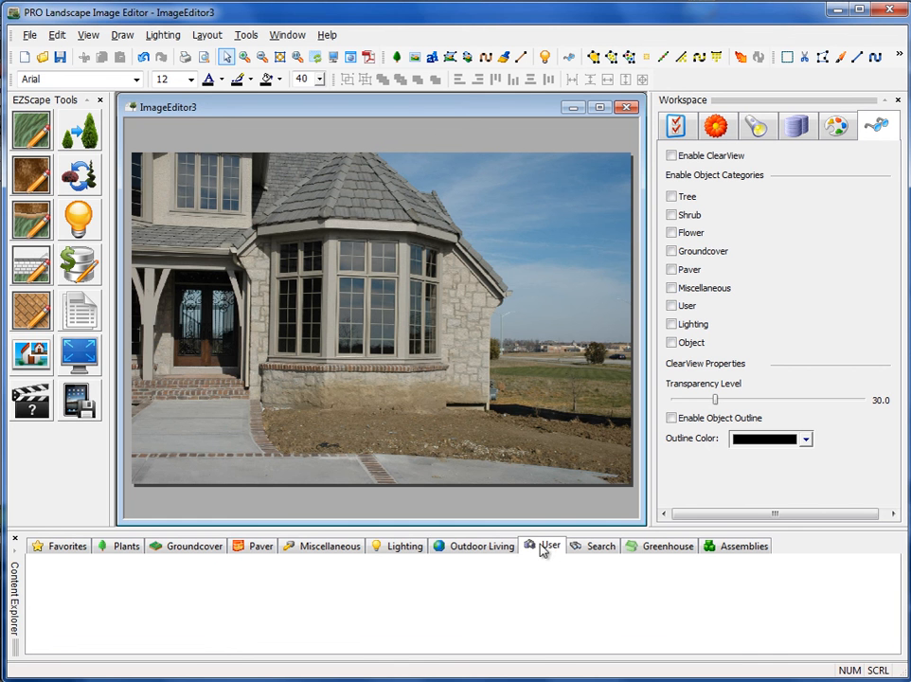
pyautogui.moveTo(548, 547)
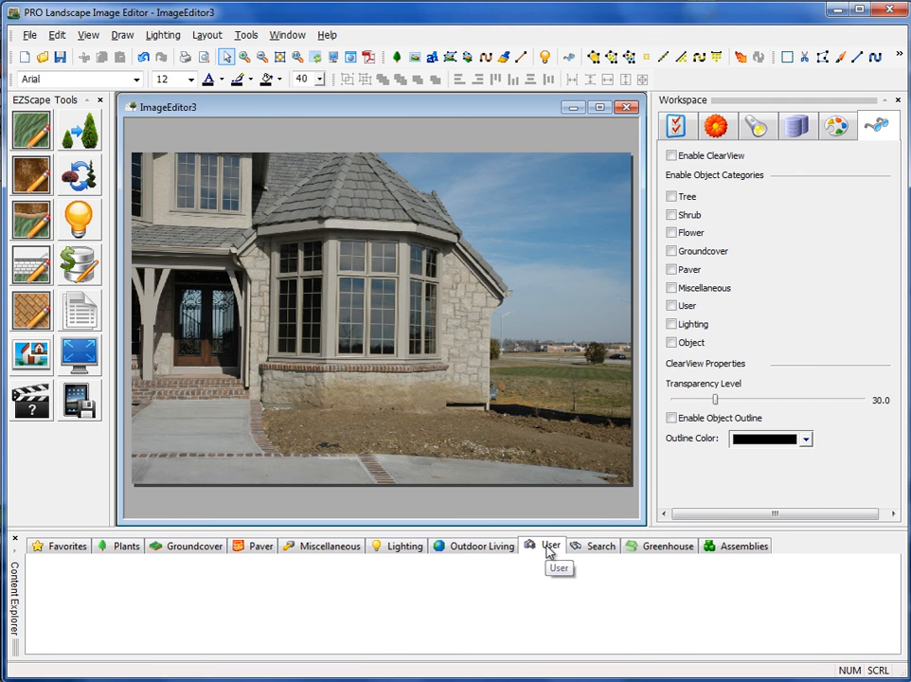
pyautogui.moveTo(600, 545)
pyautogui.write('azalea')
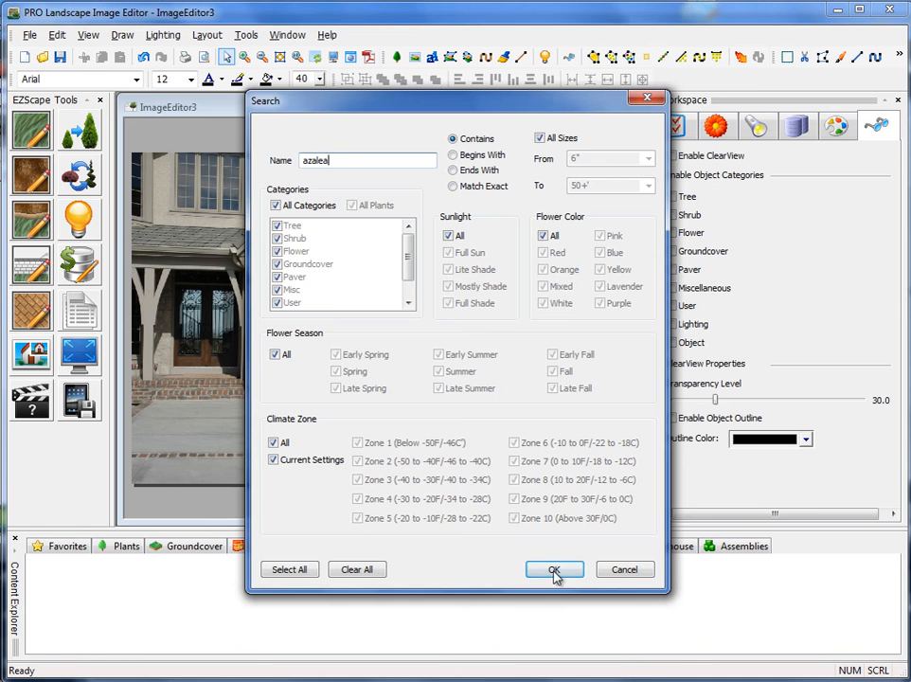
# Run the azalea search and browse results like Azalea Mock, Orange, Pink and Exbury.
pyautogui.click(554, 569)
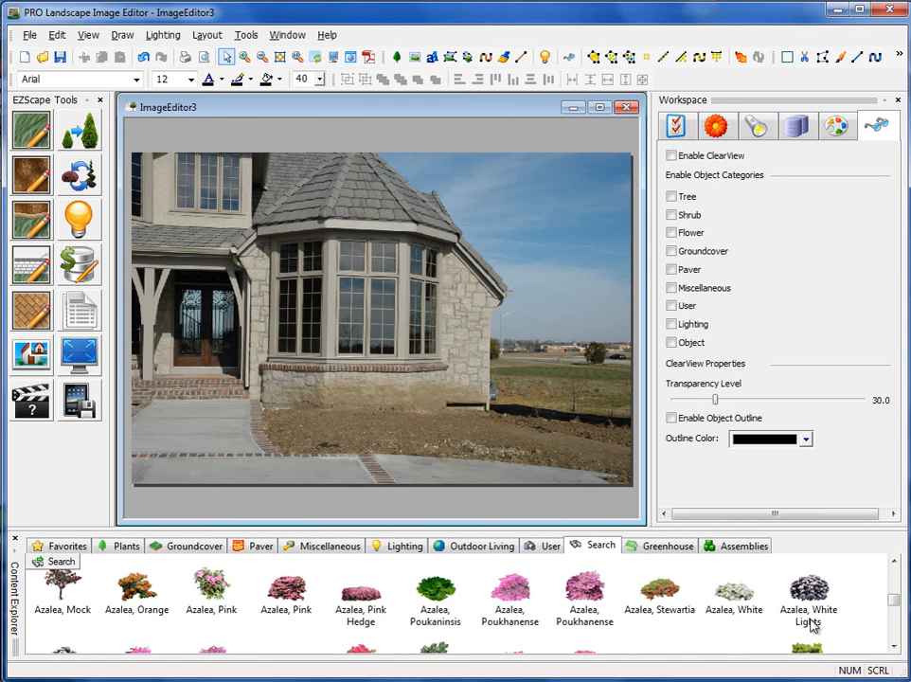
pyautogui.moveTo(644, 628)
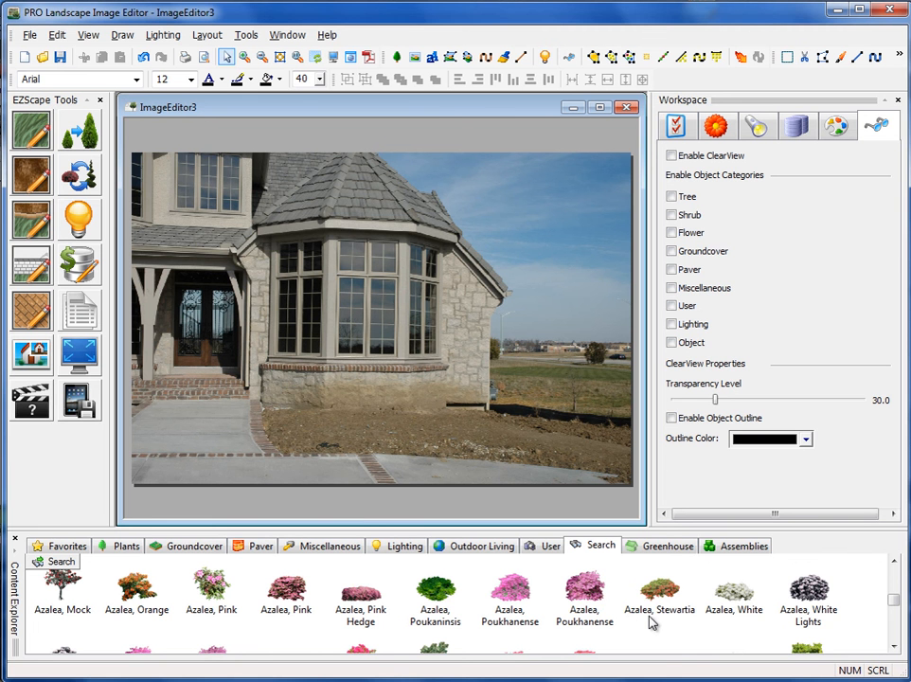
pyautogui.click(666, 546)
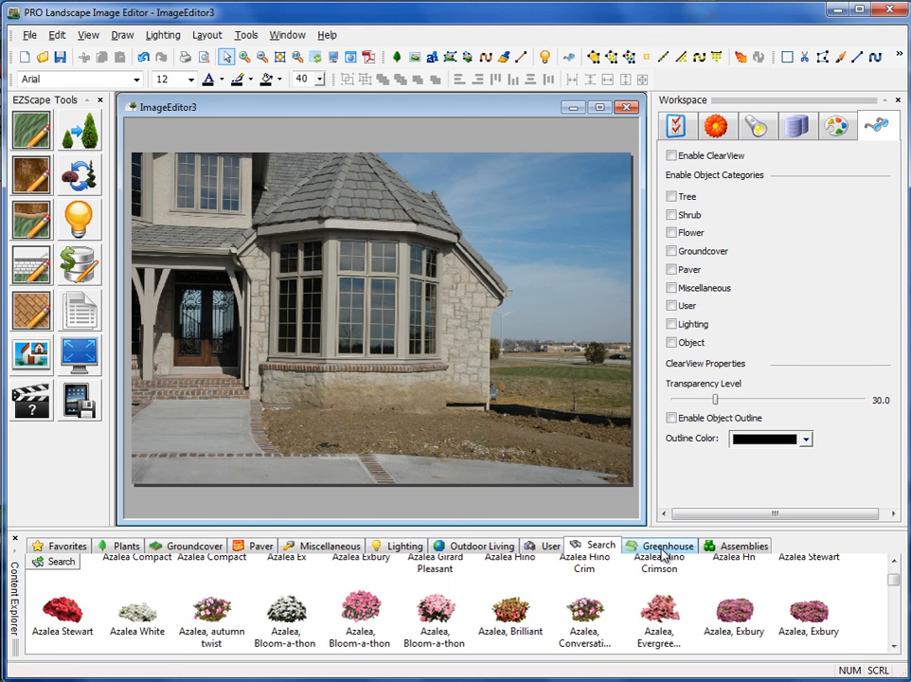
# Switch to the Greenhouse collection's Assemblies list showing the Test22 azalea, abelia and currant grouping.
pyautogui.click(667, 546)
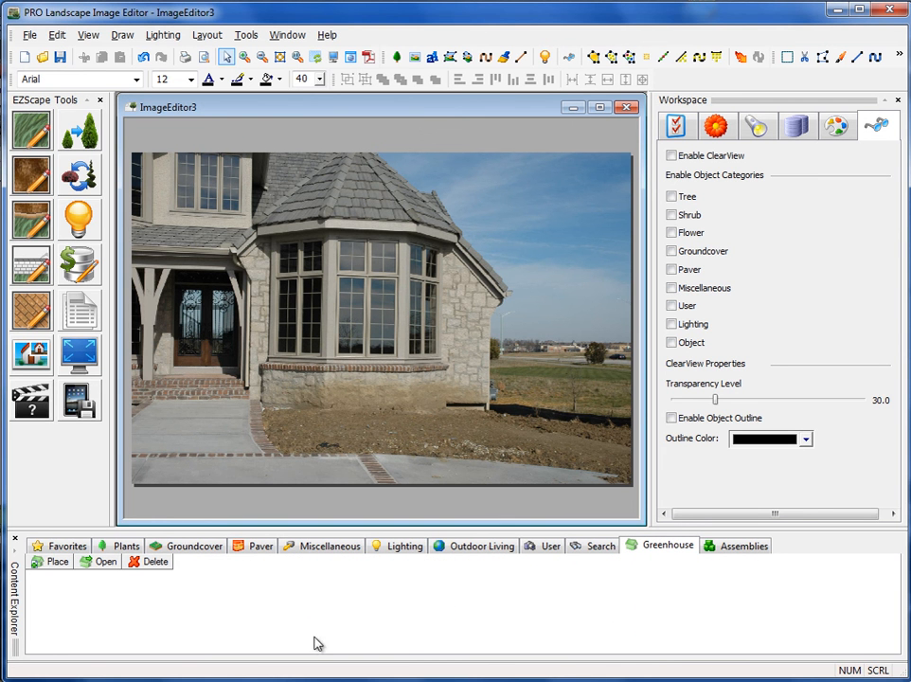
pyautogui.moveTo(263, 643)
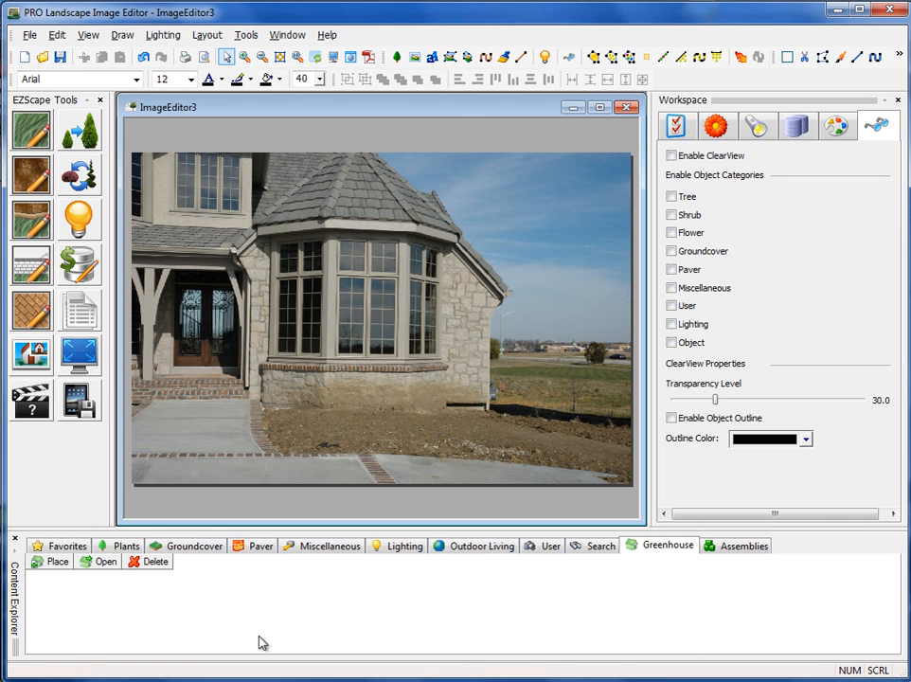
pyautogui.moveTo(378, 611)
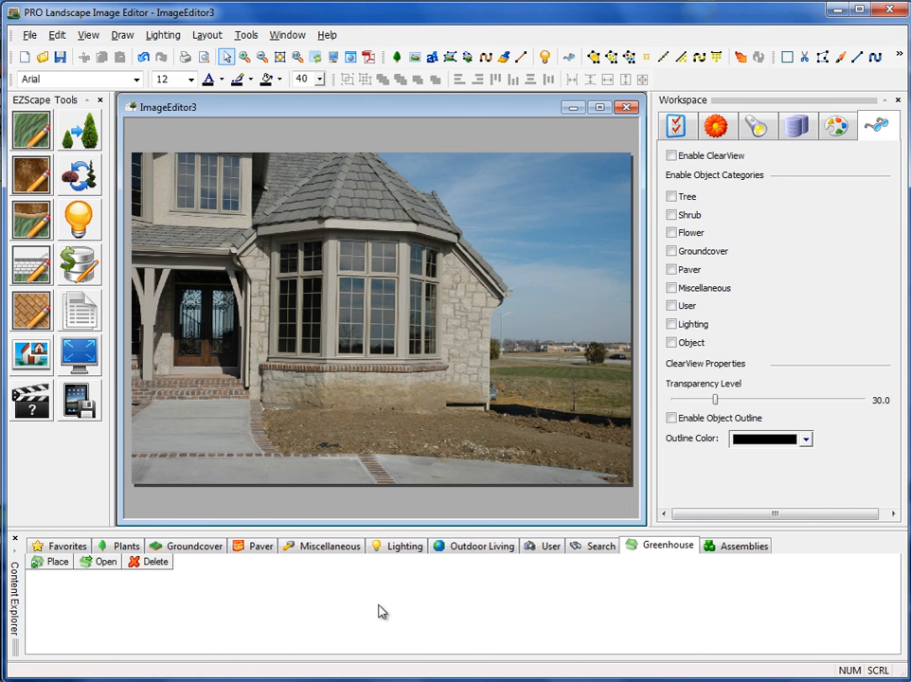
pyautogui.moveTo(500, 606)
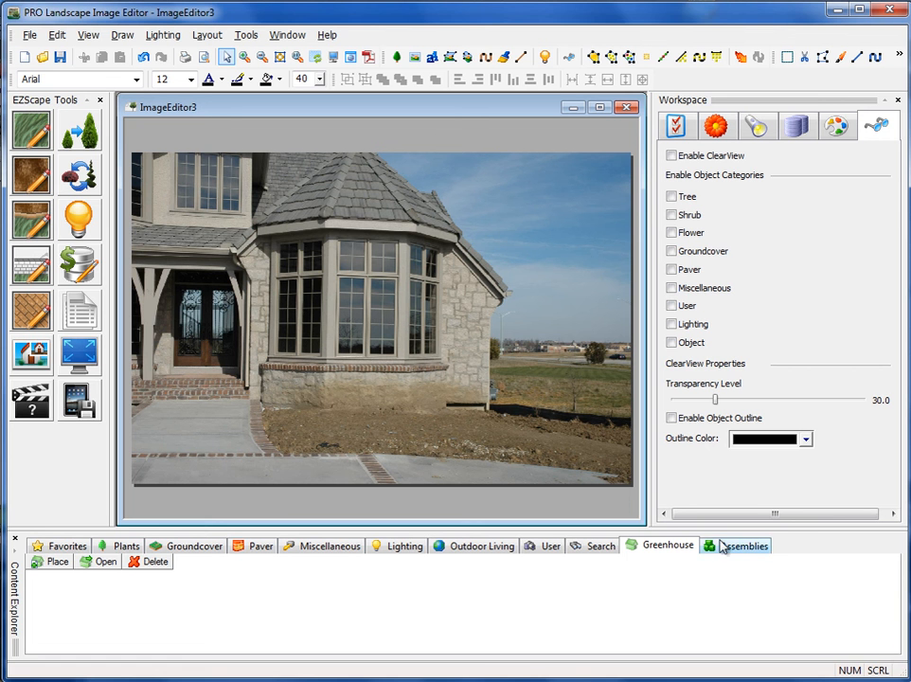
pyautogui.click(746, 545)
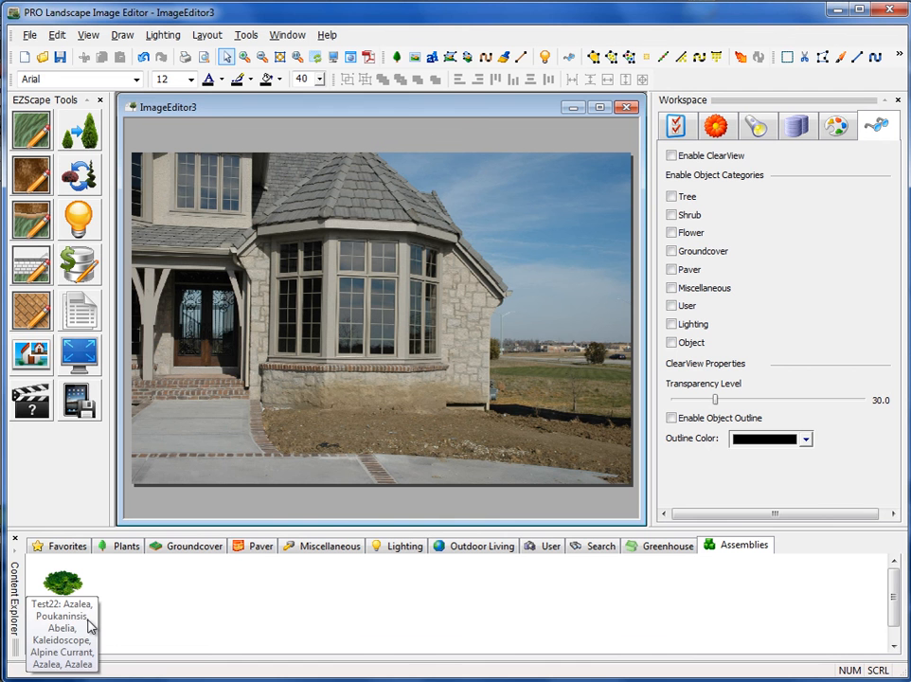
pyautogui.moveTo(326, 524)
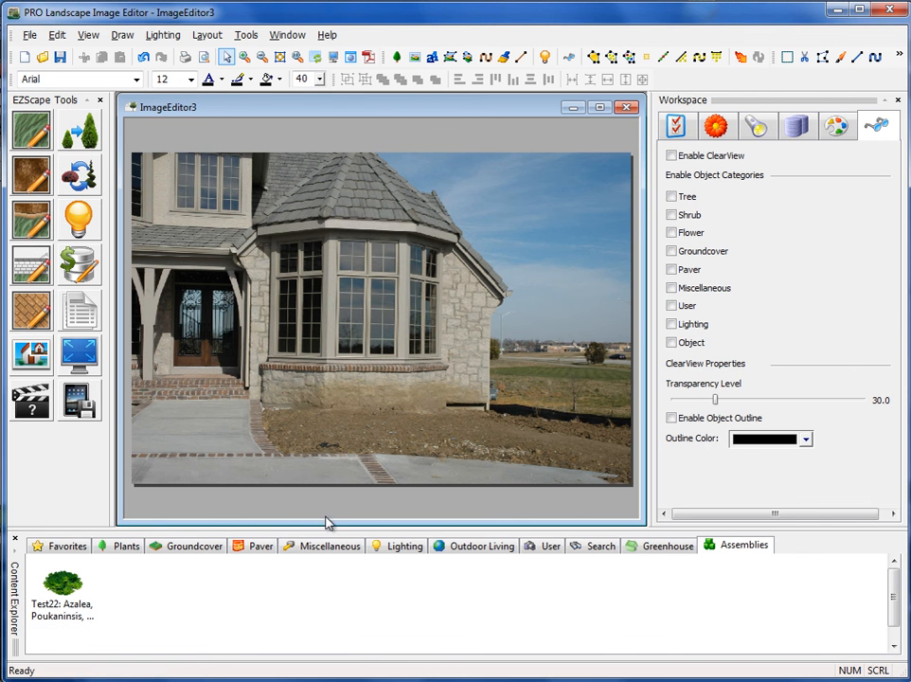
pyautogui.moveTo(233, 673)
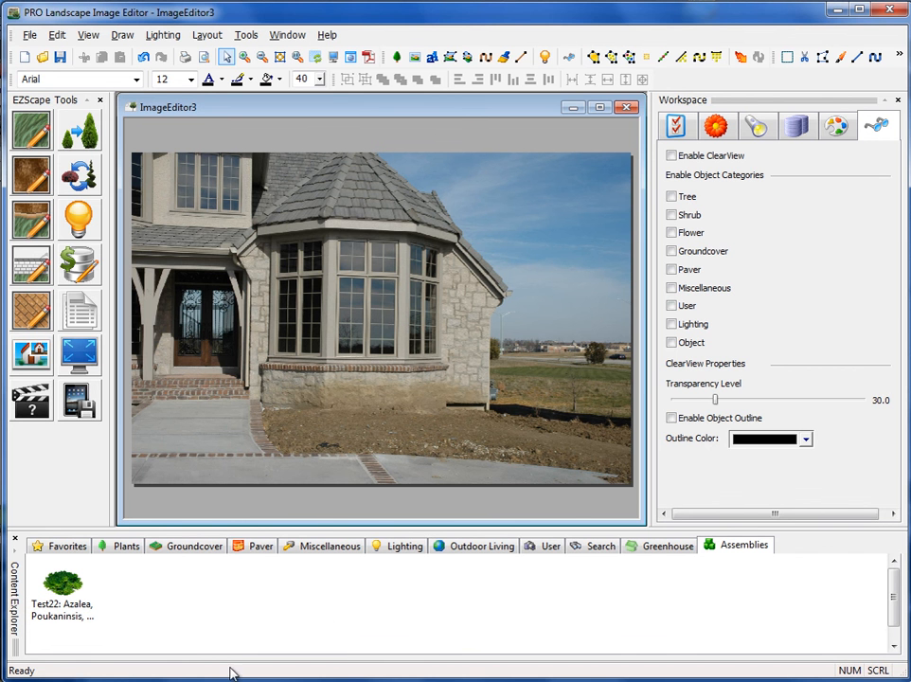
pyautogui.moveTo(239, 613)
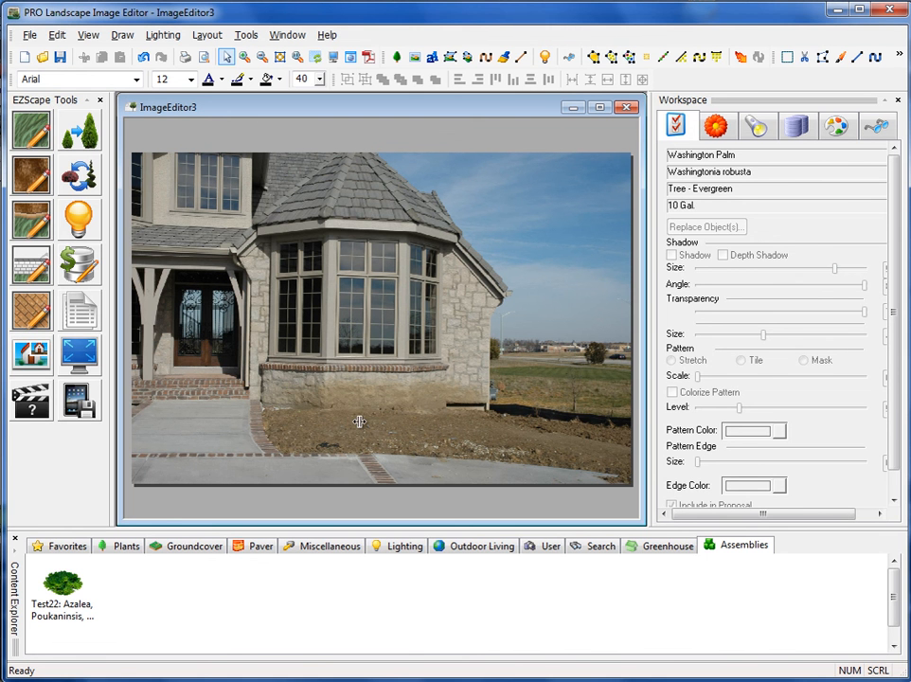
pyautogui.moveTo(471, 385)
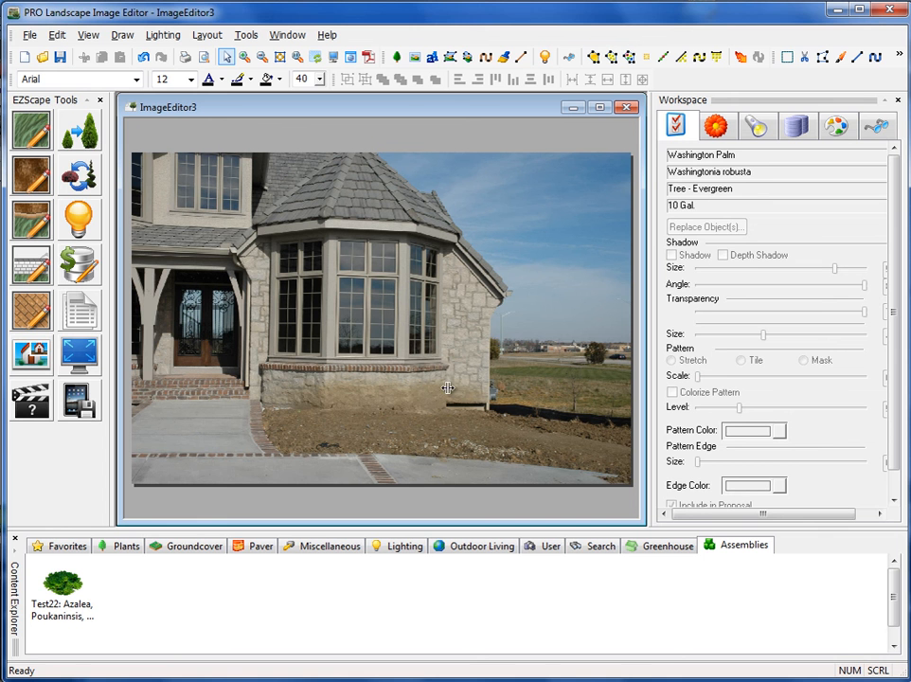
pyautogui.moveTo(453, 388)
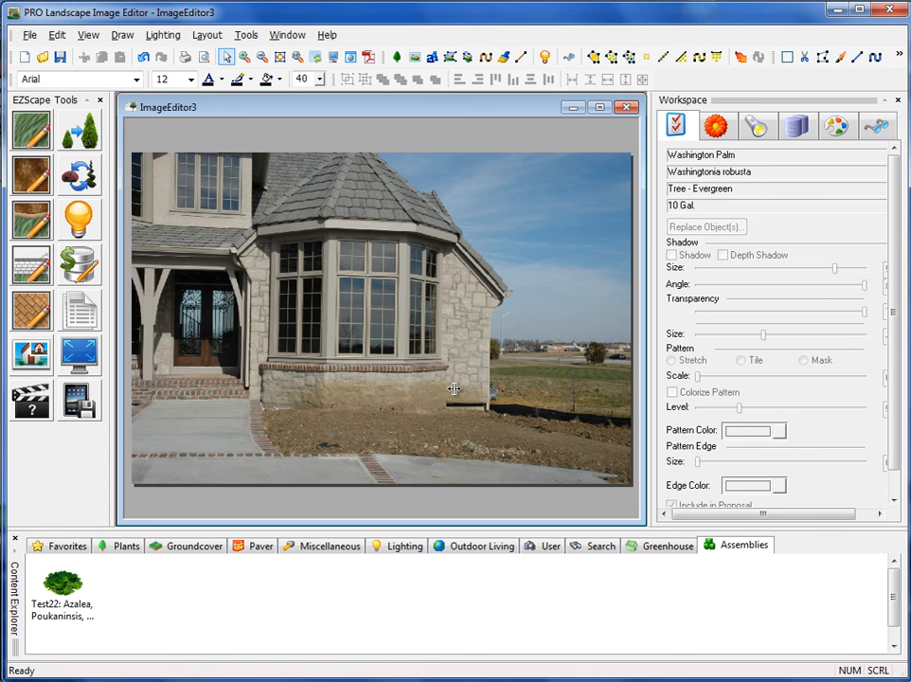
pyautogui.moveTo(423, 408)
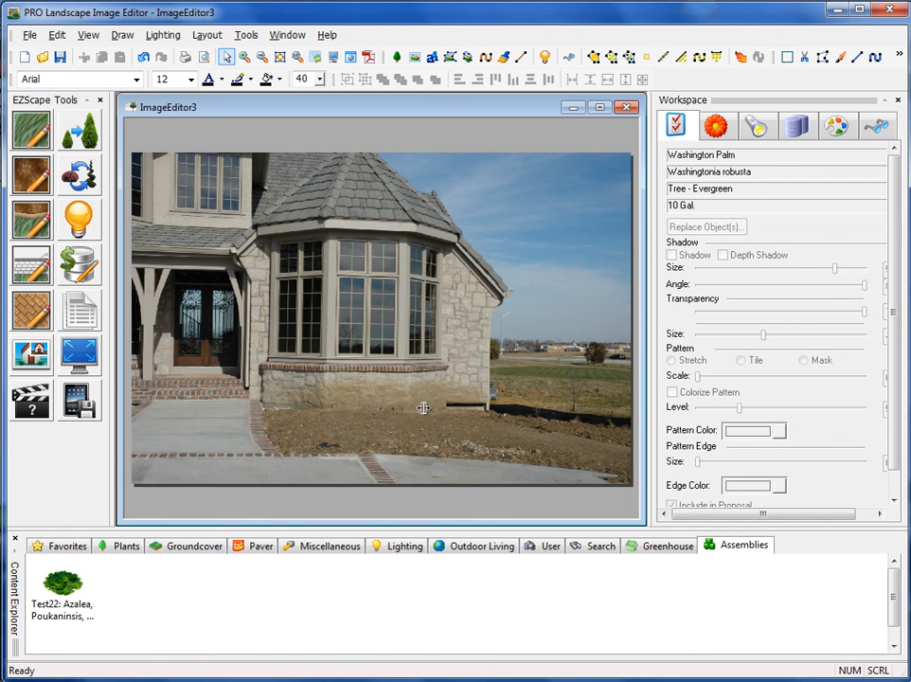
pyautogui.moveTo(374, 405)
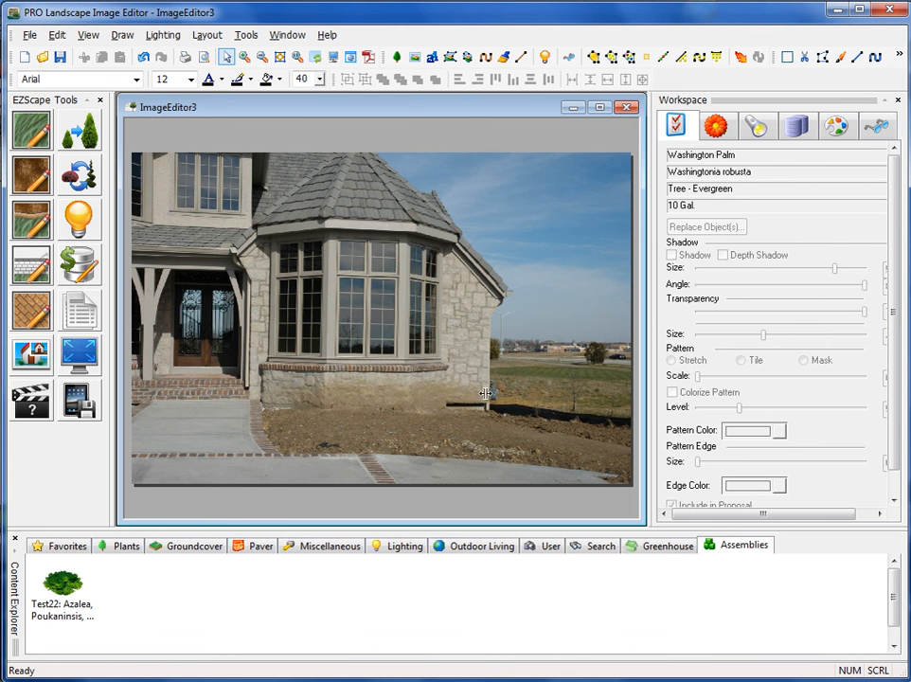
pyautogui.moveTo(469, 312)
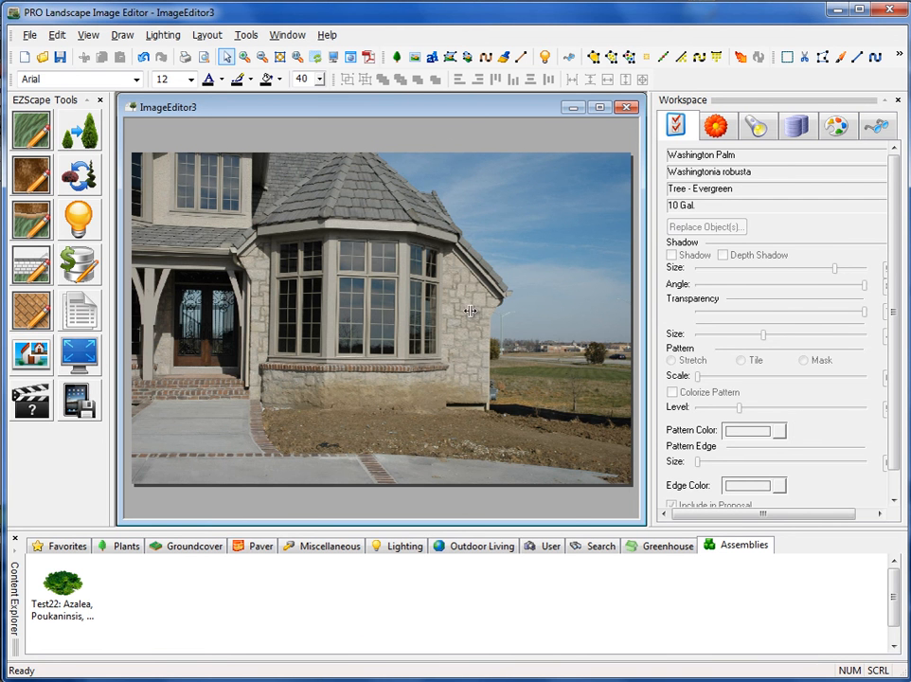
pyautogui.moveTo(464, 352)
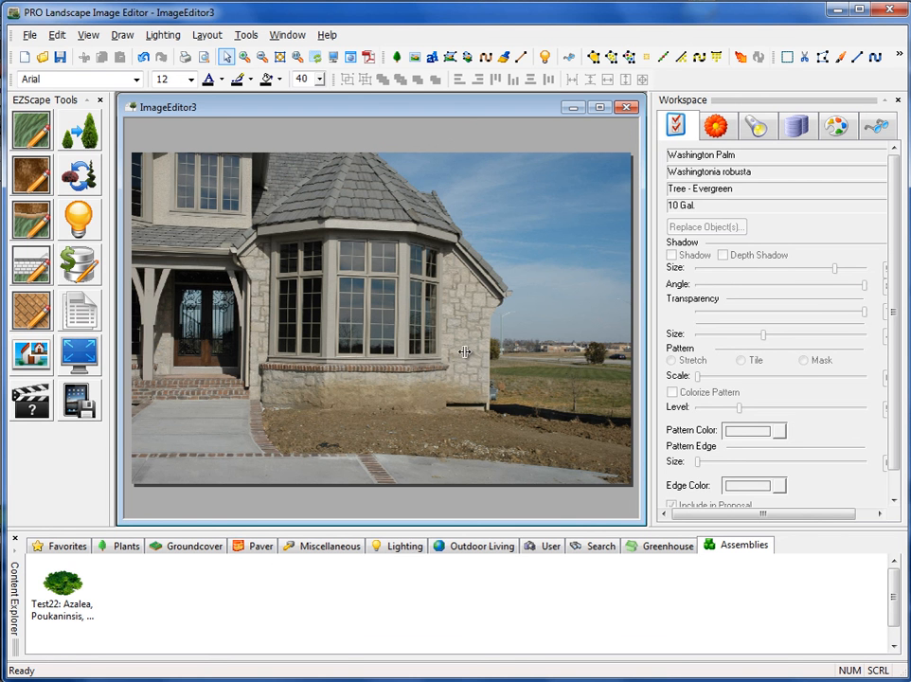
pyautogui.moveTo(285, 406)
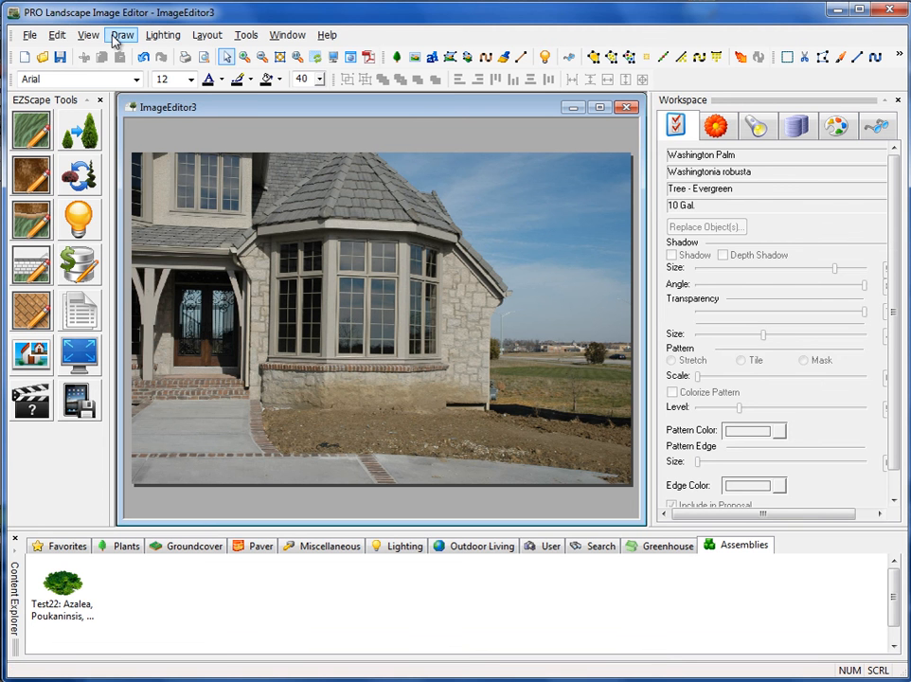
pyautogui.click(121, 35)
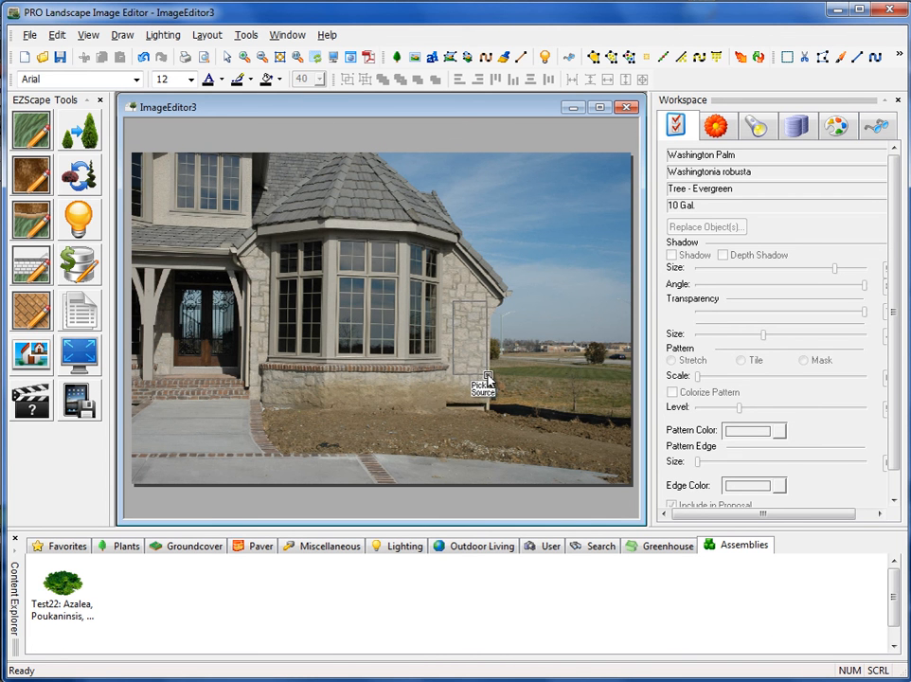
# Clone stone from the house wall along the bay window base and bring up the patch's menu.
pyautogui.click(503, 57)
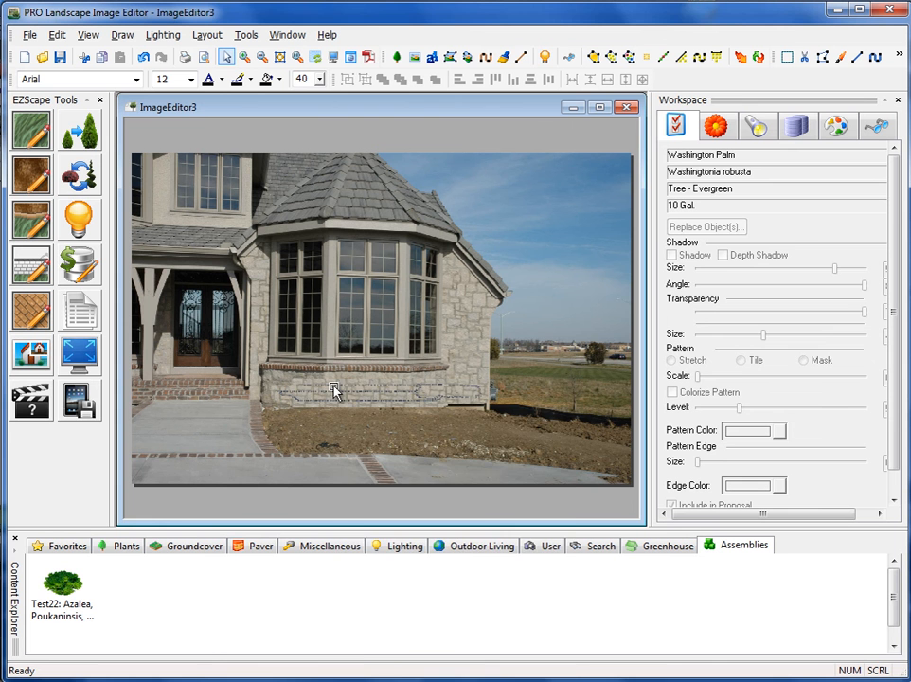
pyautogui.rightClick(333, 391)
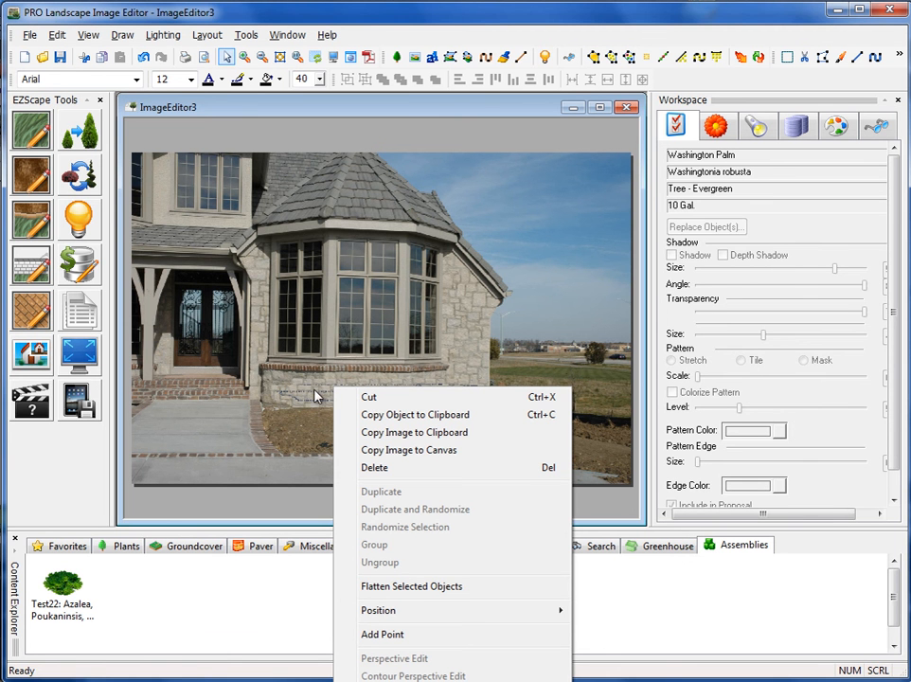
pyautogui.moveTo(424, 592)
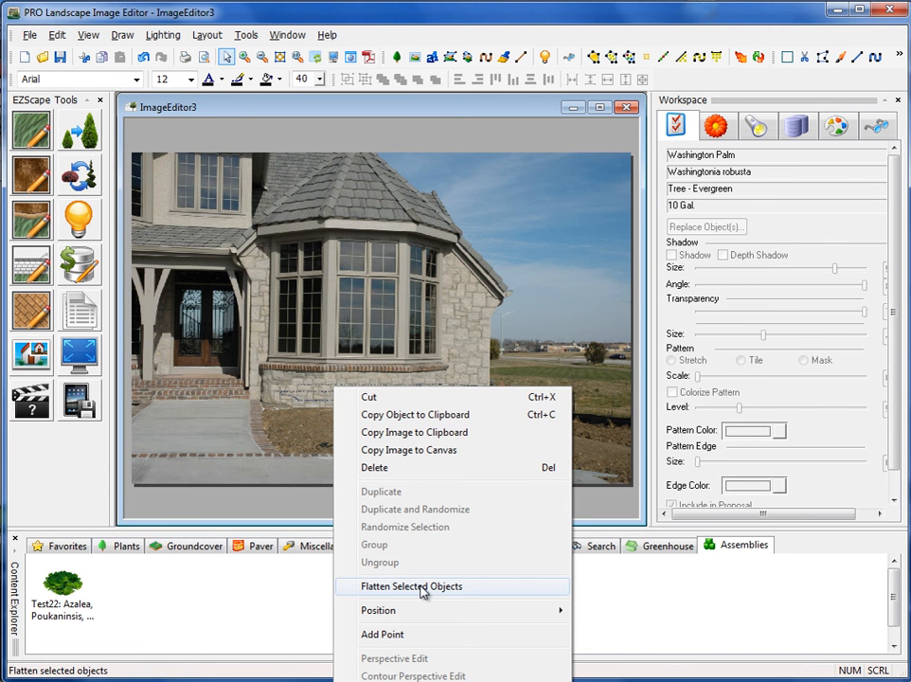
# Flatten the cloned stone patch into the photo, confirming the permanent-merge warning.
pyautogui.click(411, 586)
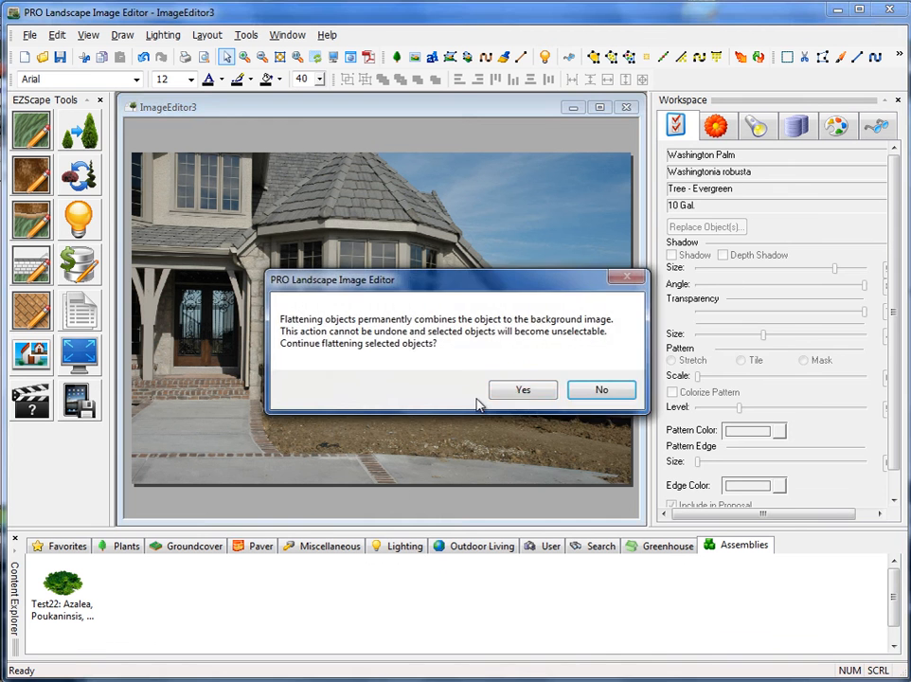
pyautogui.click(523, 390)
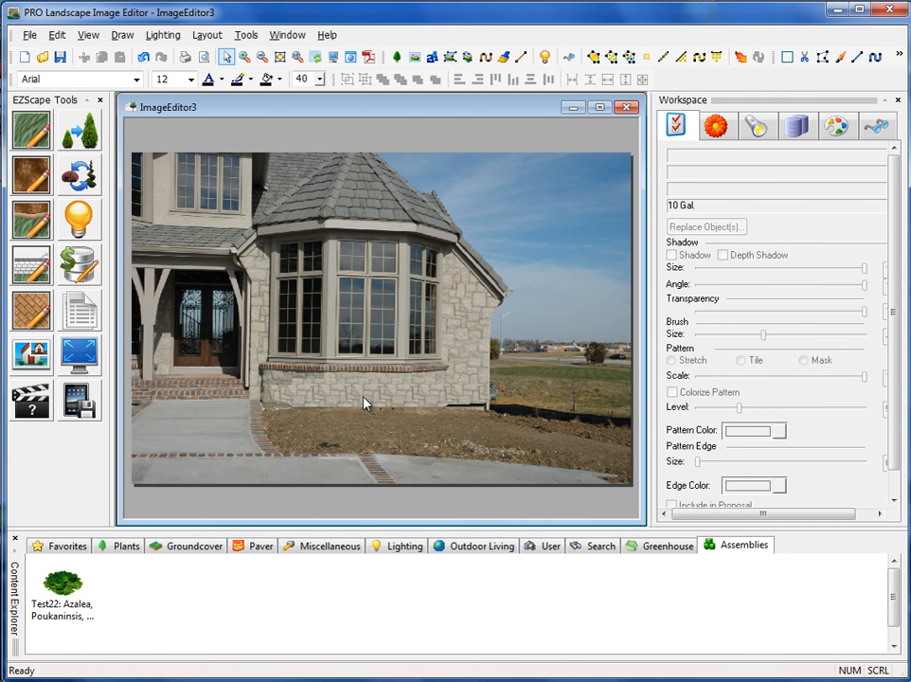
pyautogui.moveTo(462, 404)
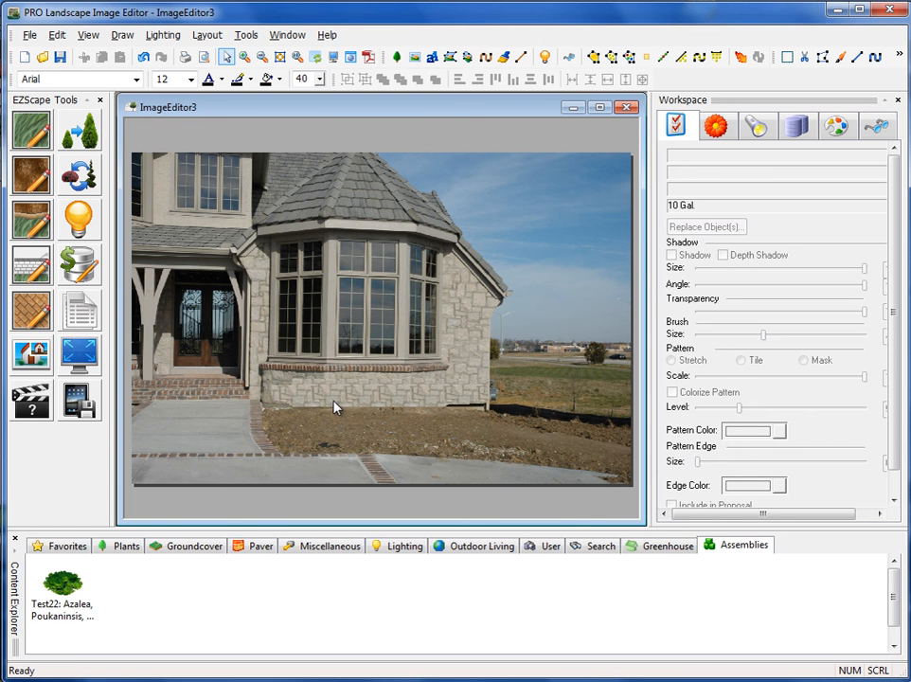
pyautogui.moveTo(272, 420)
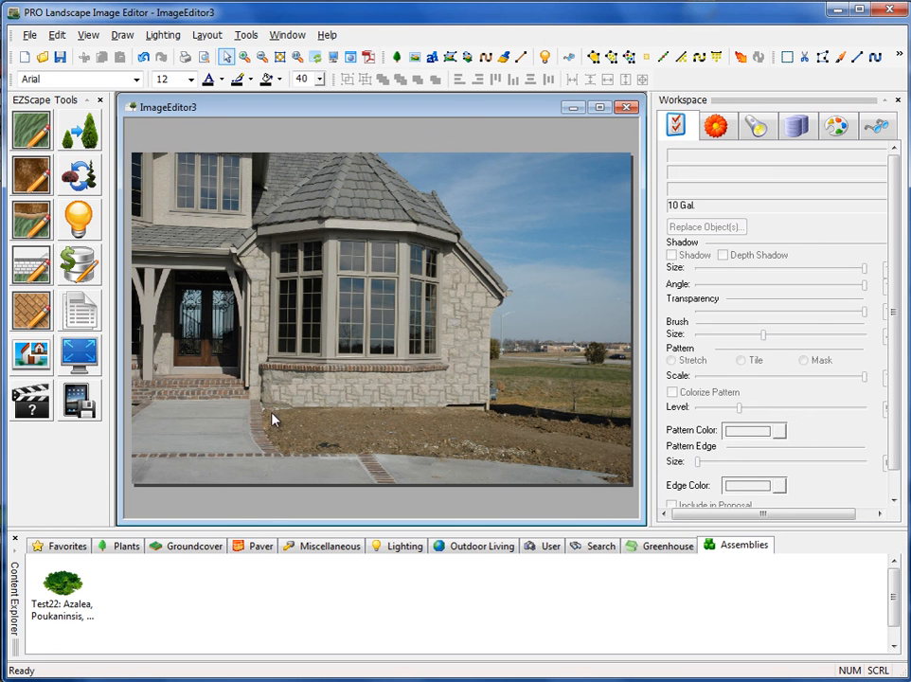
pyautogui.moveTo(387, 426)
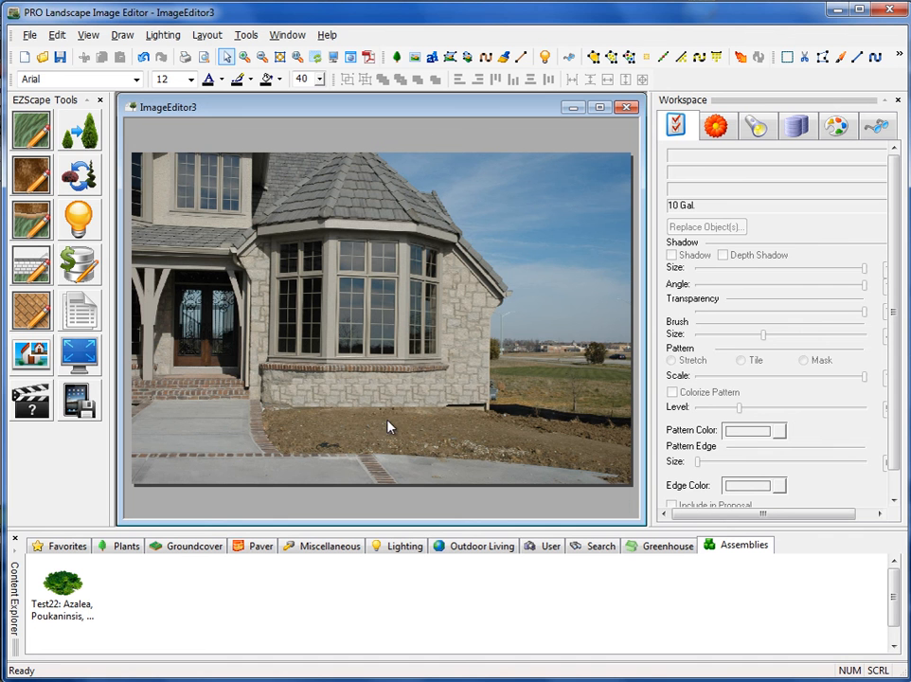
pyautogui.moveTo(480, 402)
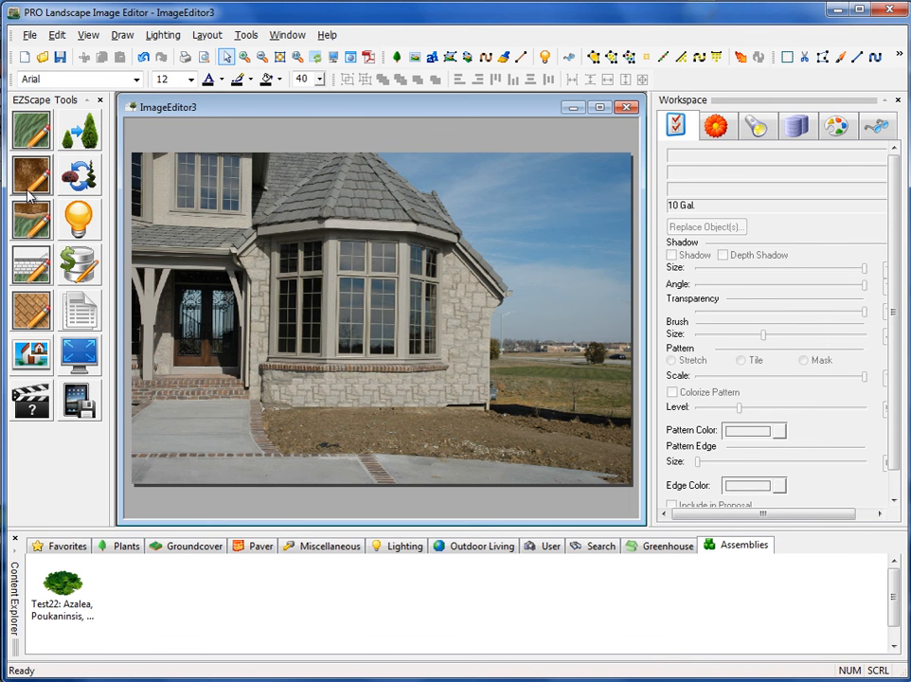
pyautogui.moveTo(31, 268)
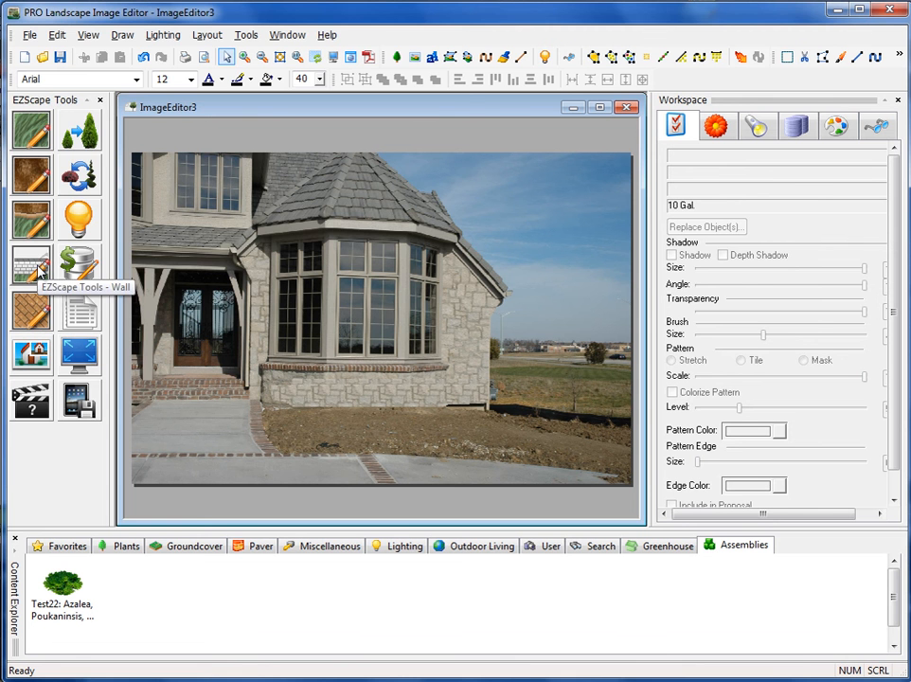
# Draw a freeform-curve Block Wall Pattern retaining wall beneath the bay window.
pyautogui.click(31, 265)
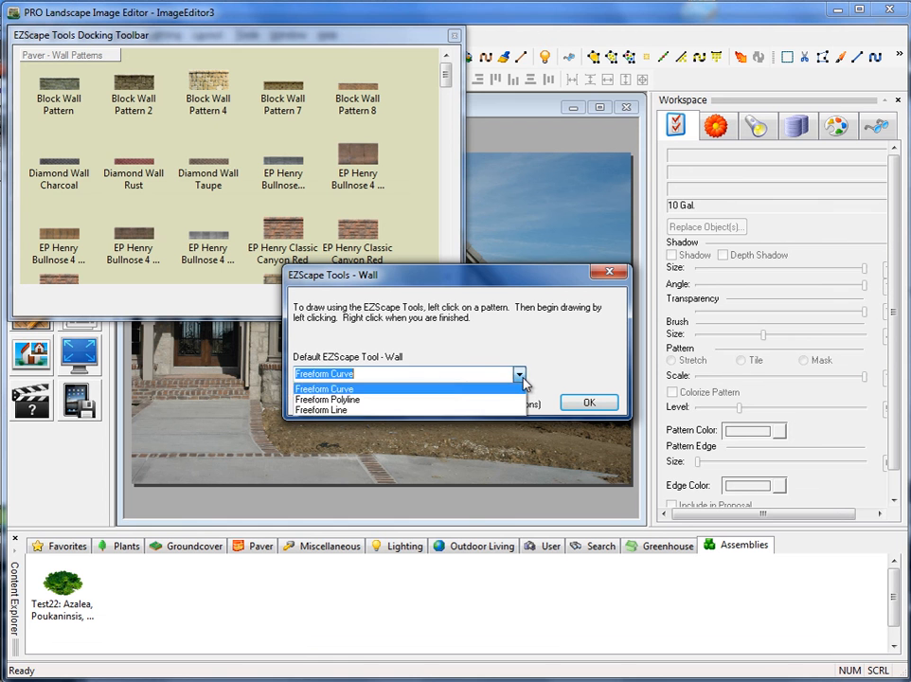
pyautogui.click(324, 388)
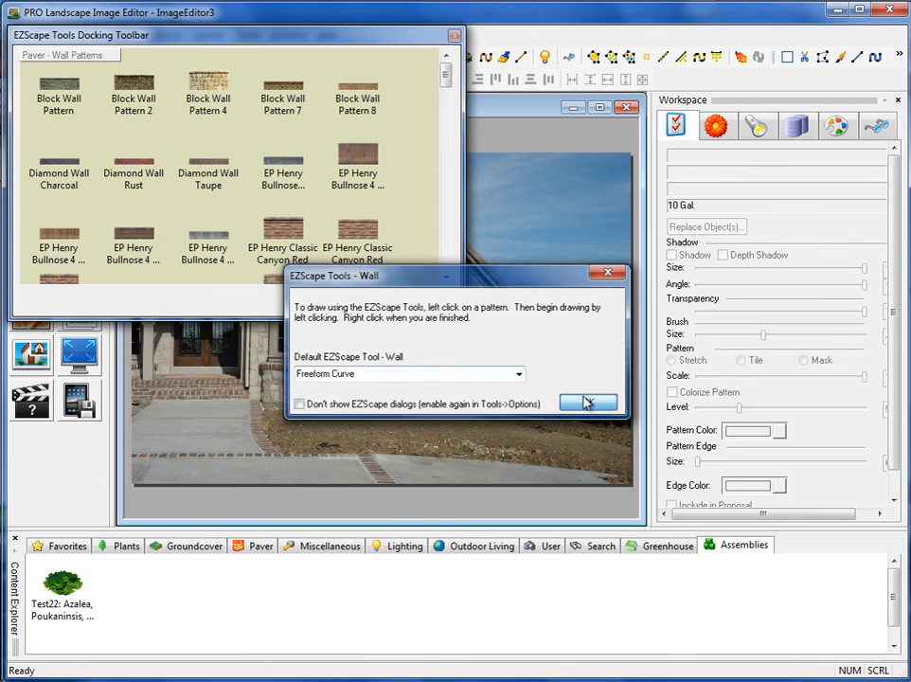
pyautogui.click(588, 403)
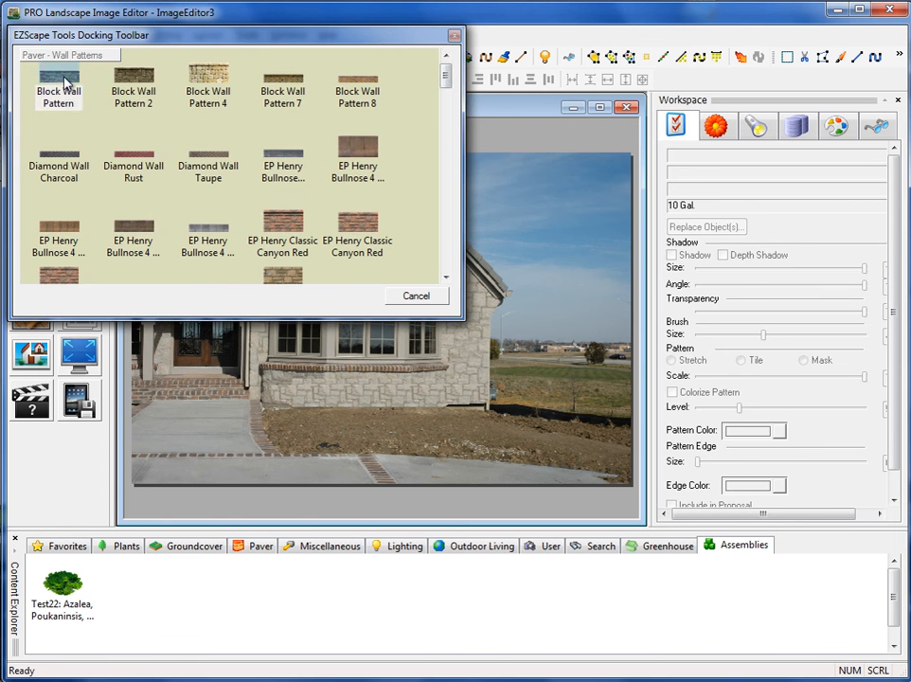
pyautogui.click(415, 296)
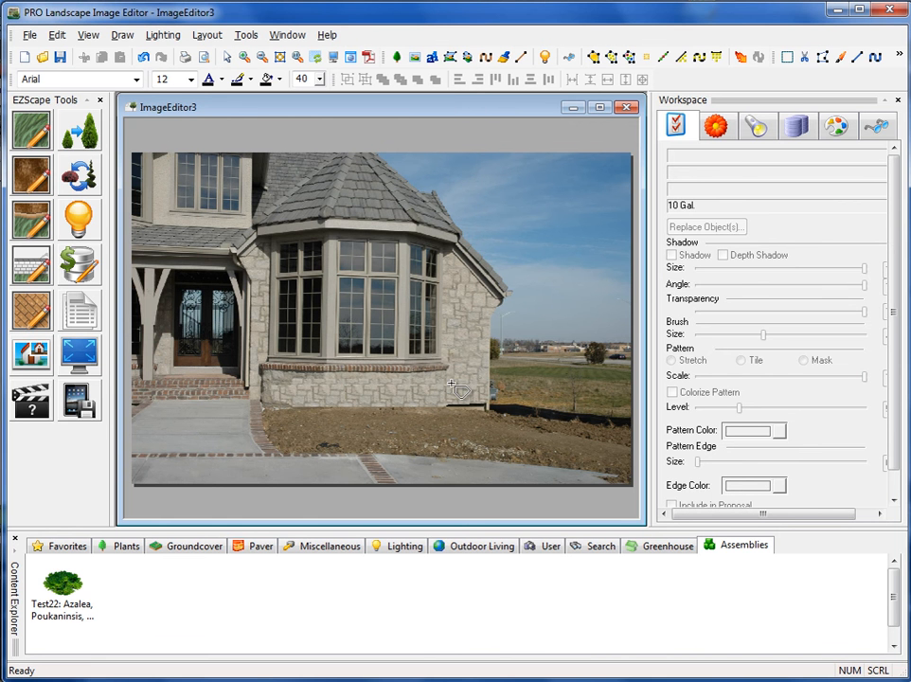
pyautogui.moveTo(322, 396); pyautogui.dragTo(453, 384)
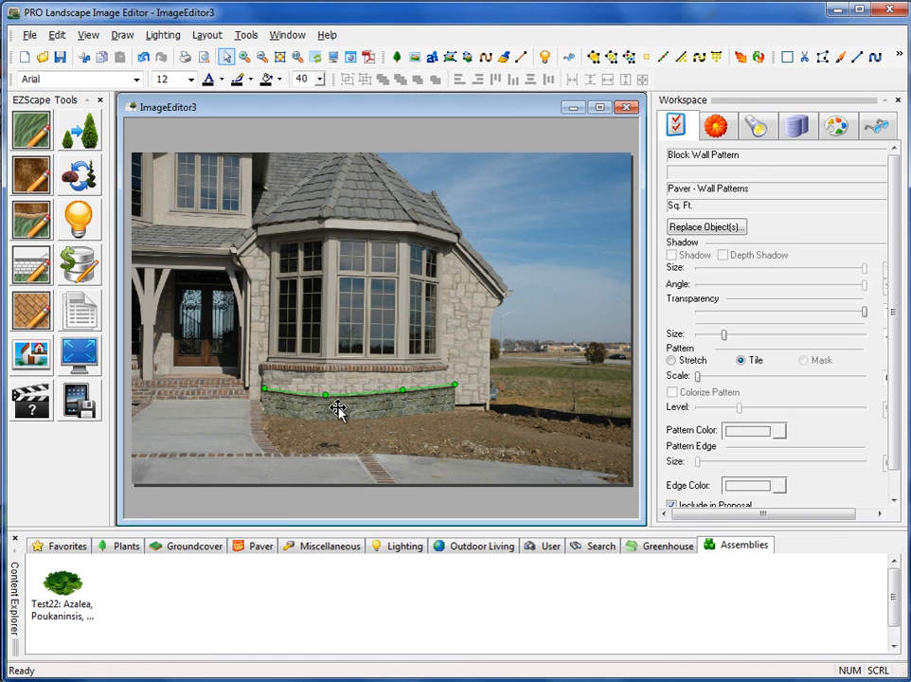
# Extend the wall lower, enlarge its block pattern, set hue to -32, and reshape its top edge.
pyautogui.moveTo(337, 410); pyautogui.dragTo(393, 422)
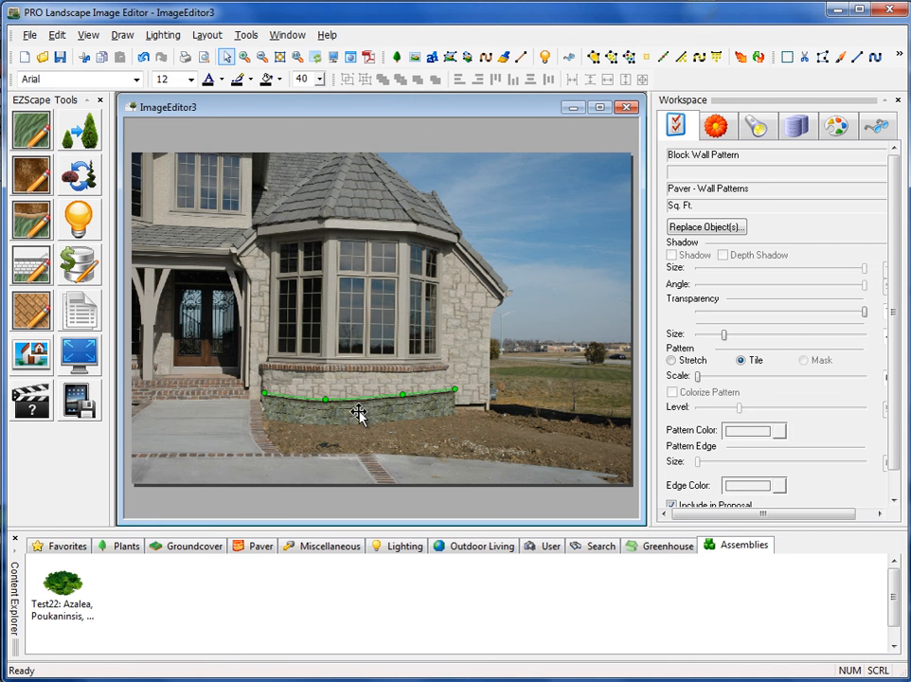
pyautogui.moveTo(713, 345)
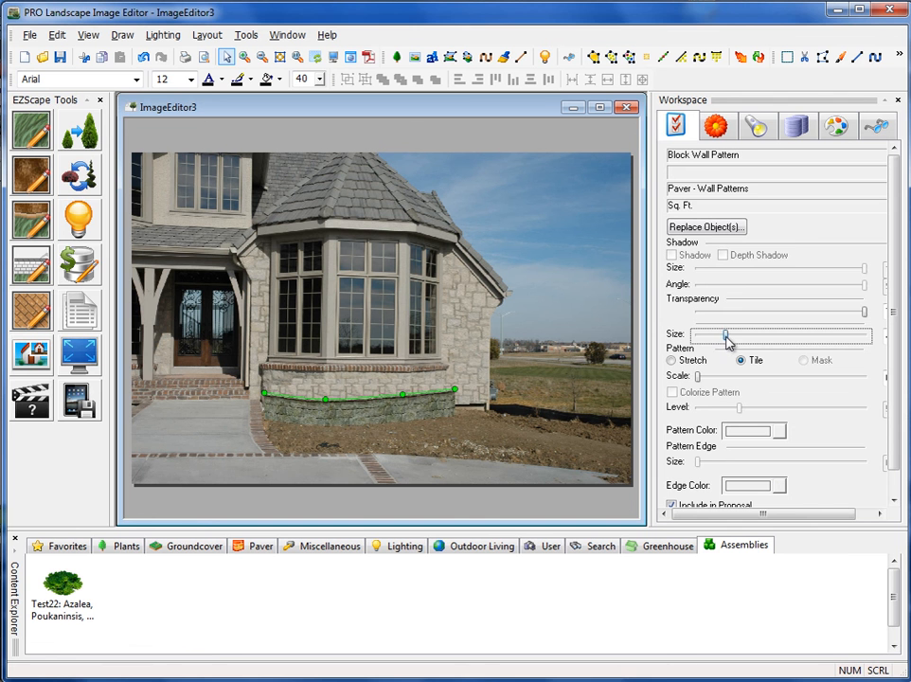
pyautogui.moveTo(725, 337); pyautogui.dragTo(737, 336)
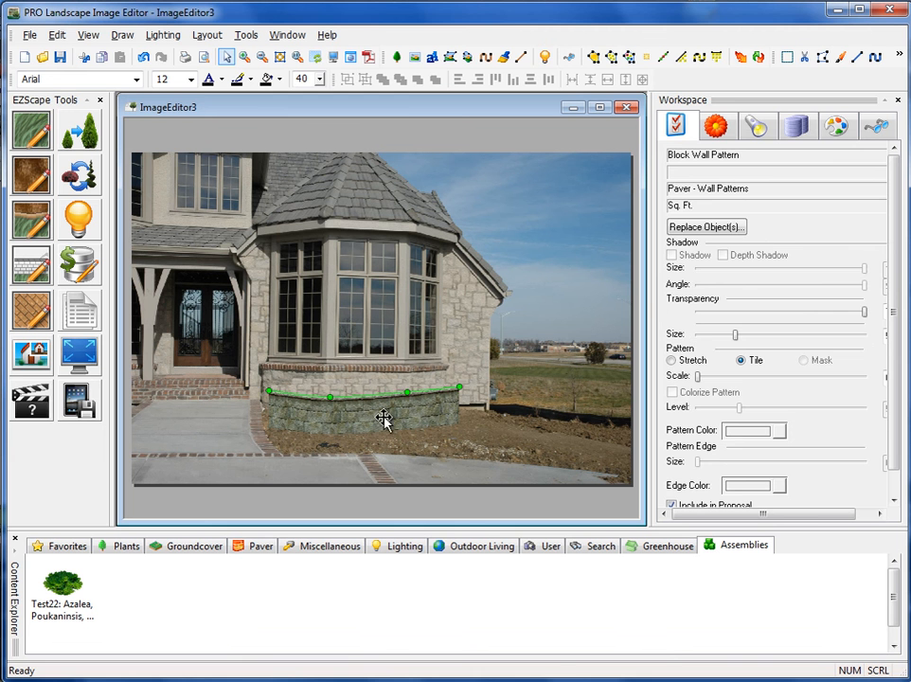
pyautogui.click(836, 125)
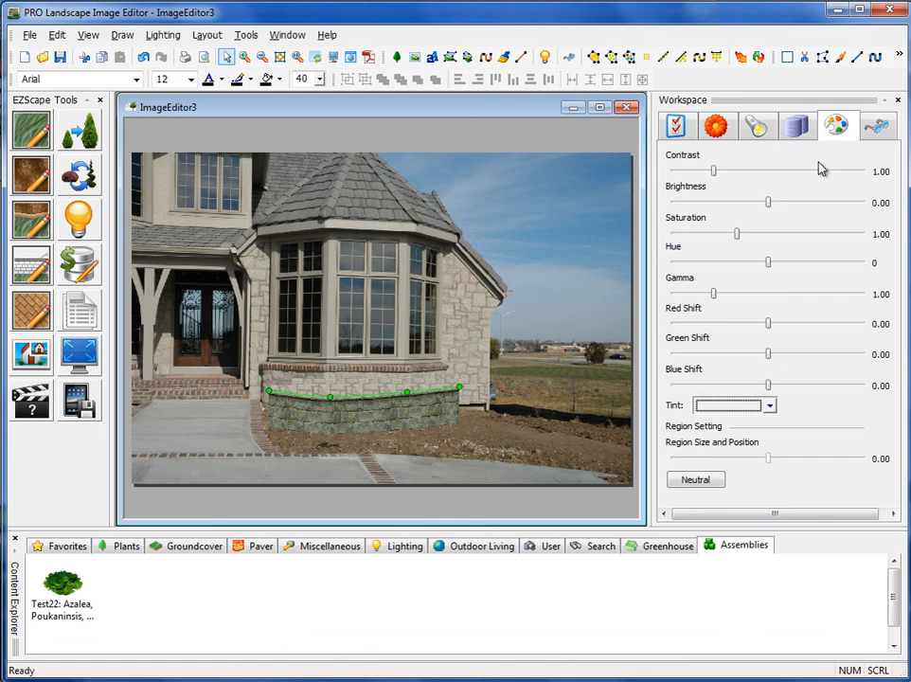
pyautogui.moveTo(769, 270)
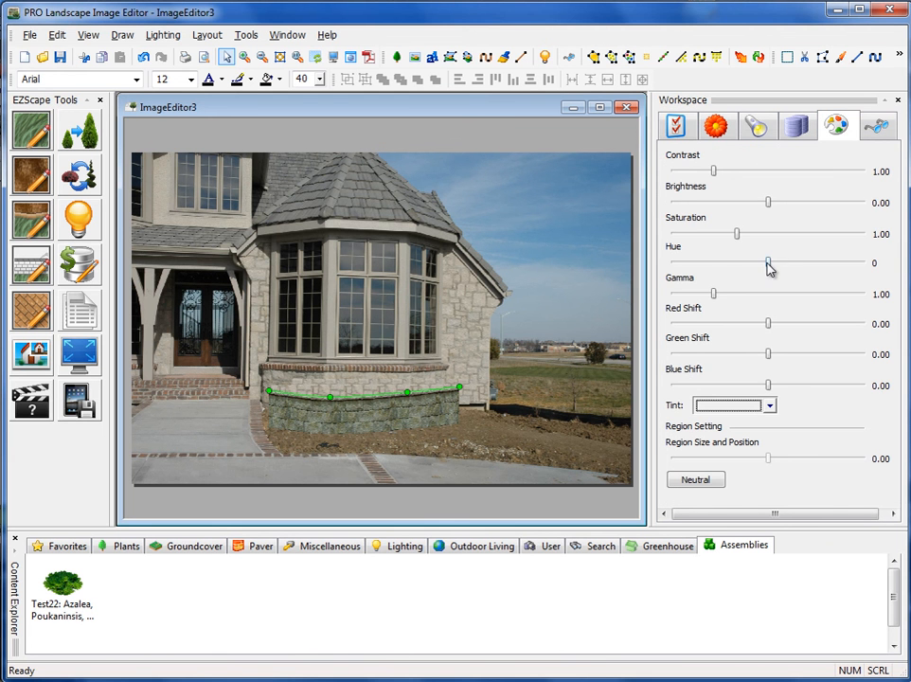
pyautogui.moveTo(768, 263); pyautogui.dragTo(762, 263)
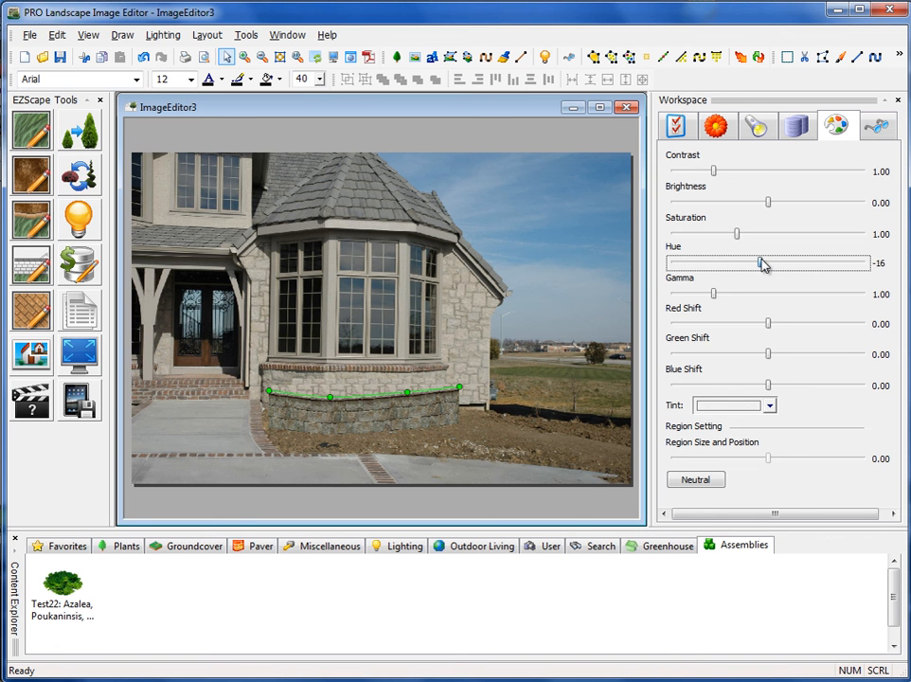
pyautogui.moveTo(762, 264); pyautogui.dragTo(743, 264)
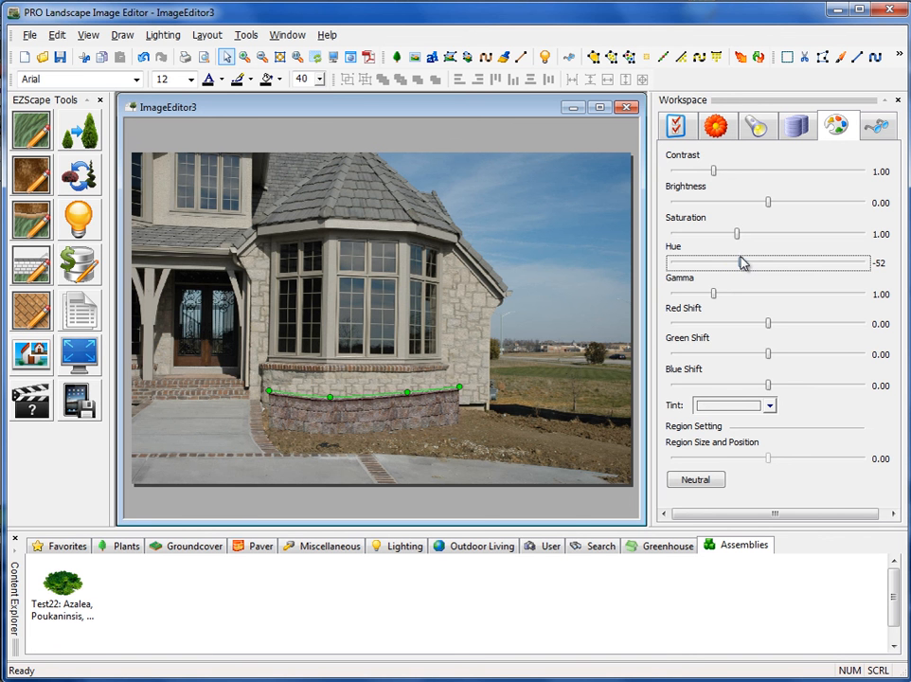
pyautogui.moveTo(748, 262); pyautogui.dragTo(750, 263)
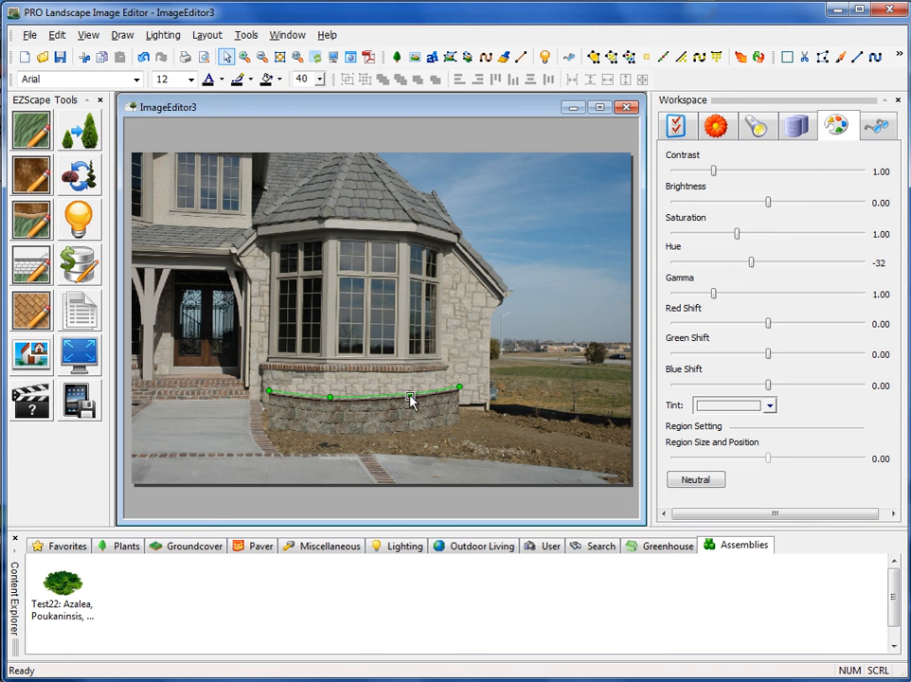
pyautogui.moveTo(412, 398); pyautogui.dragTo(460, 391)
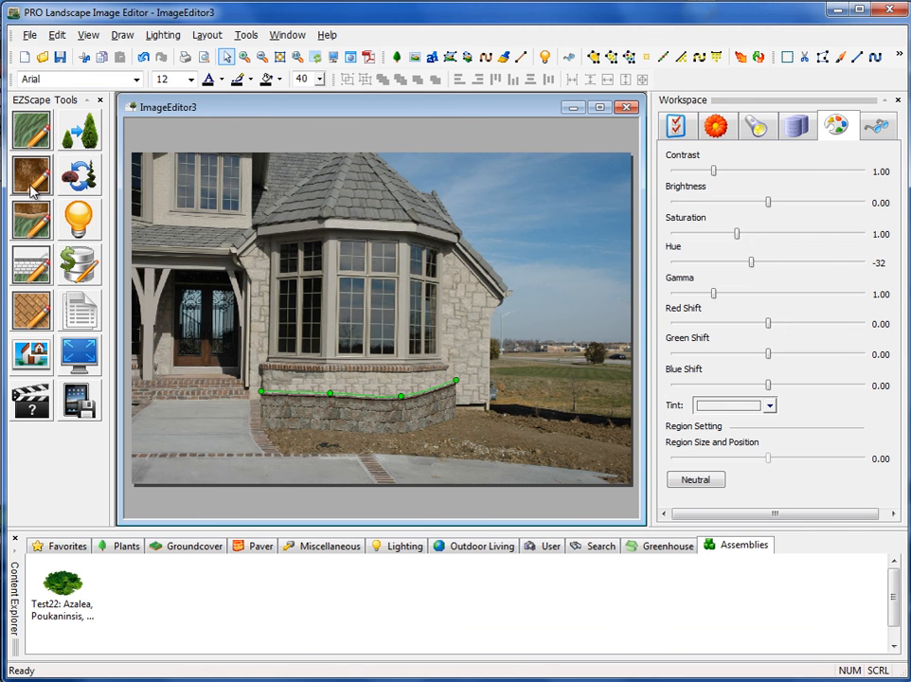
# Start an EZScape Mulch area using the Black Mulch pattern.
pyautogui.click(31, 175)
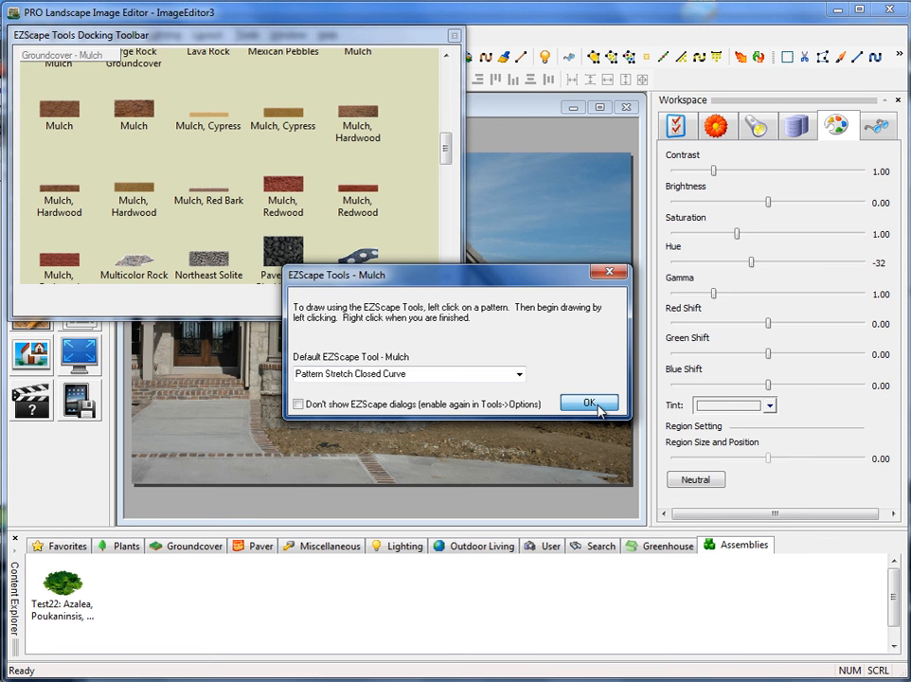
pyautogui.click(589, 404)
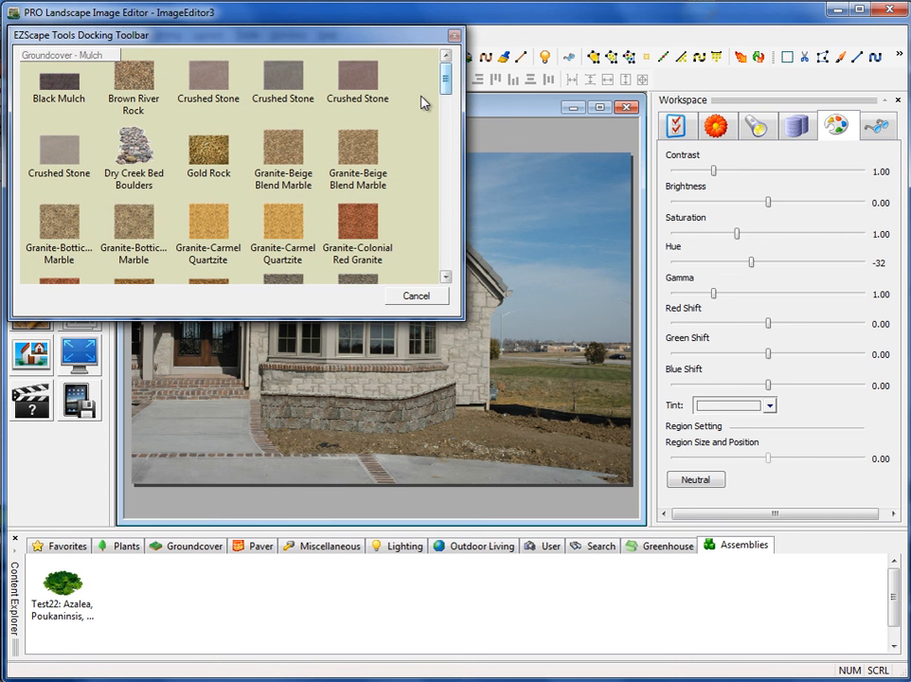
pyautogui.click(415, 296)
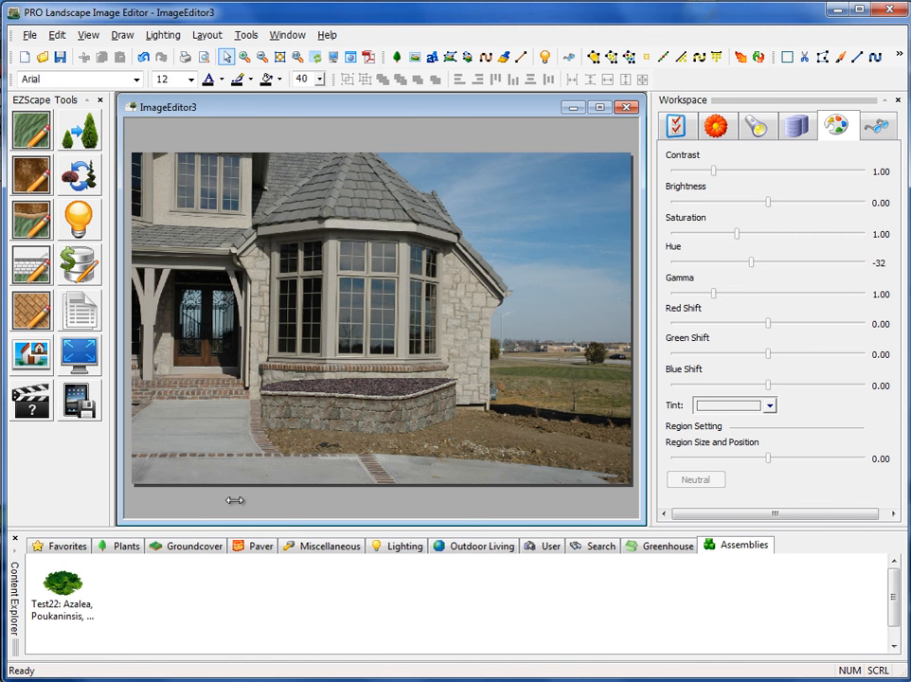
# Plant Arborvitae, Chinese Azalea and Daylily 'Happy Returns' from Favorites into the mulch bed.
pyautogui.click(66, 545)
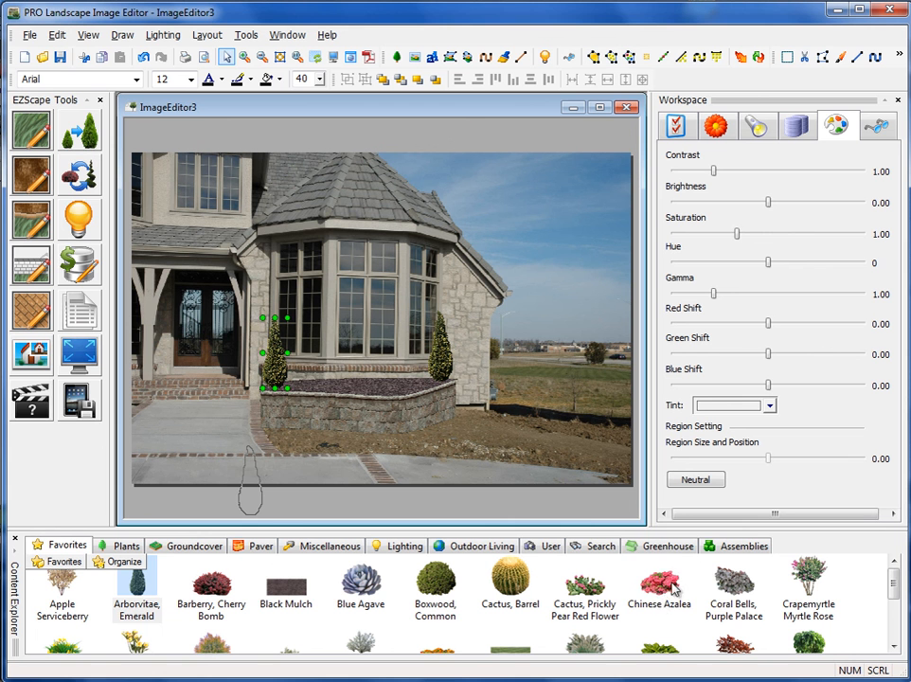
pyautogui.click(659, 579)
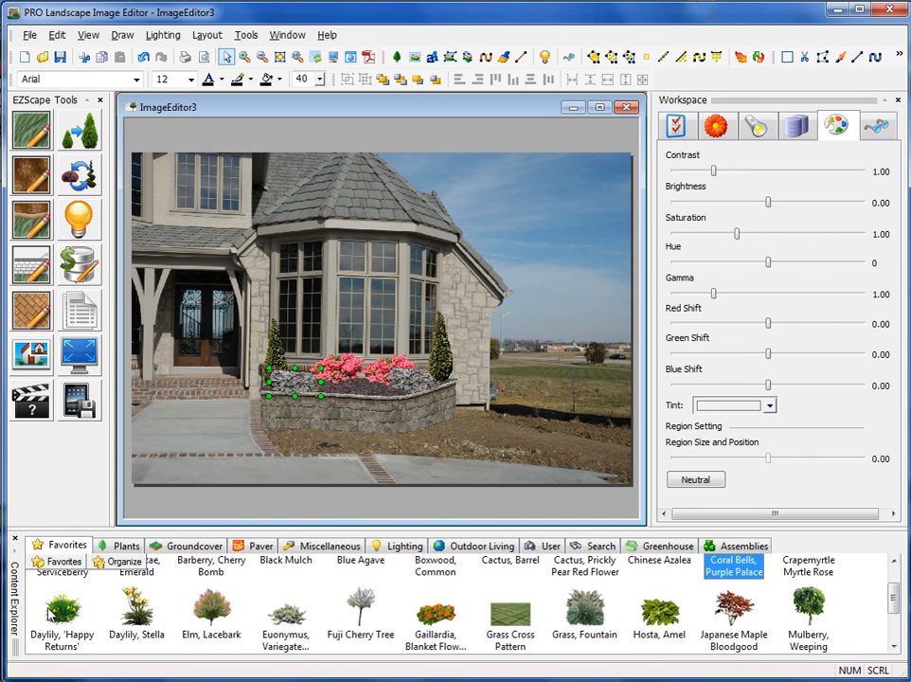
pyautogui.click(62, 611)
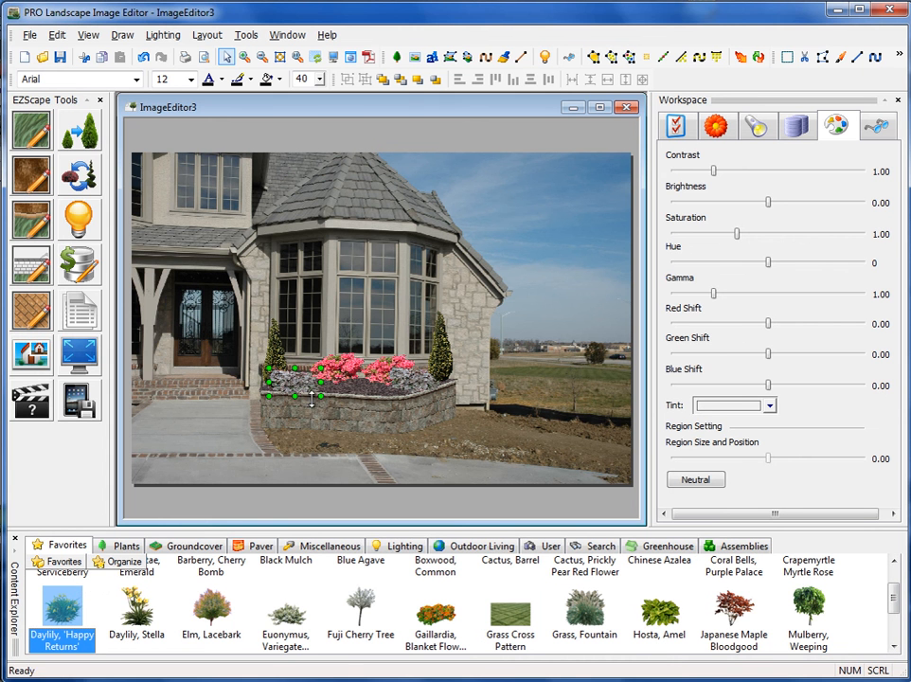
pyautogui.moveTo(320, 367); pyautogui.dragTo(303, 379)
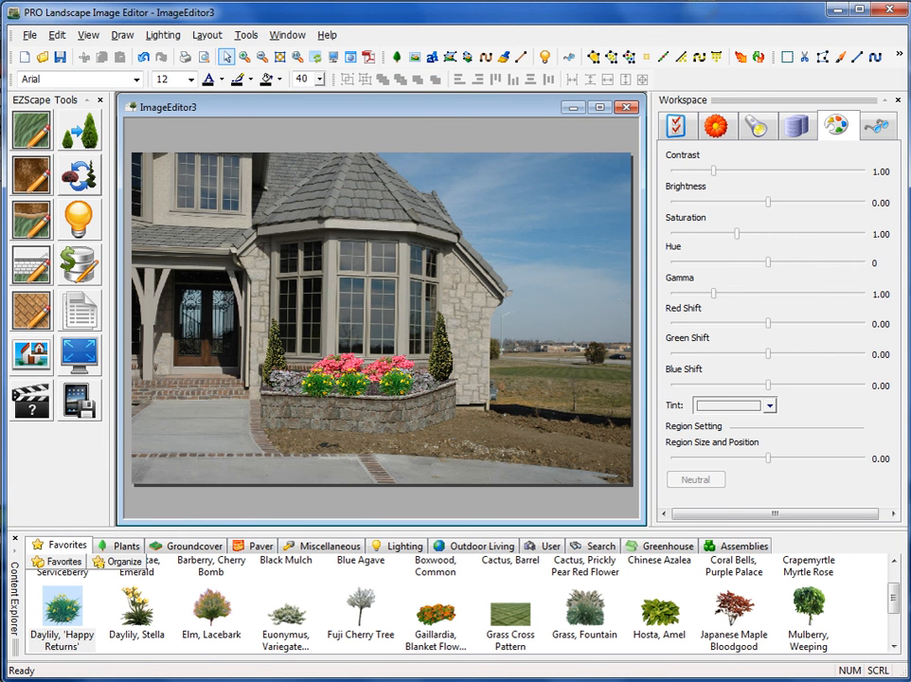
pyautogui.moveTo(31, 130)
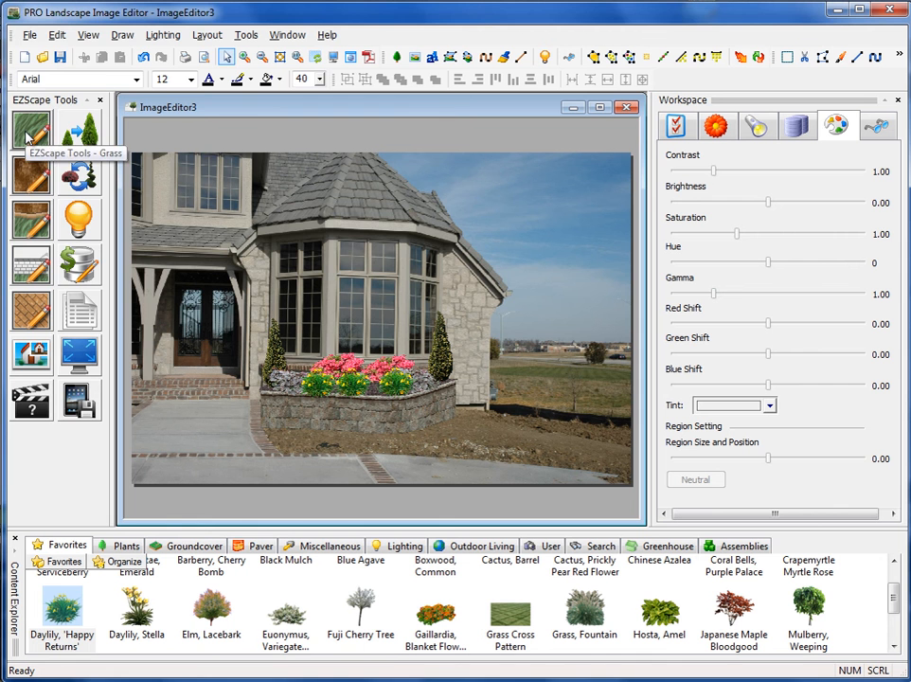
# Outline an EZScape grass-pattern lawn over the bare dirt out to the driveway.
pyautogui.click(31, 131)
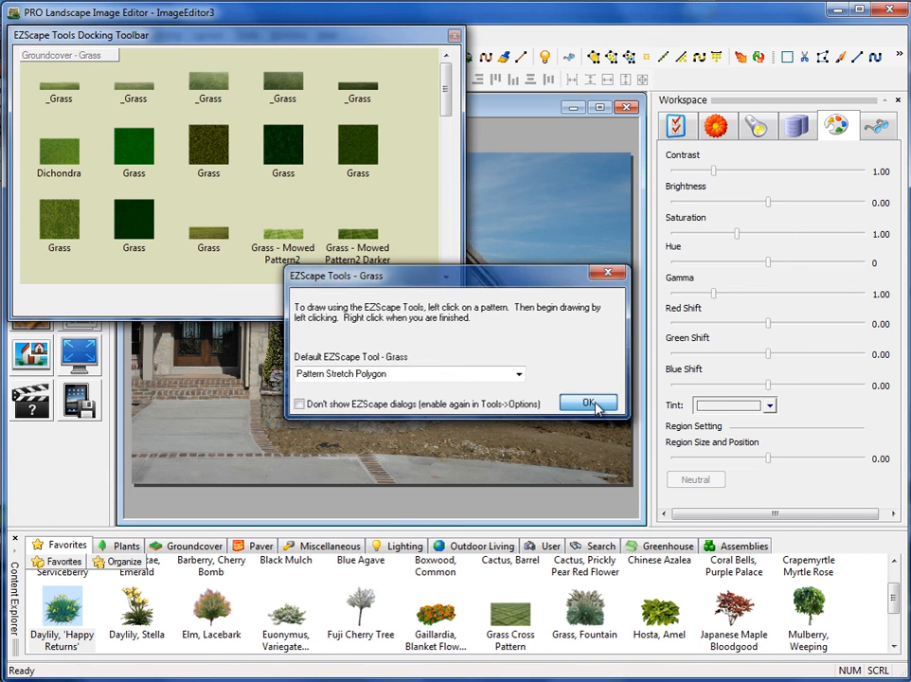
pyautogui.click(588, 402)
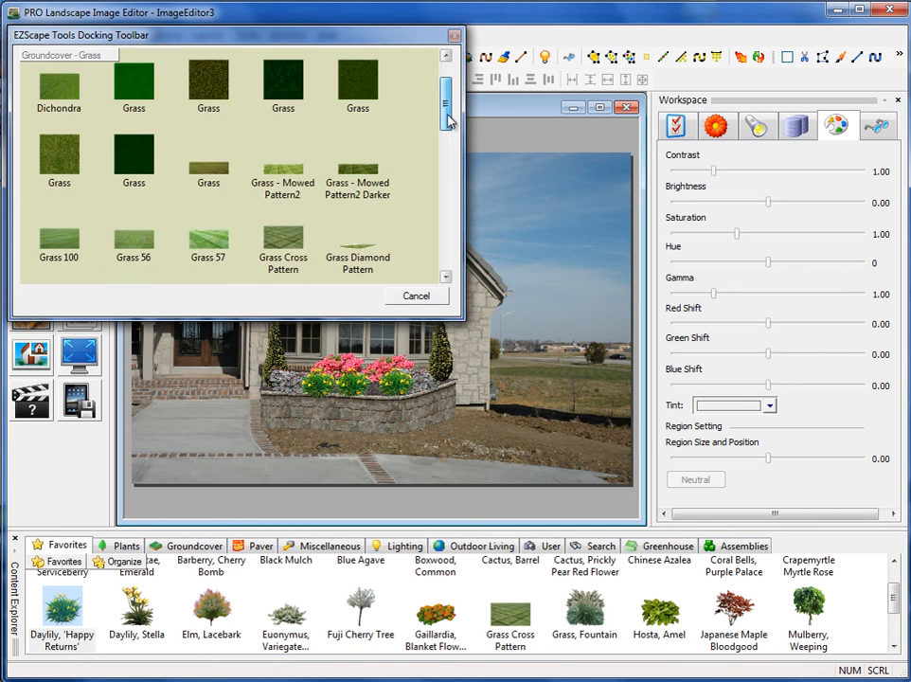
pyautogui.click(416, 295)
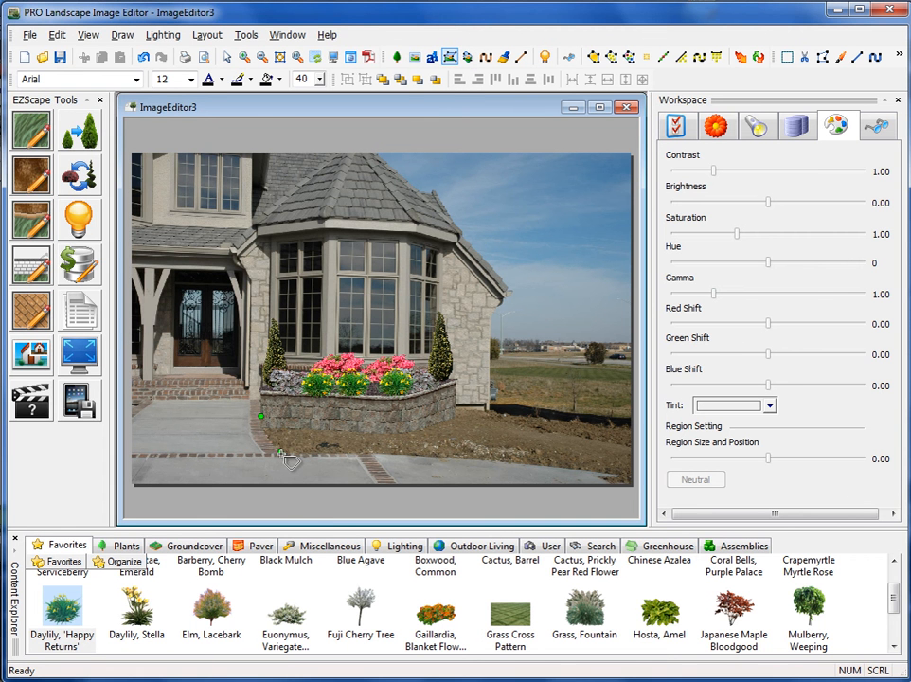
pyautogui.moveTo(262, 415); pyautogui.dragTo(497, 463)
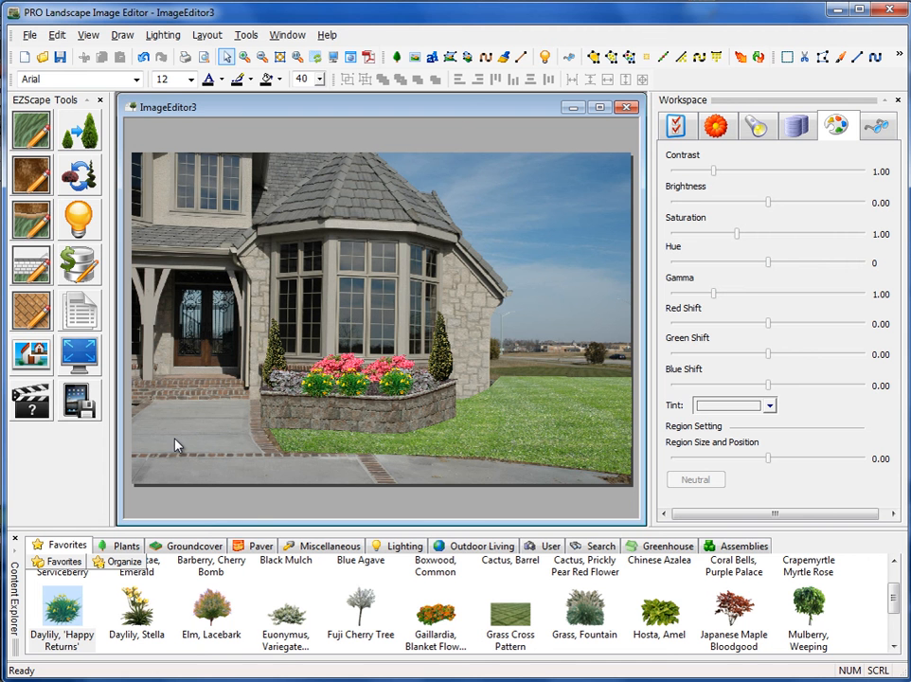
pyautogui.moveTo(299, 471)
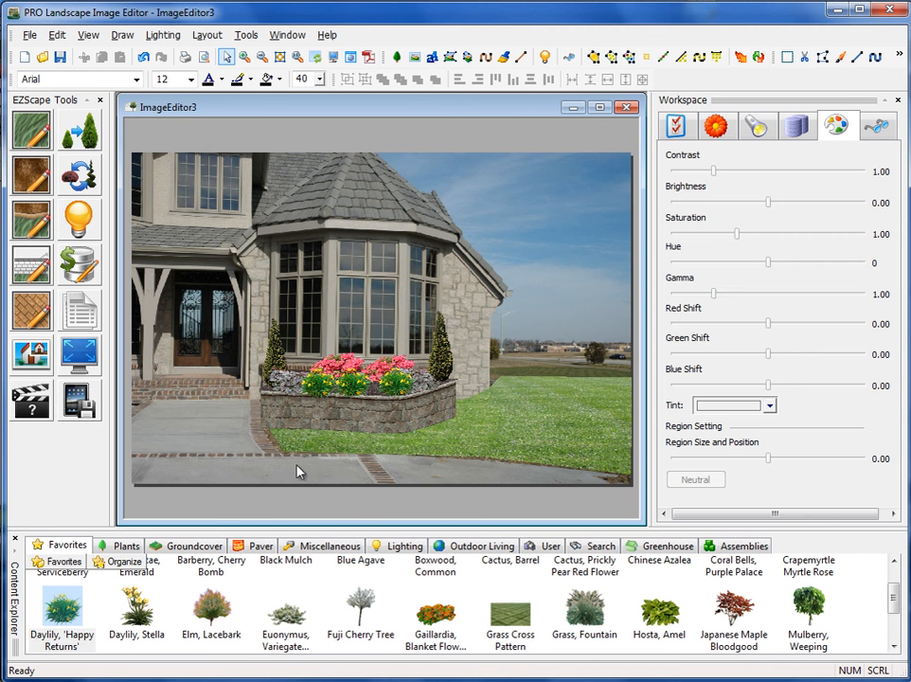
pyautogui.moveTo(405, 423)
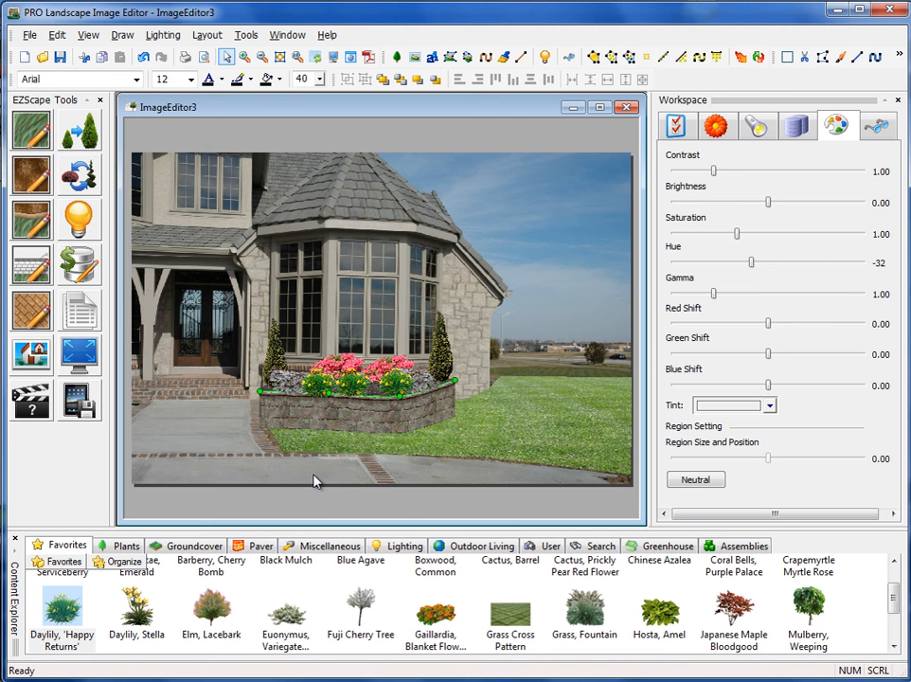
pyautogui.moveTo(358, 413)
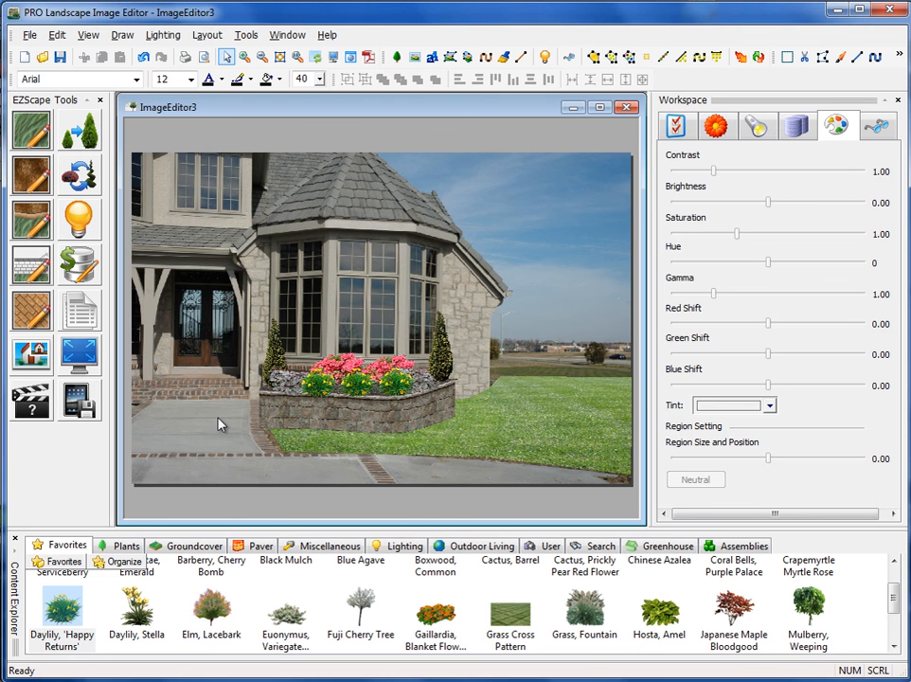
pyautogui.moveTo(431, 409)
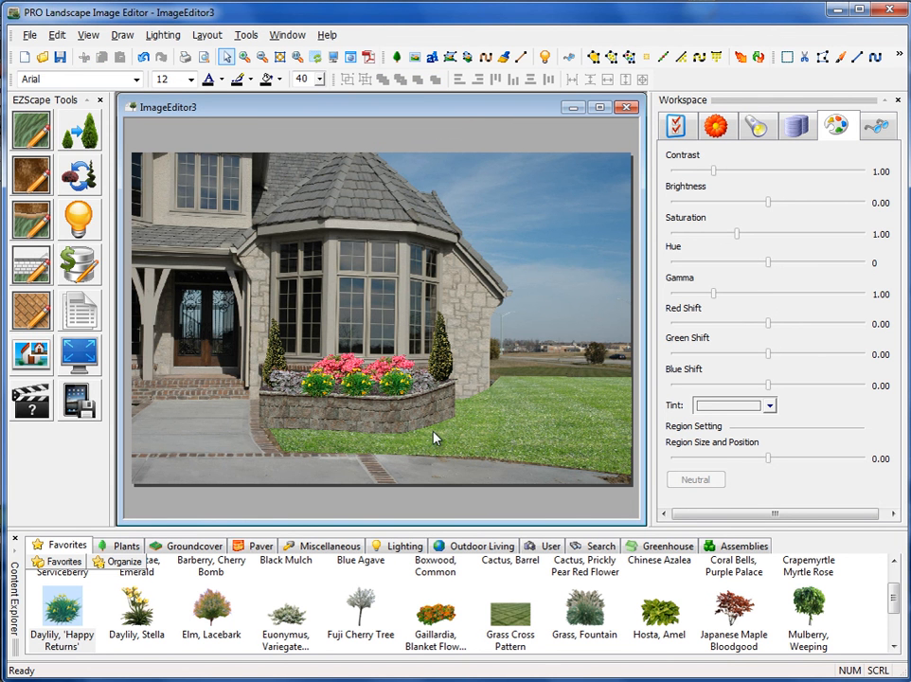
pyautogui.moveTo(343, 433)
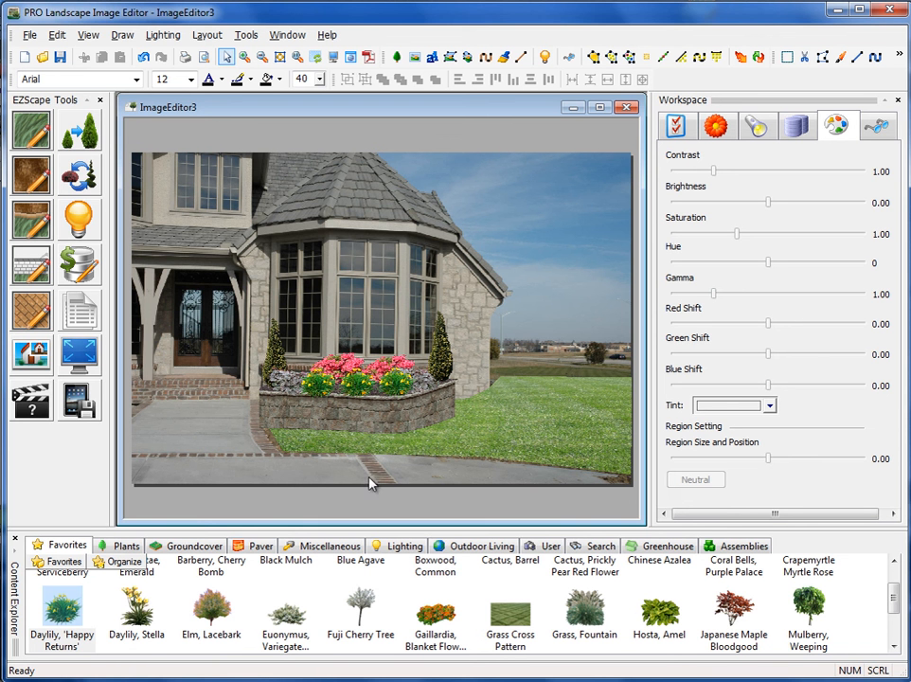
pyautogui.moveTo(346, 478)
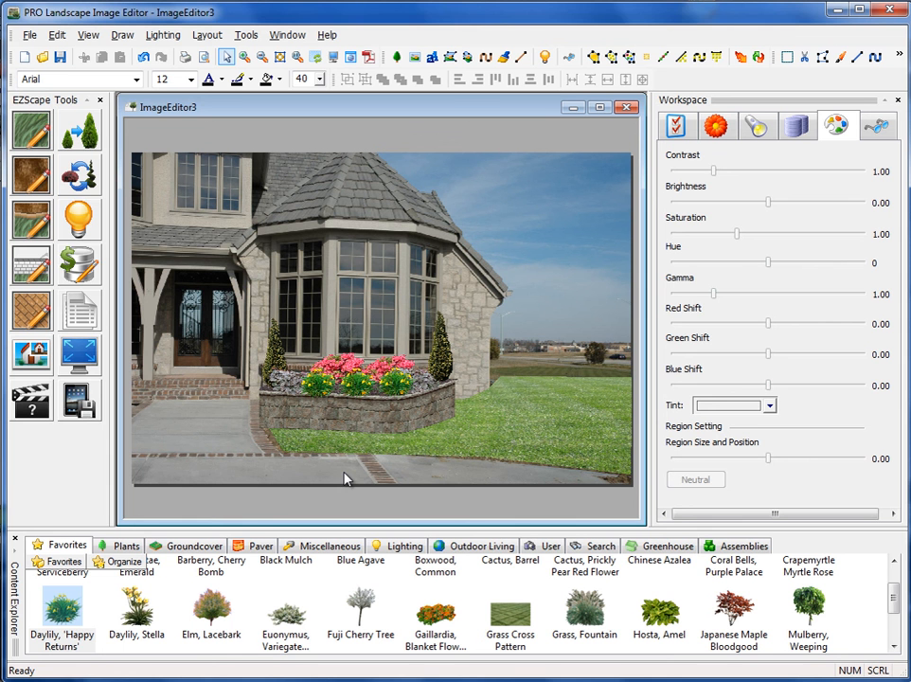
pyautogui.moveTo(351, 473)
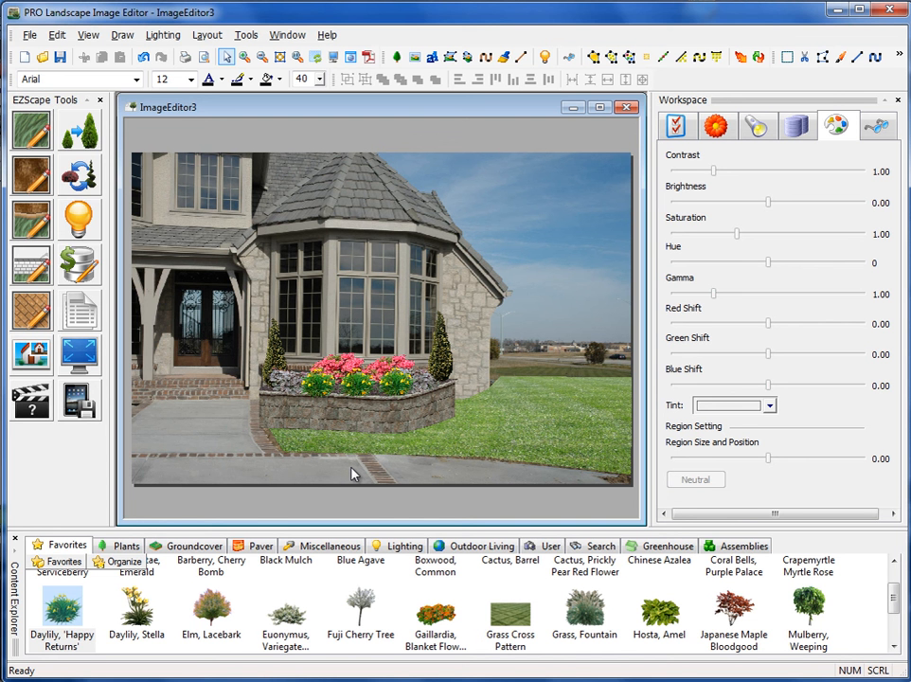
pyautogui.moveTo(347, 477)
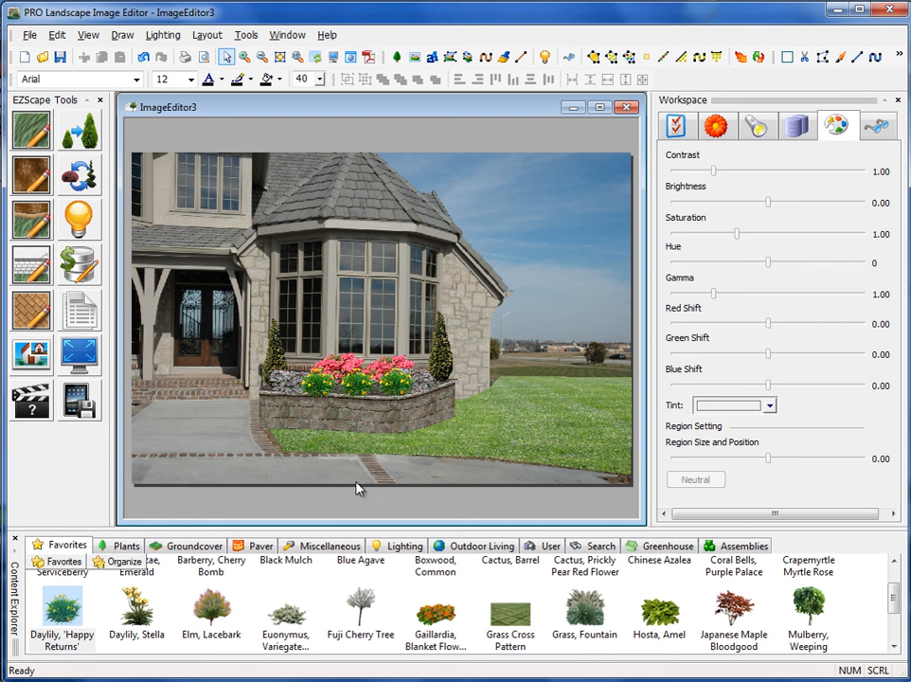
pyautogui.moveTo(343, 490)
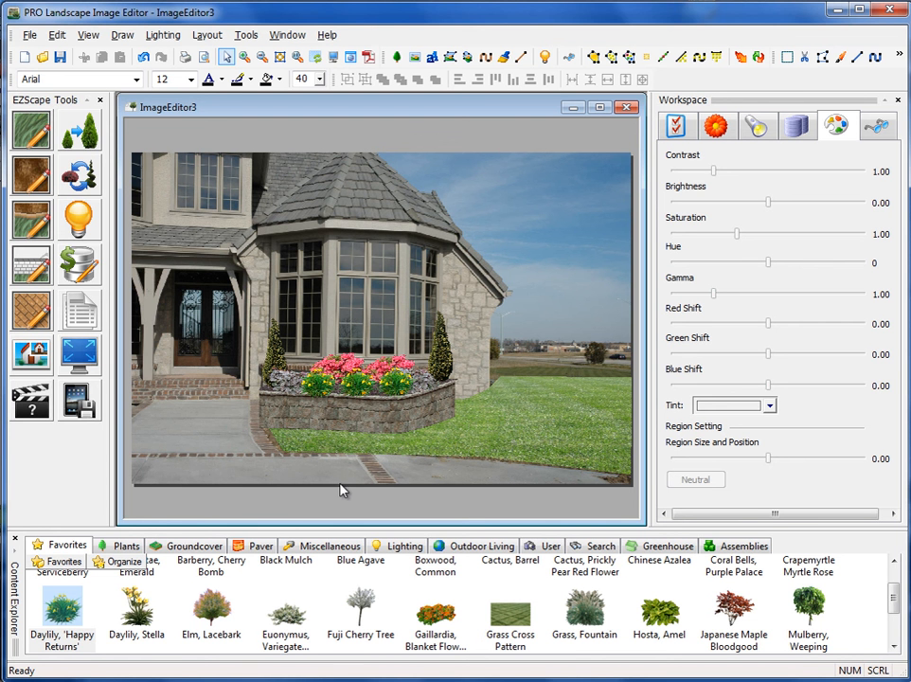
pyautogui.moveTo(346, 486)
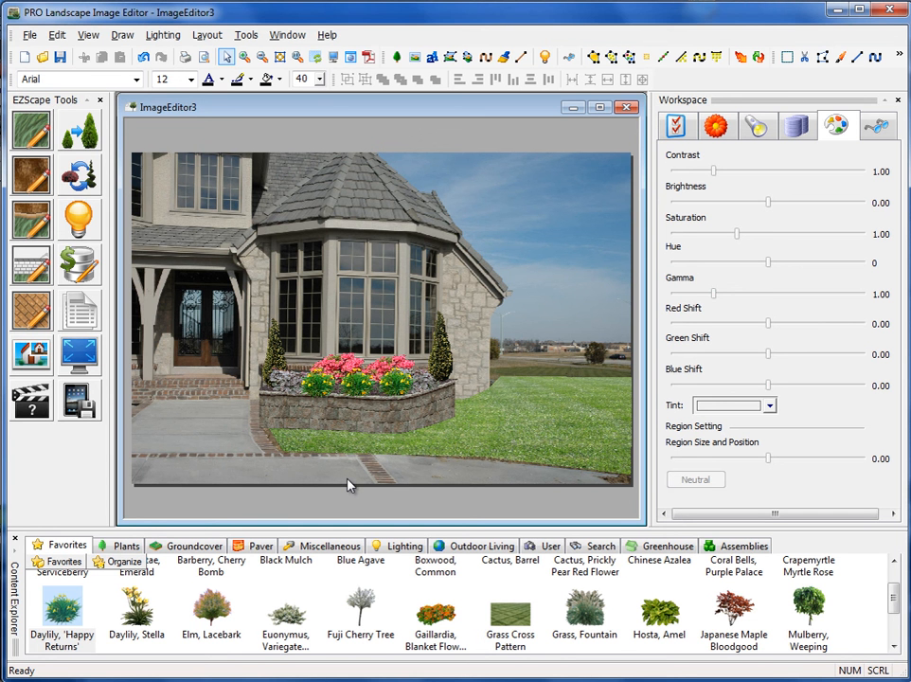
pyautogui.moveTo(350, 485)
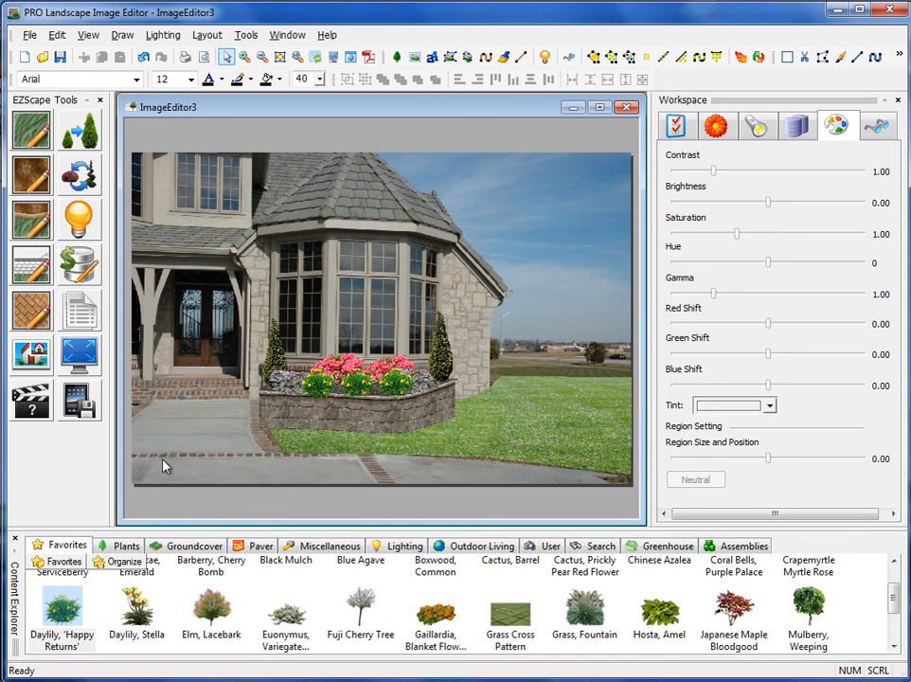
pyautogui.moveTo(132, 461)
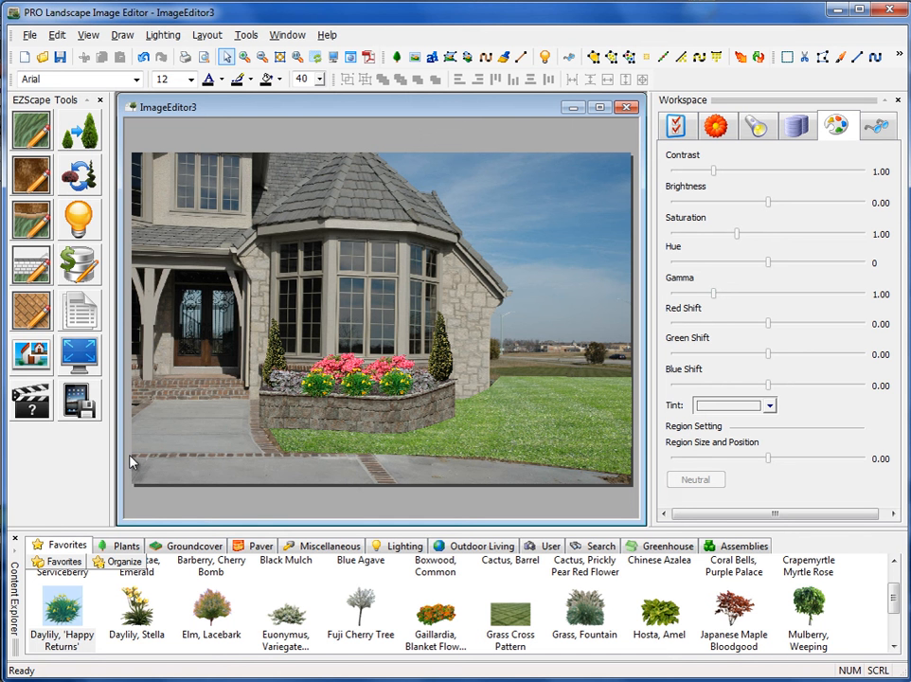